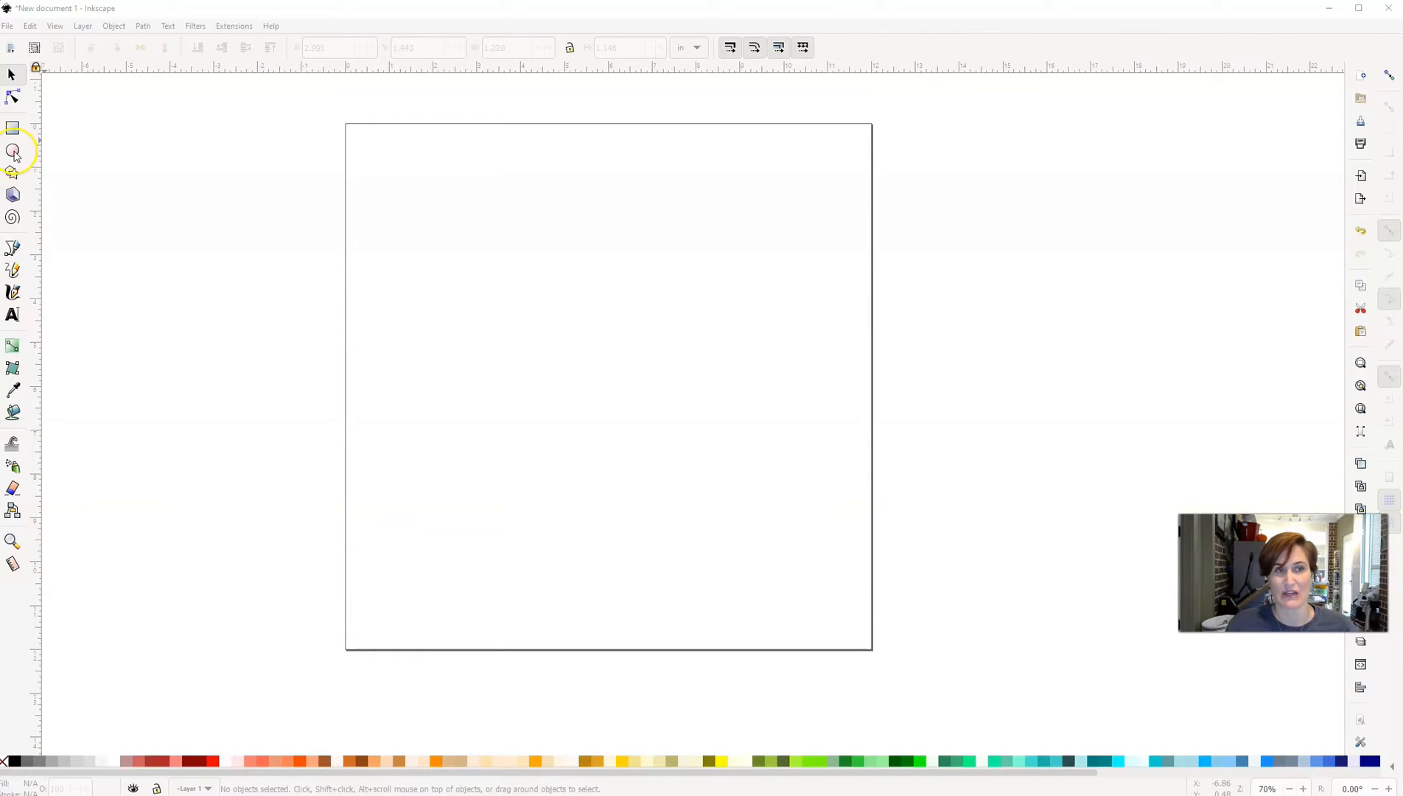
Draw a grey circle near the page's top-left and place an equal circle just touching its right
left_click(12, 151)
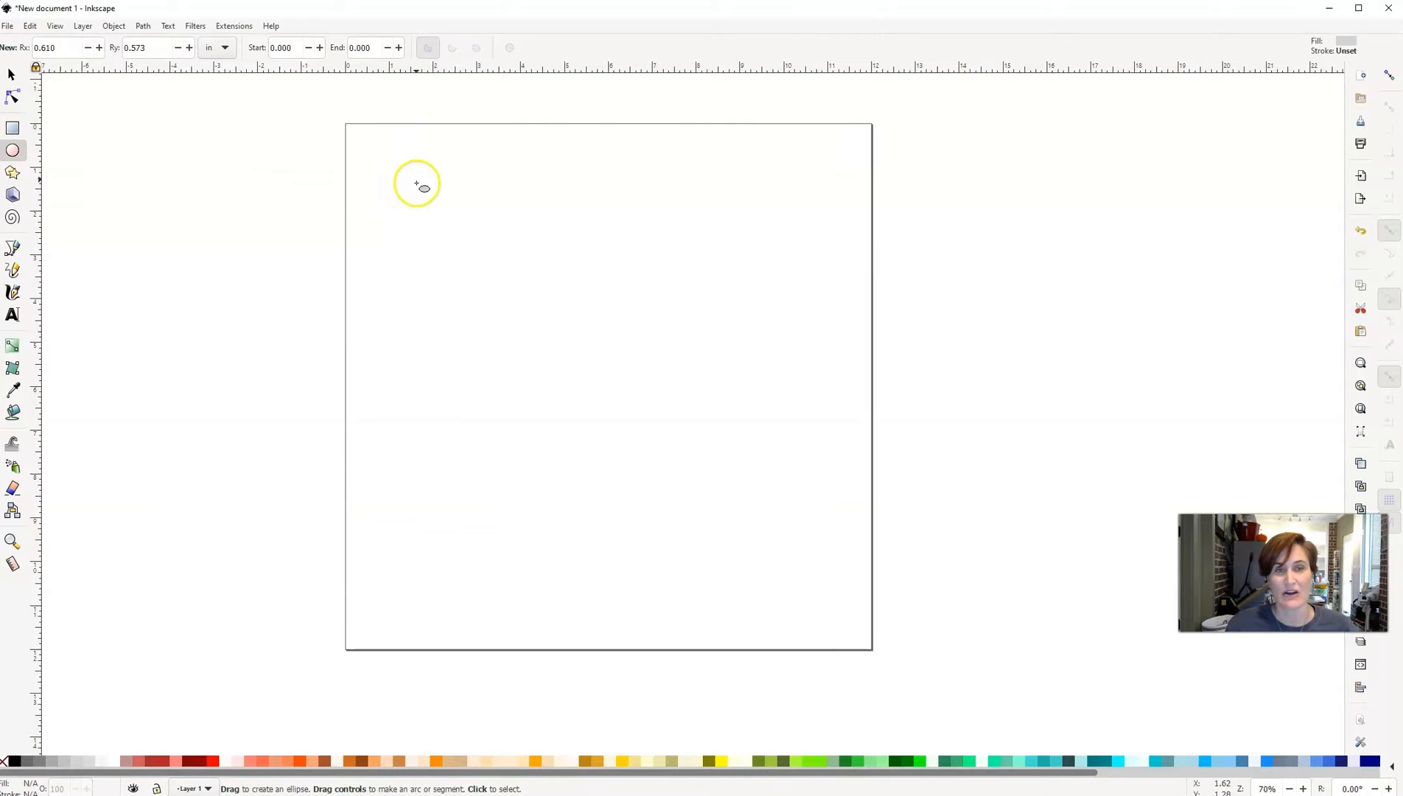
mouse_move(400, 164)
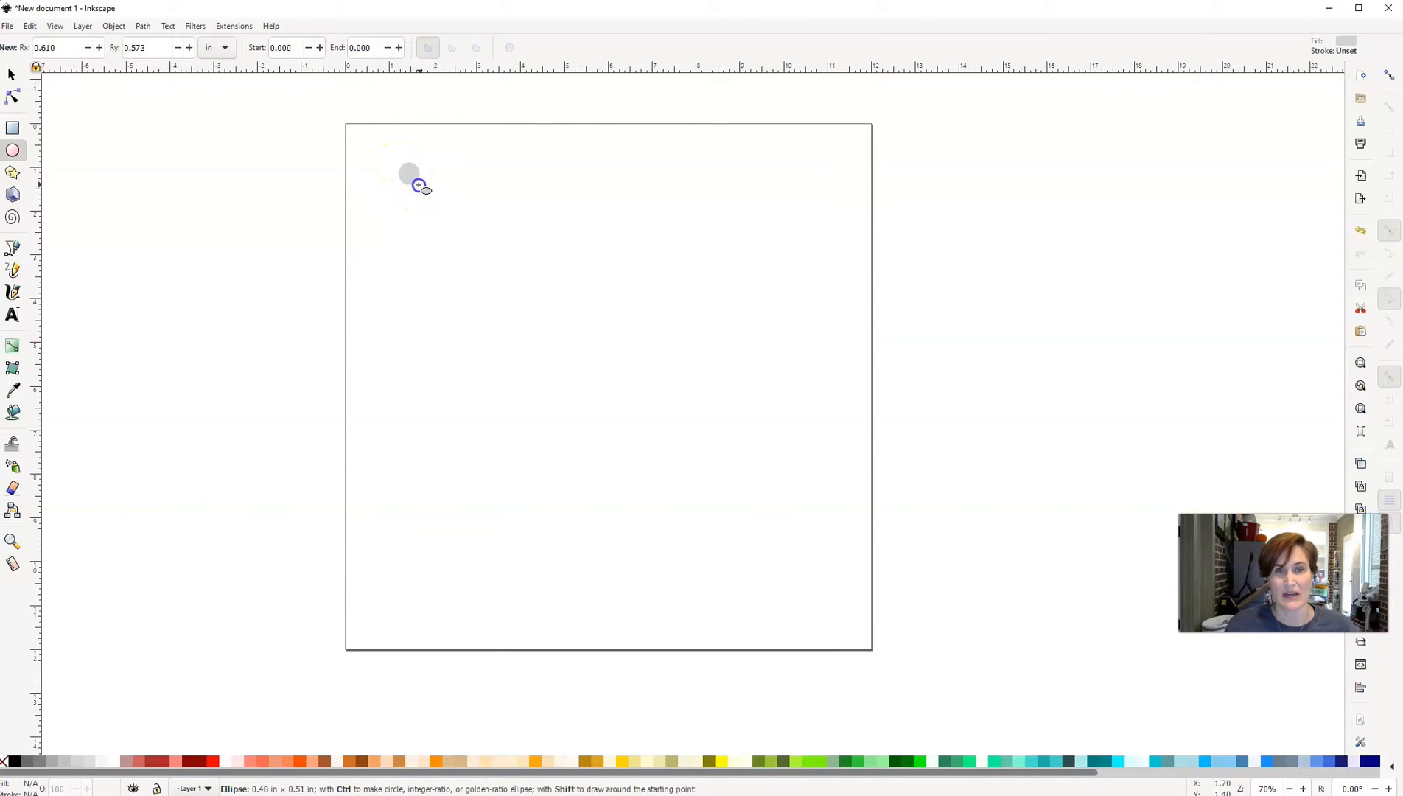
left_click_drag(417, 185, 474, 233)
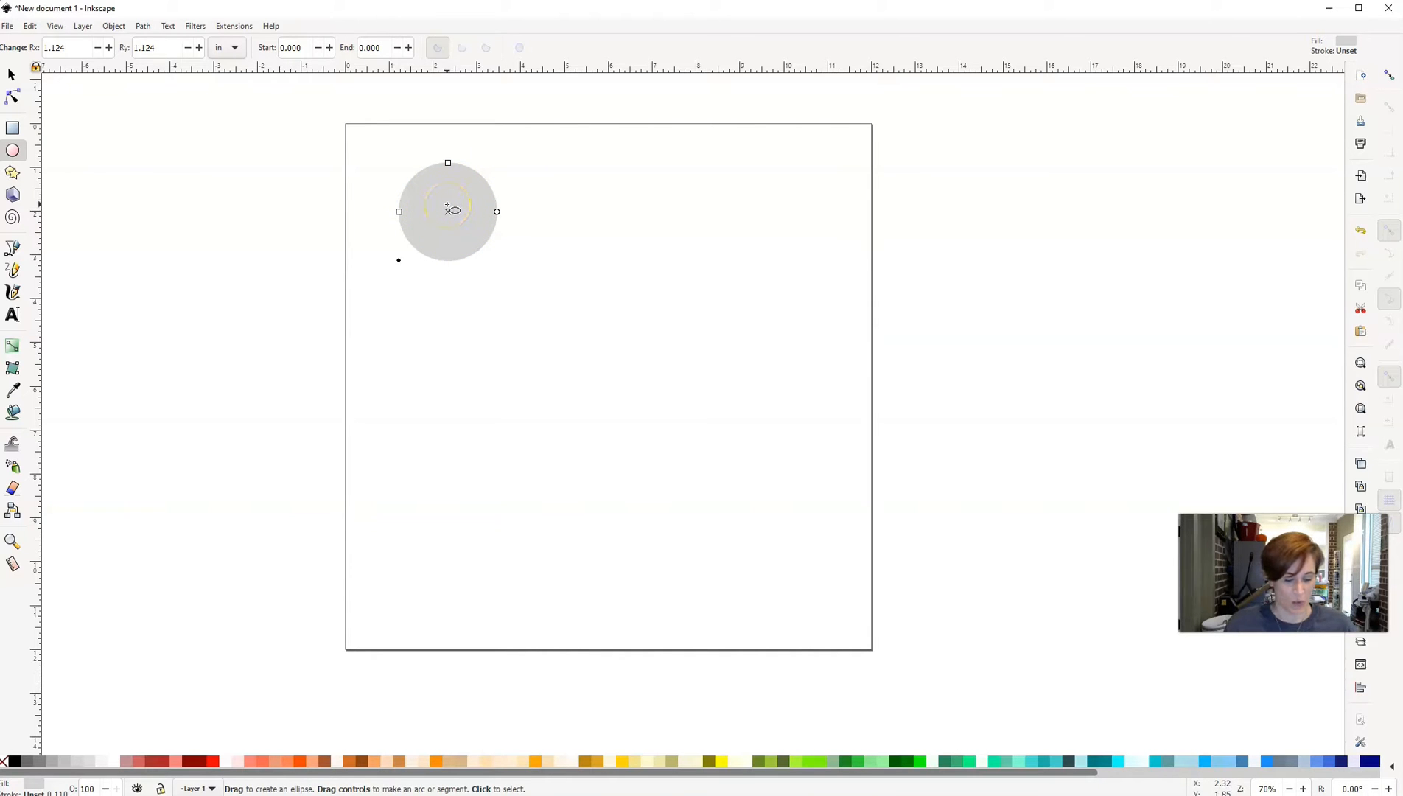
left_click_drag(544, 188, 575, 228)
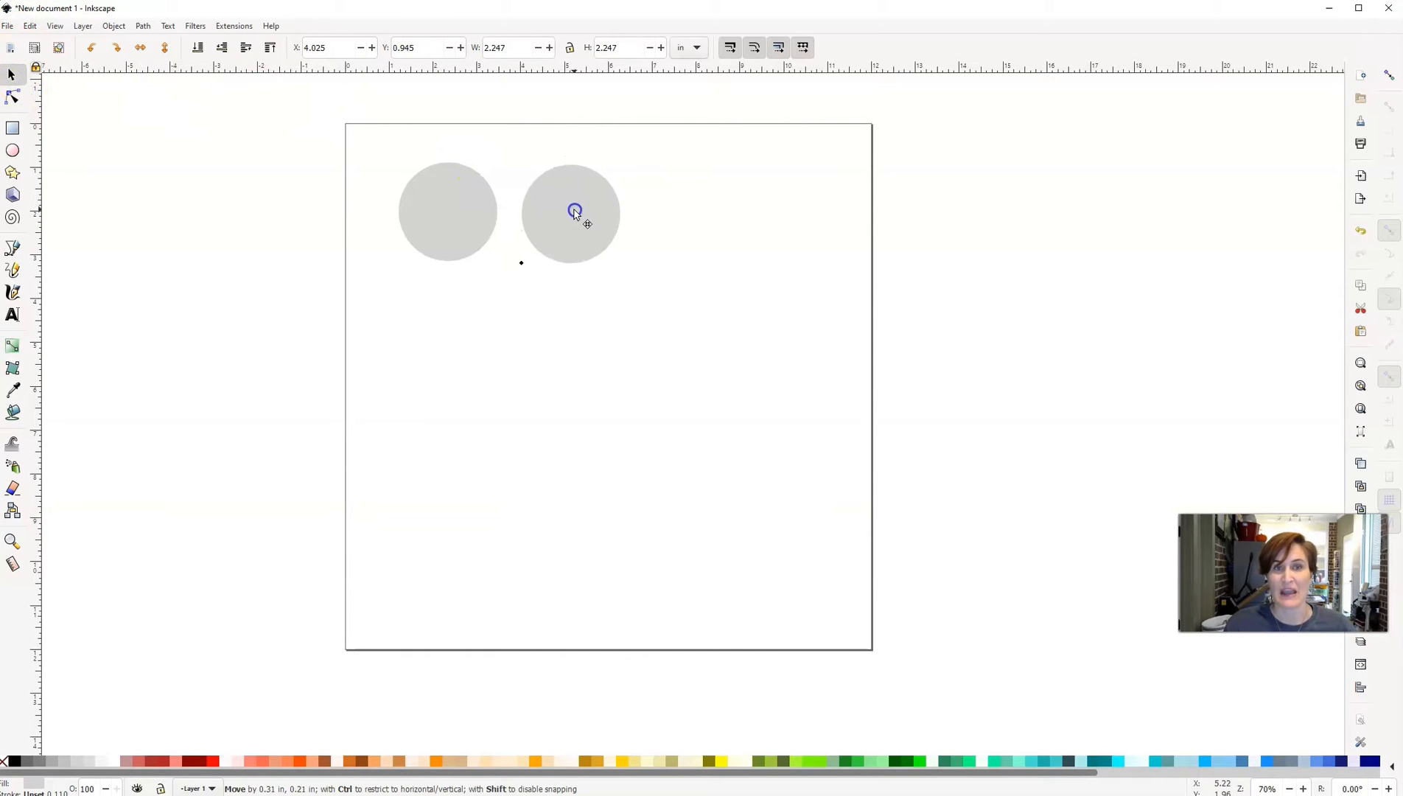
left_click(572, 212)
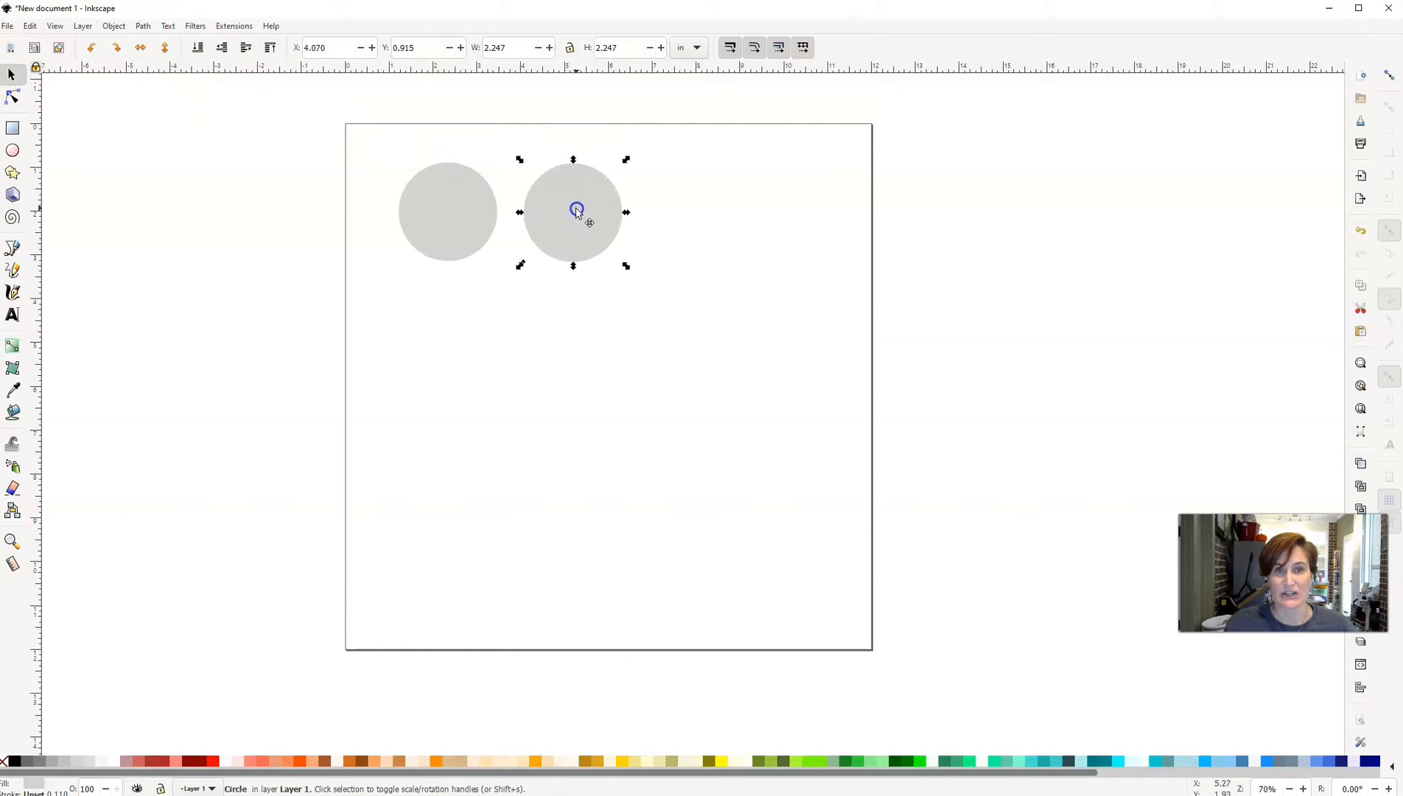
left_click_drag(575, 210, 544, 215)
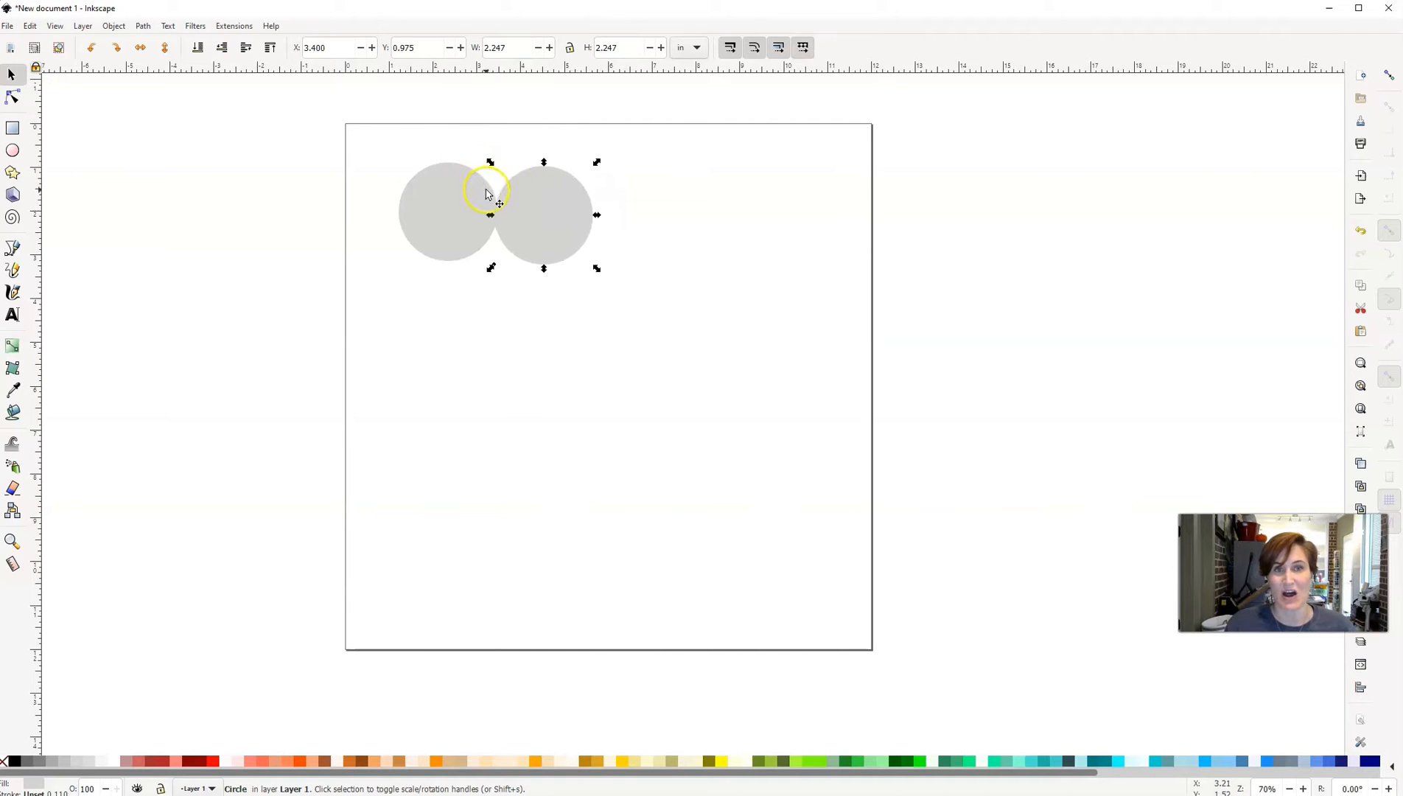
left_click_drag(488, 192, 571, 205)
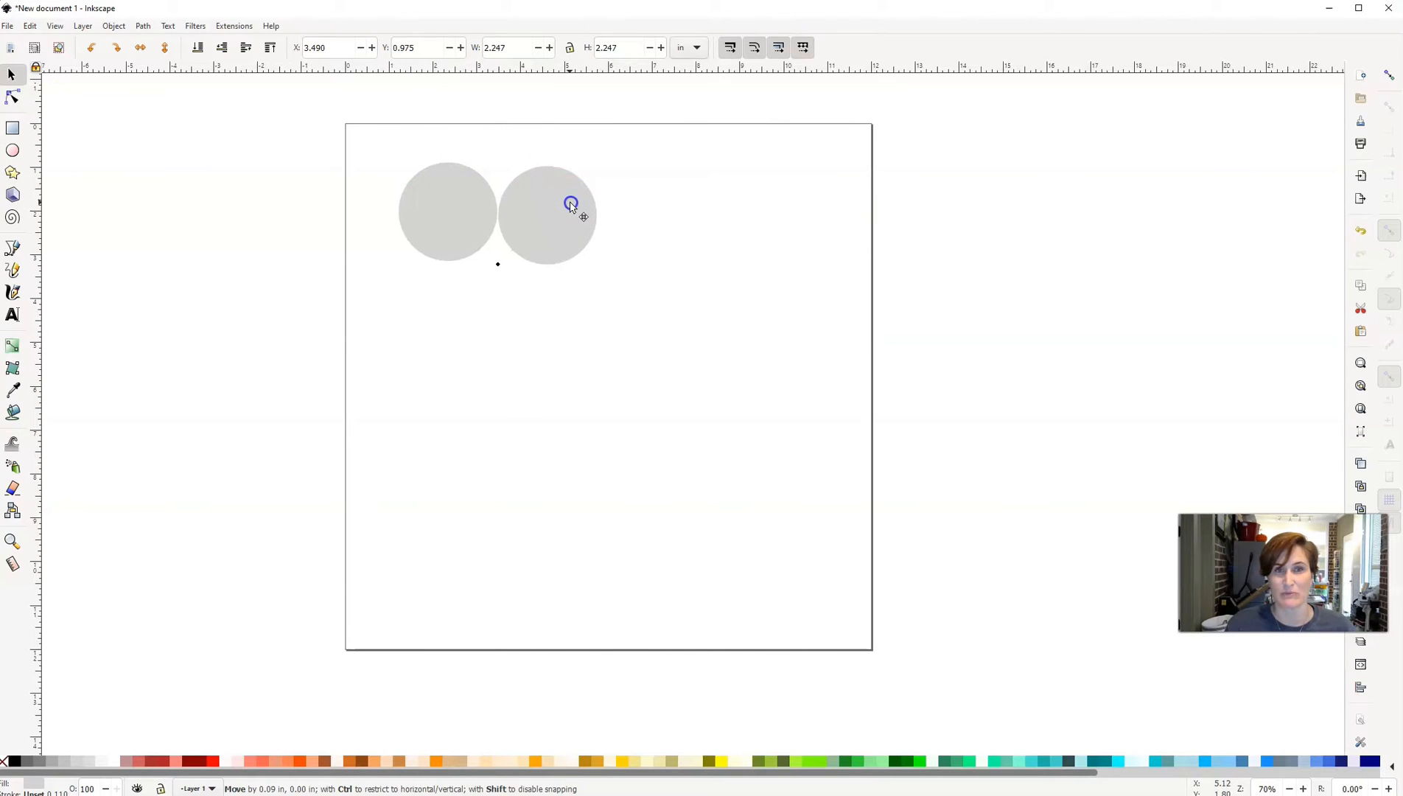
left_click(571, 203)
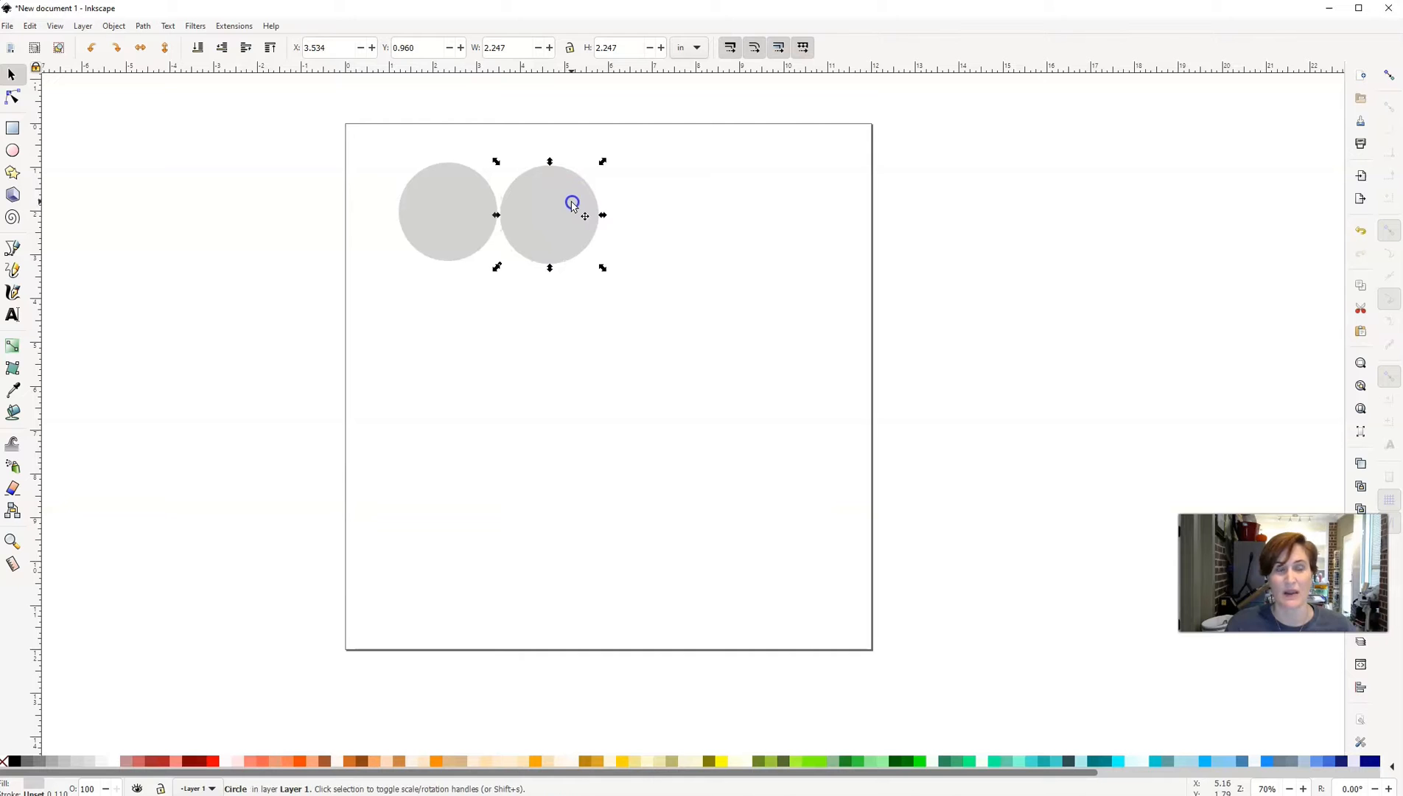
mouse_move(12, 128)
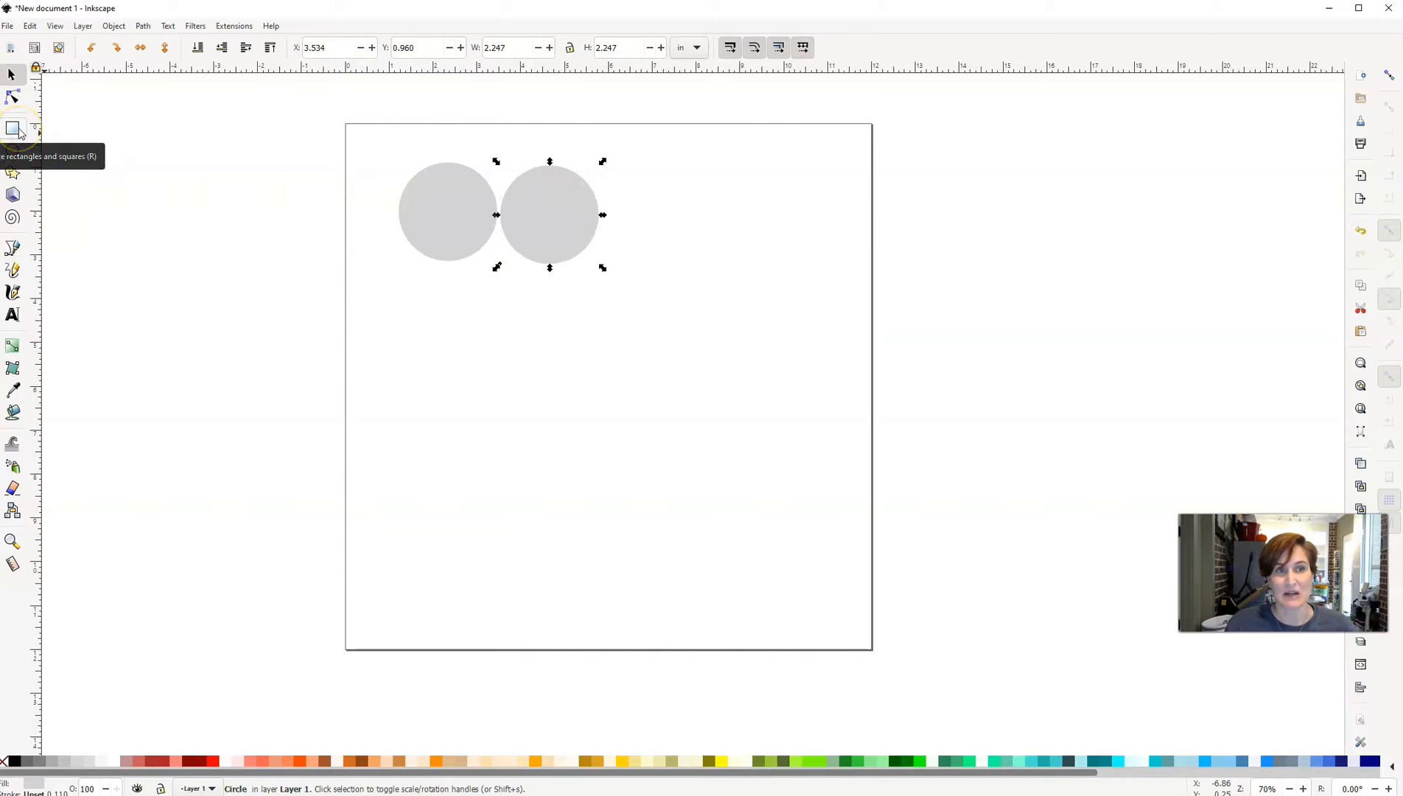
Draw a tall rounded rectangle under the left circle, tilt it, and overlap it with the circle
left_click(13, 126)
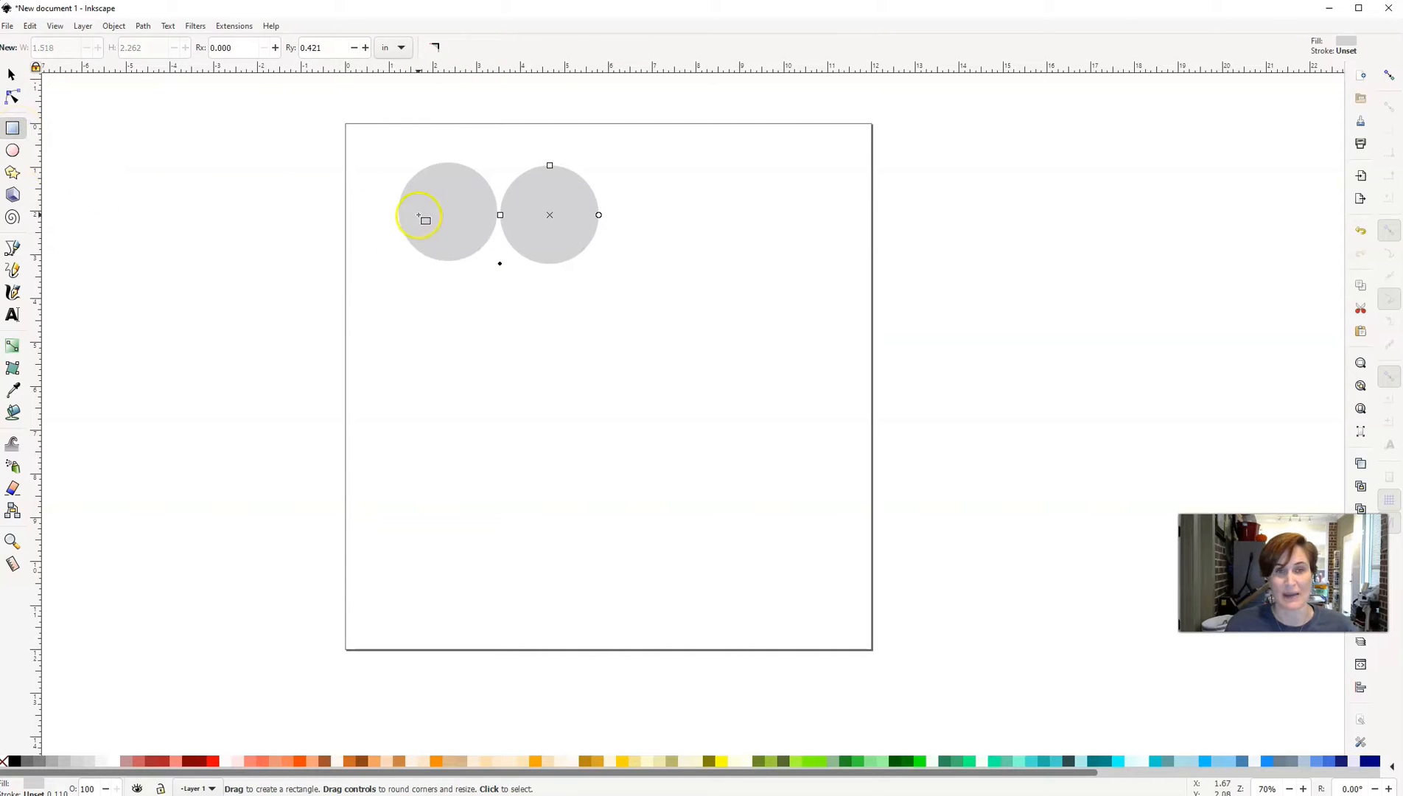
left_click_drag(421, 215, 528, 369)
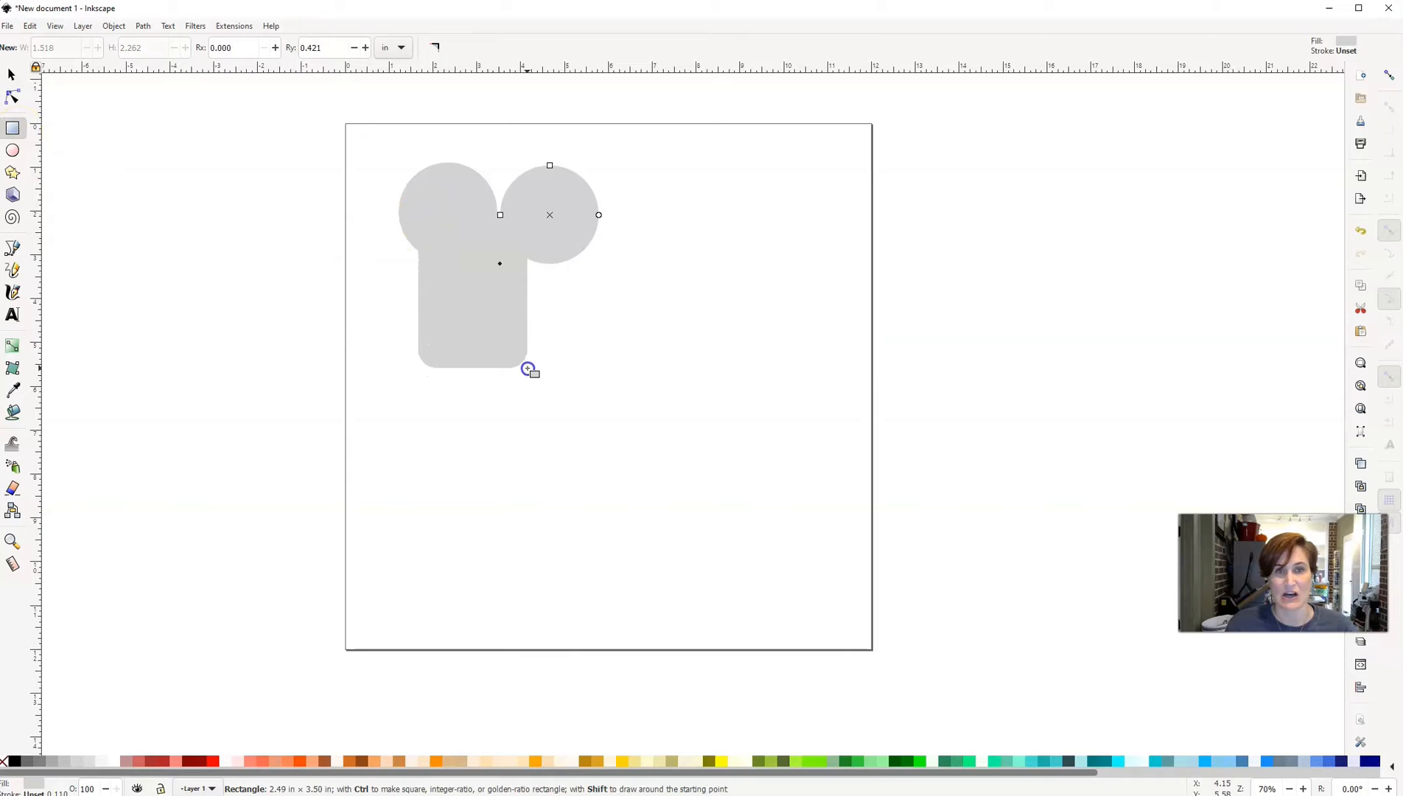
left_click_drag(527, 367, 514, 358)
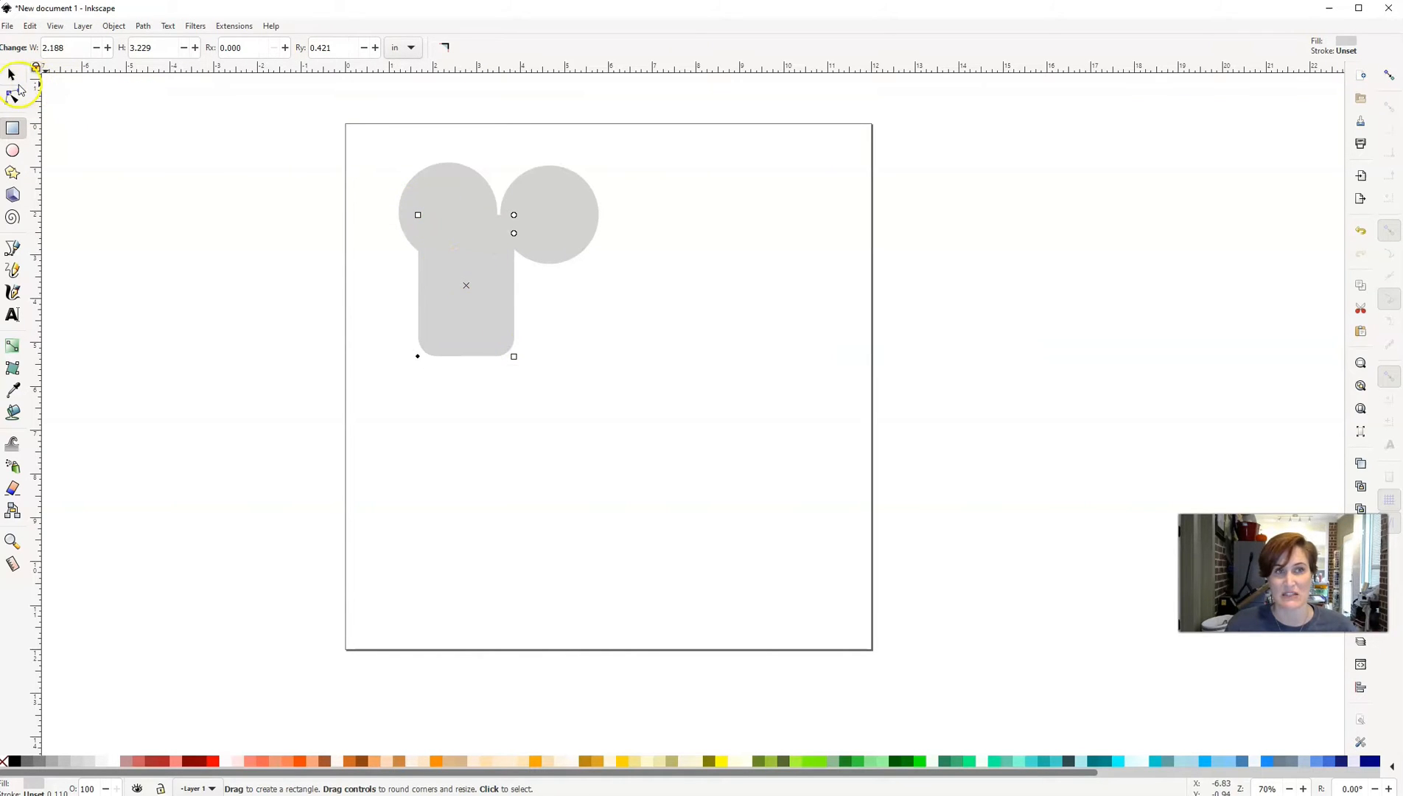
left_click(13, 76)
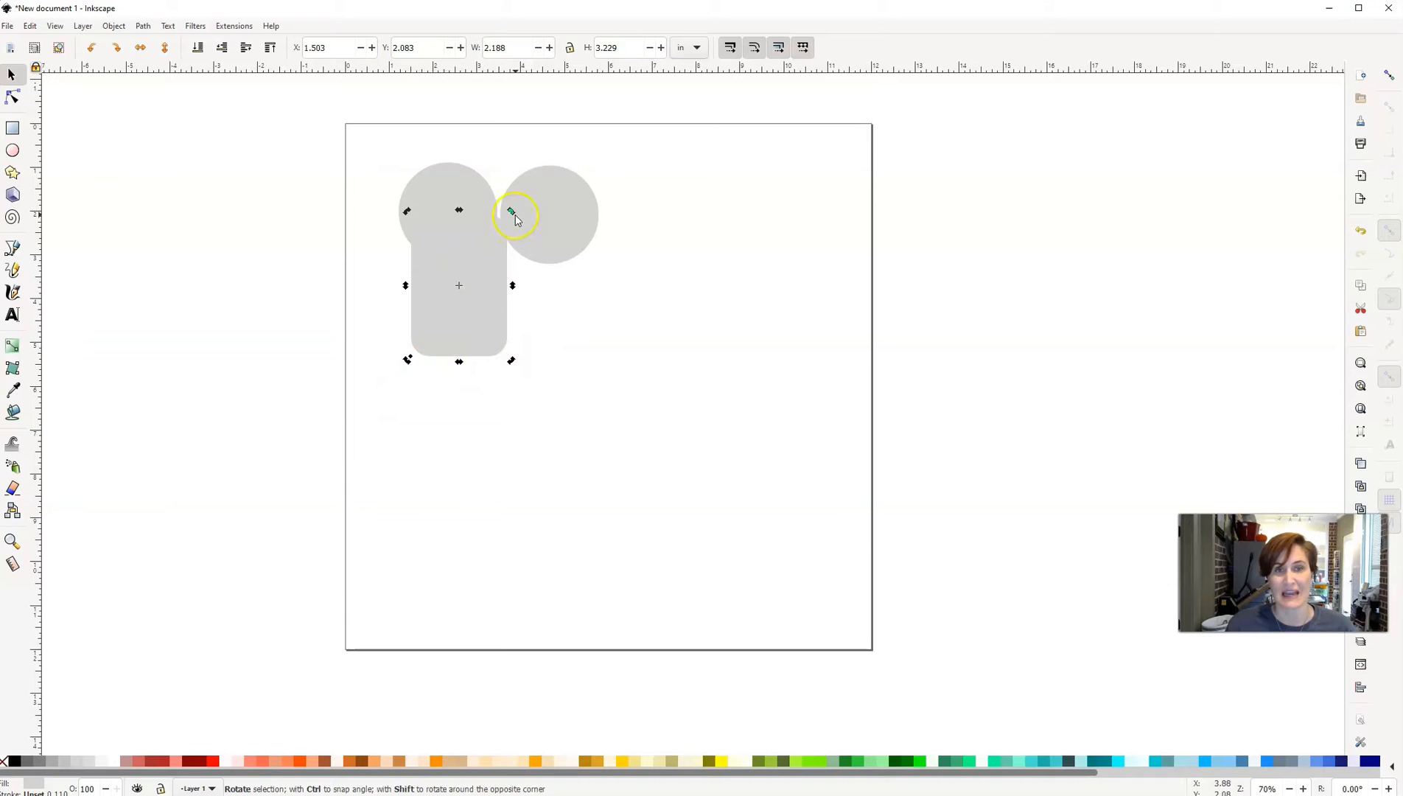
left_click_drag(515, 212, 483, 199)
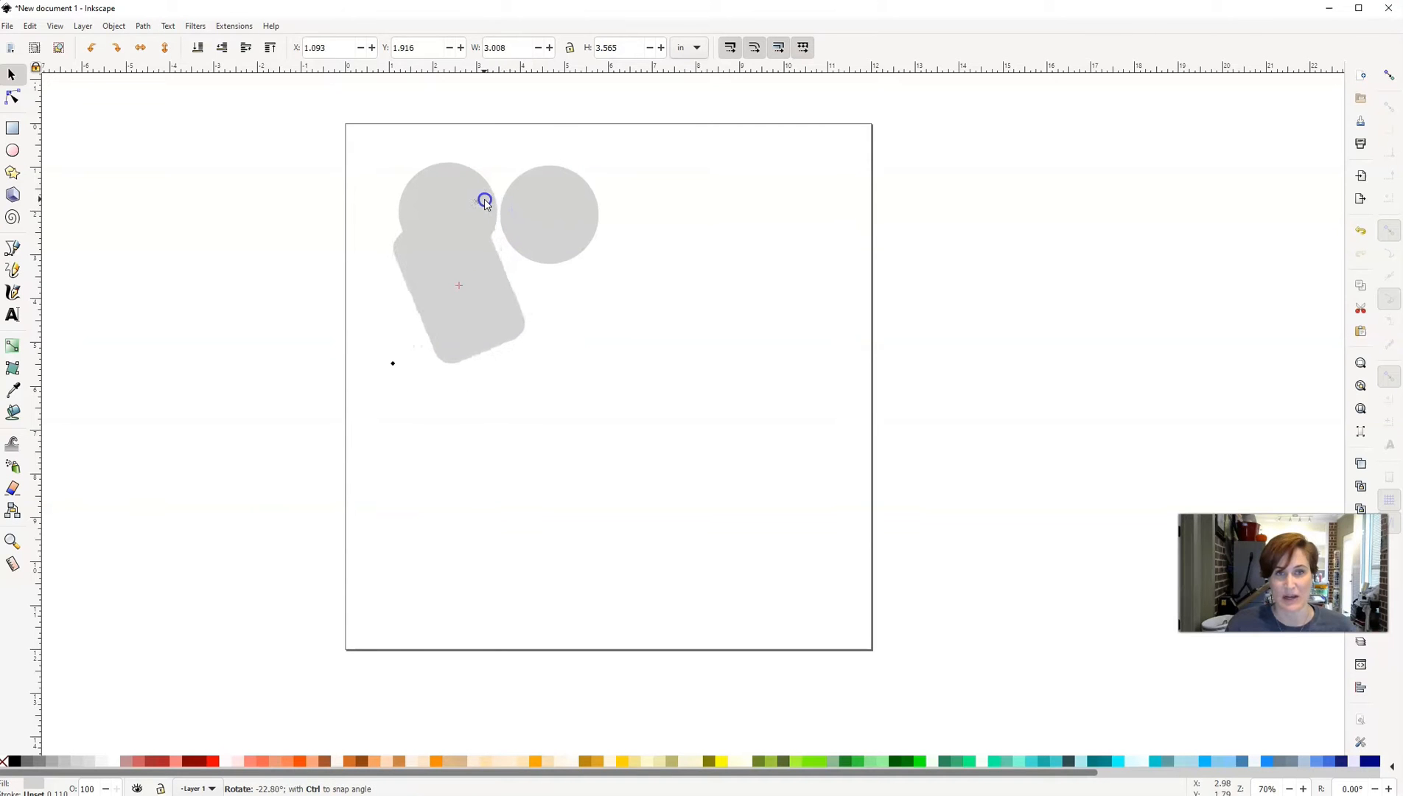
left_click_drag(484, 200, 490, 287)
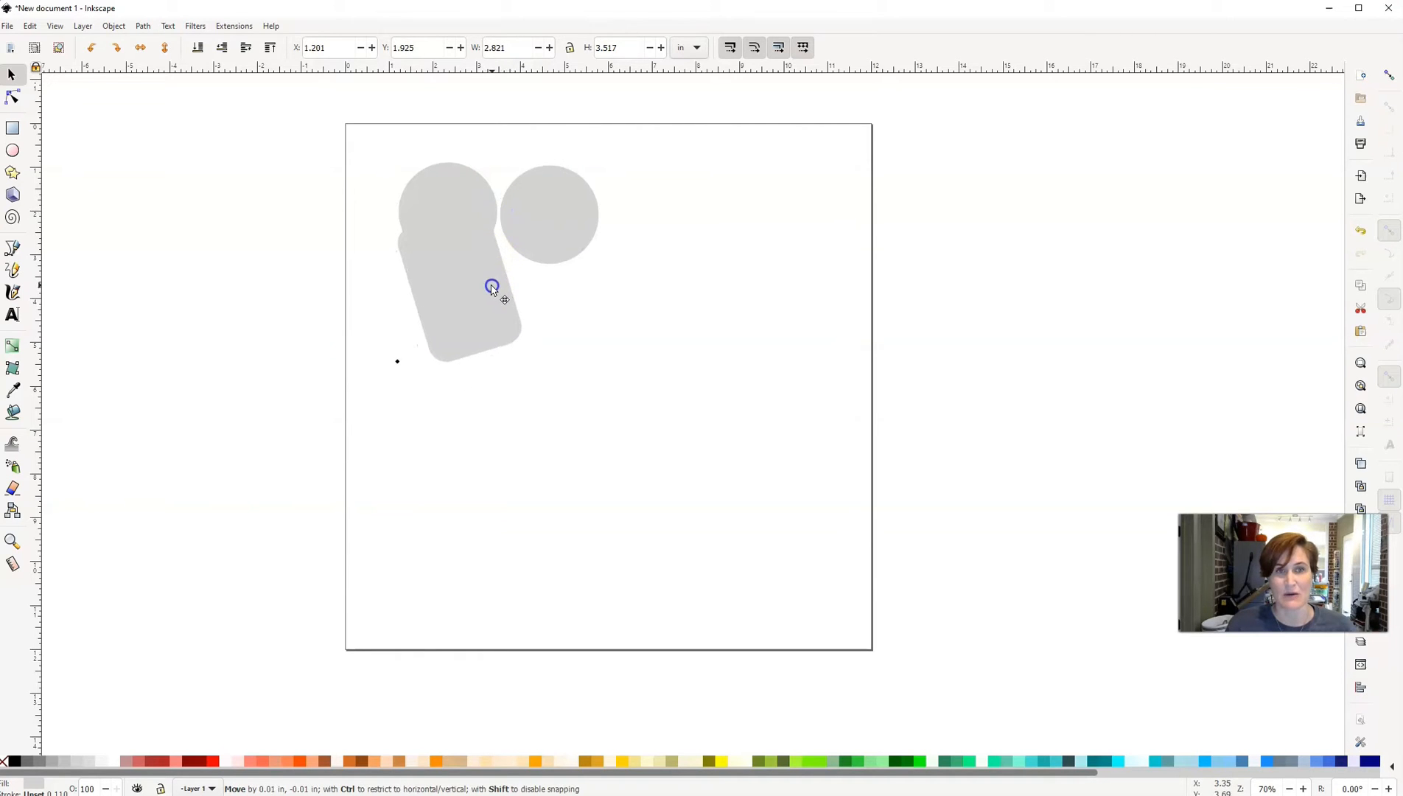
left_click_drag(490, 286, 497, 276)
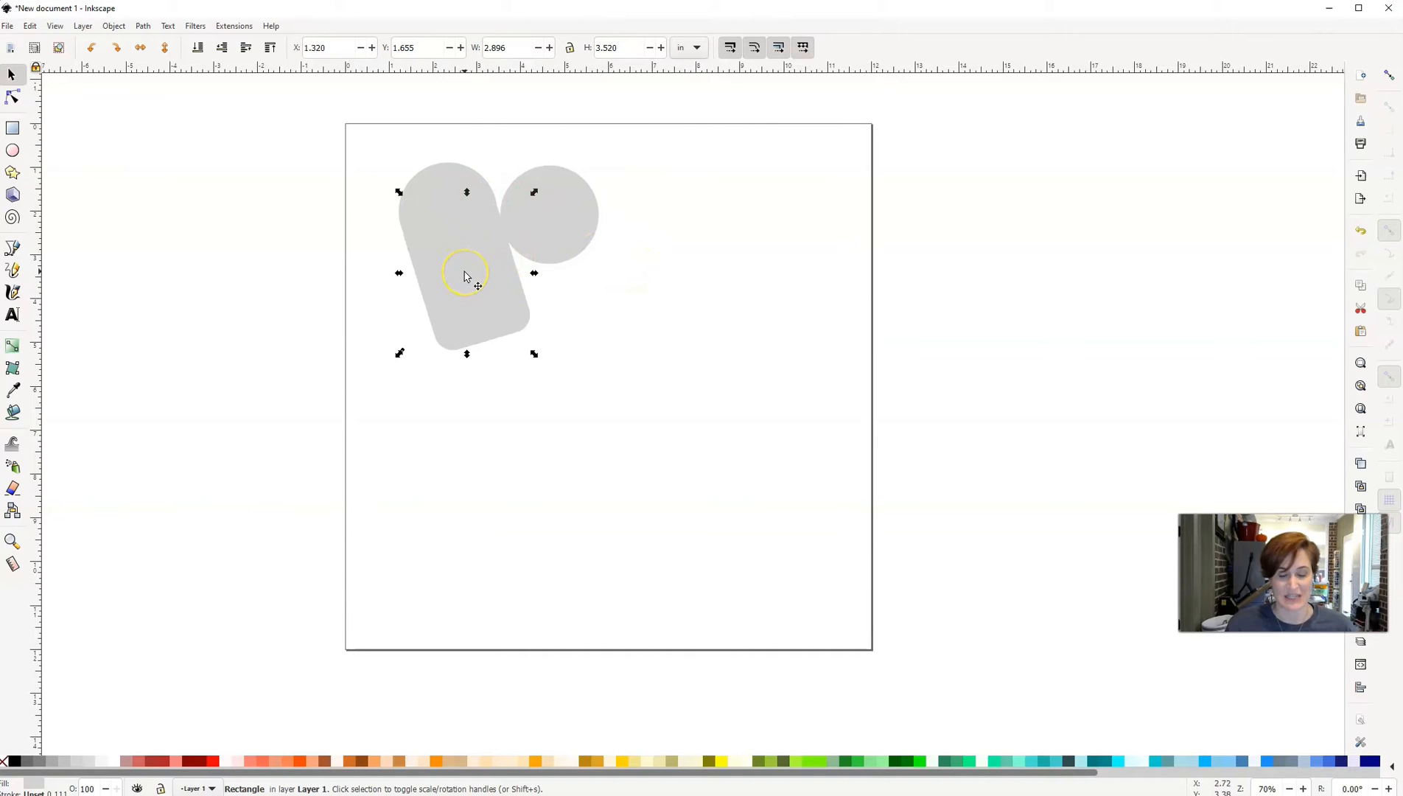
Move the rectangle copy under the right circle and tilt it to mirror the left one
left_click_drag(465, 276, 537, 276)
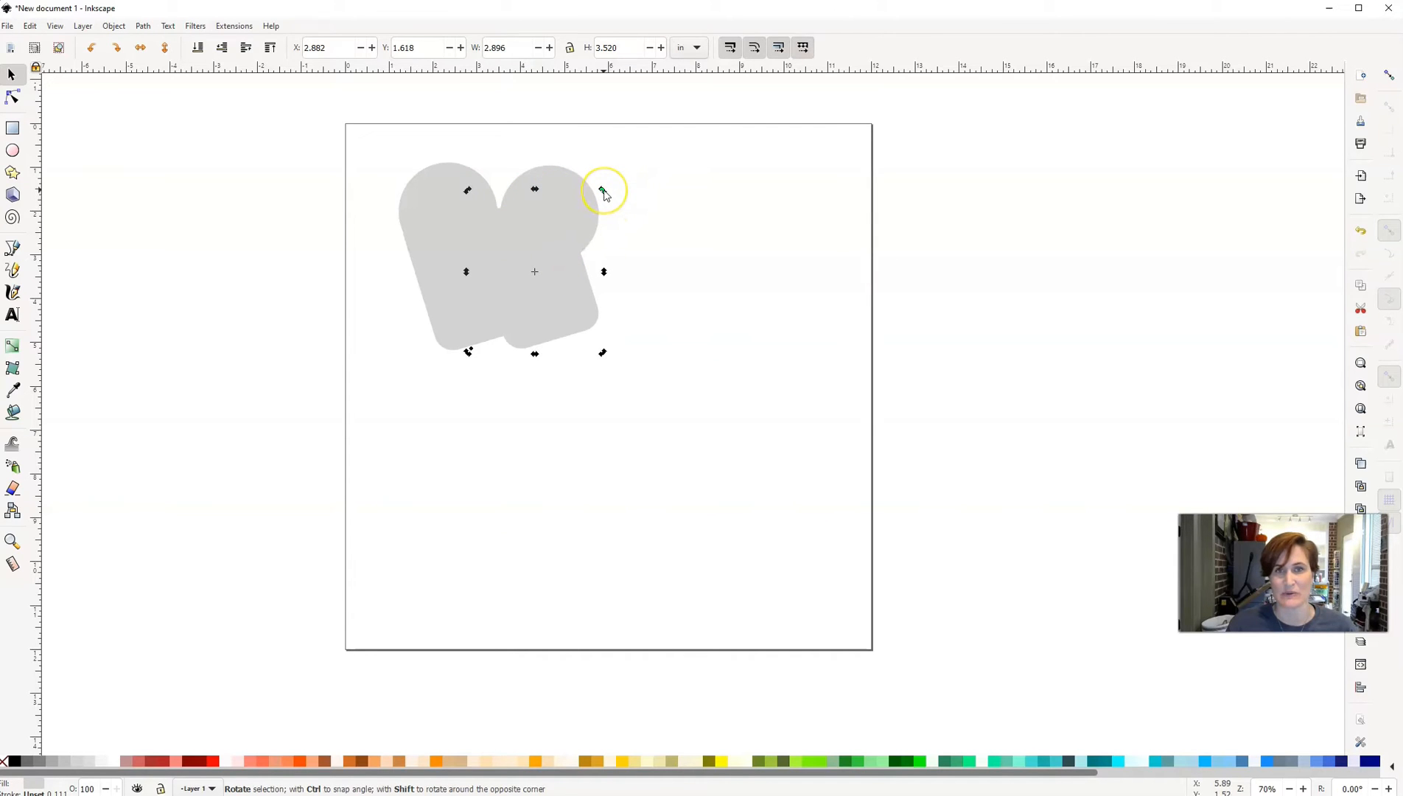
left_click_drag(604, 191, 626, 224)
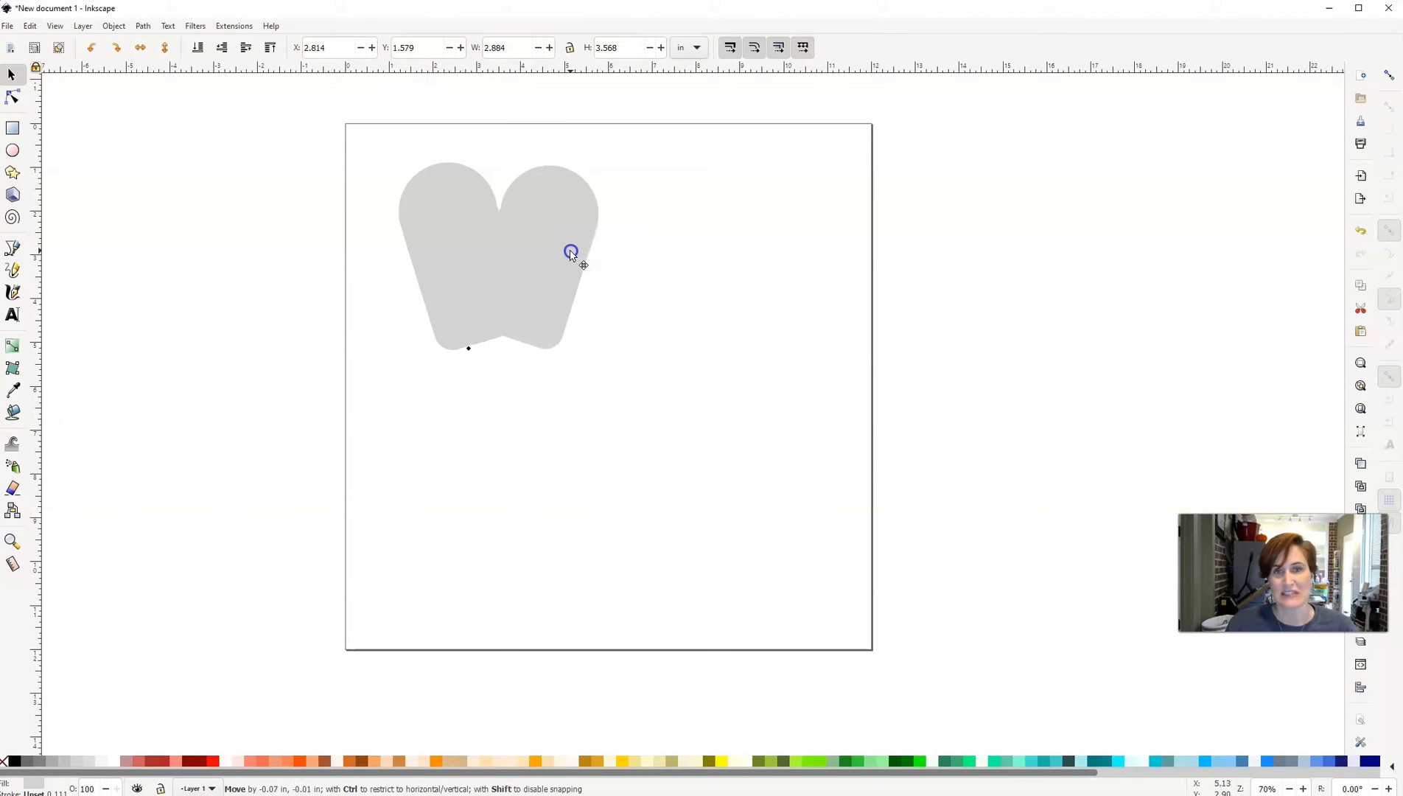
left_click(571, 251)
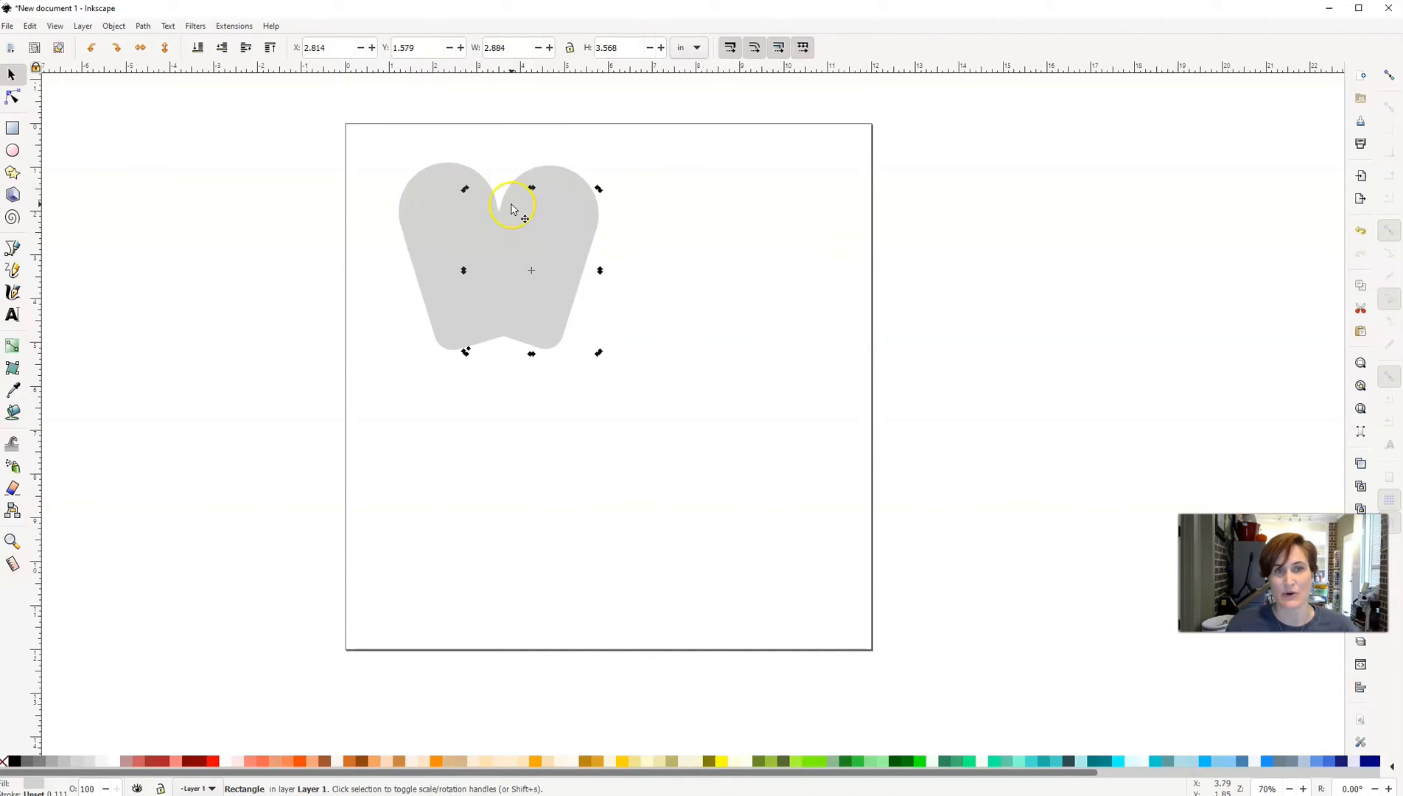
mouse_move(408, 240)
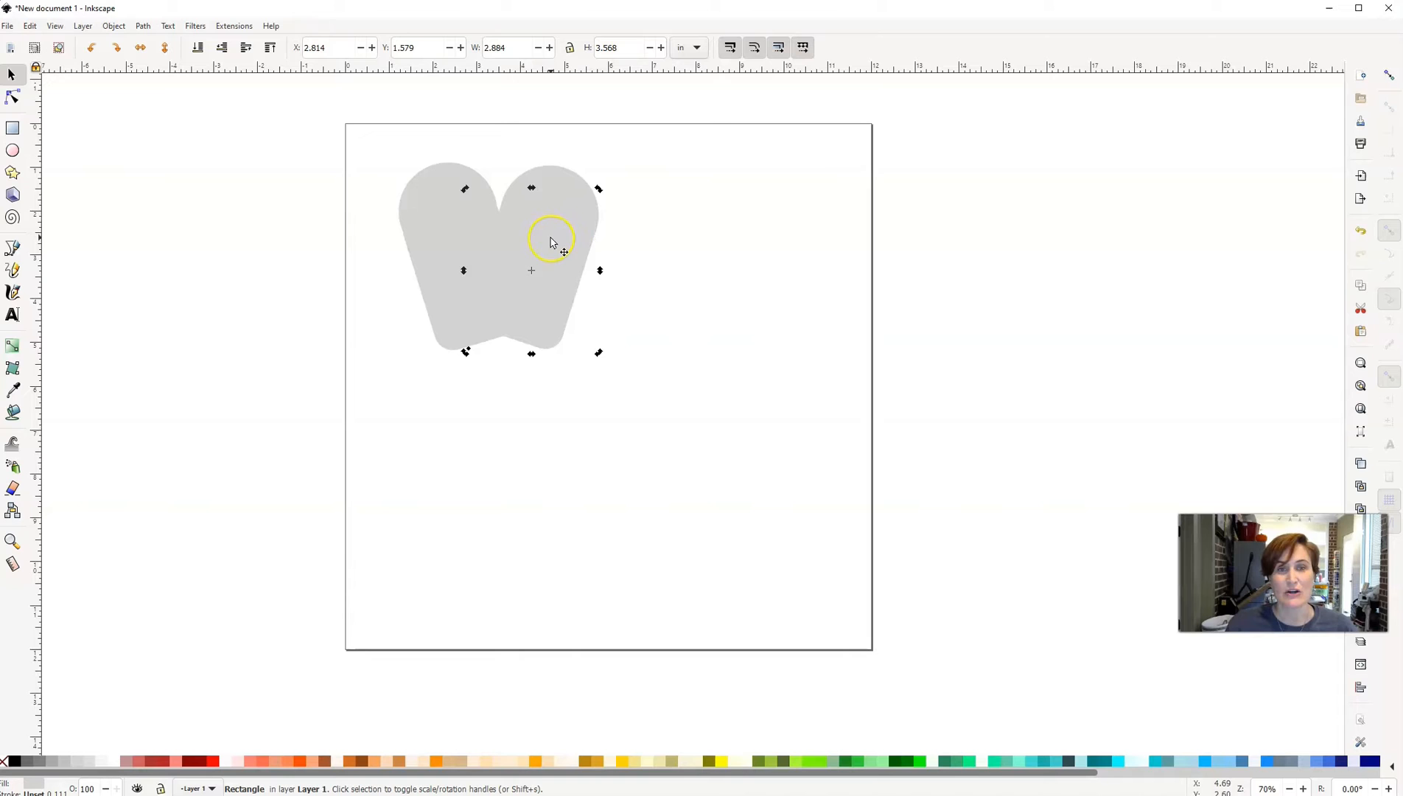
mouse_move(367, 143)
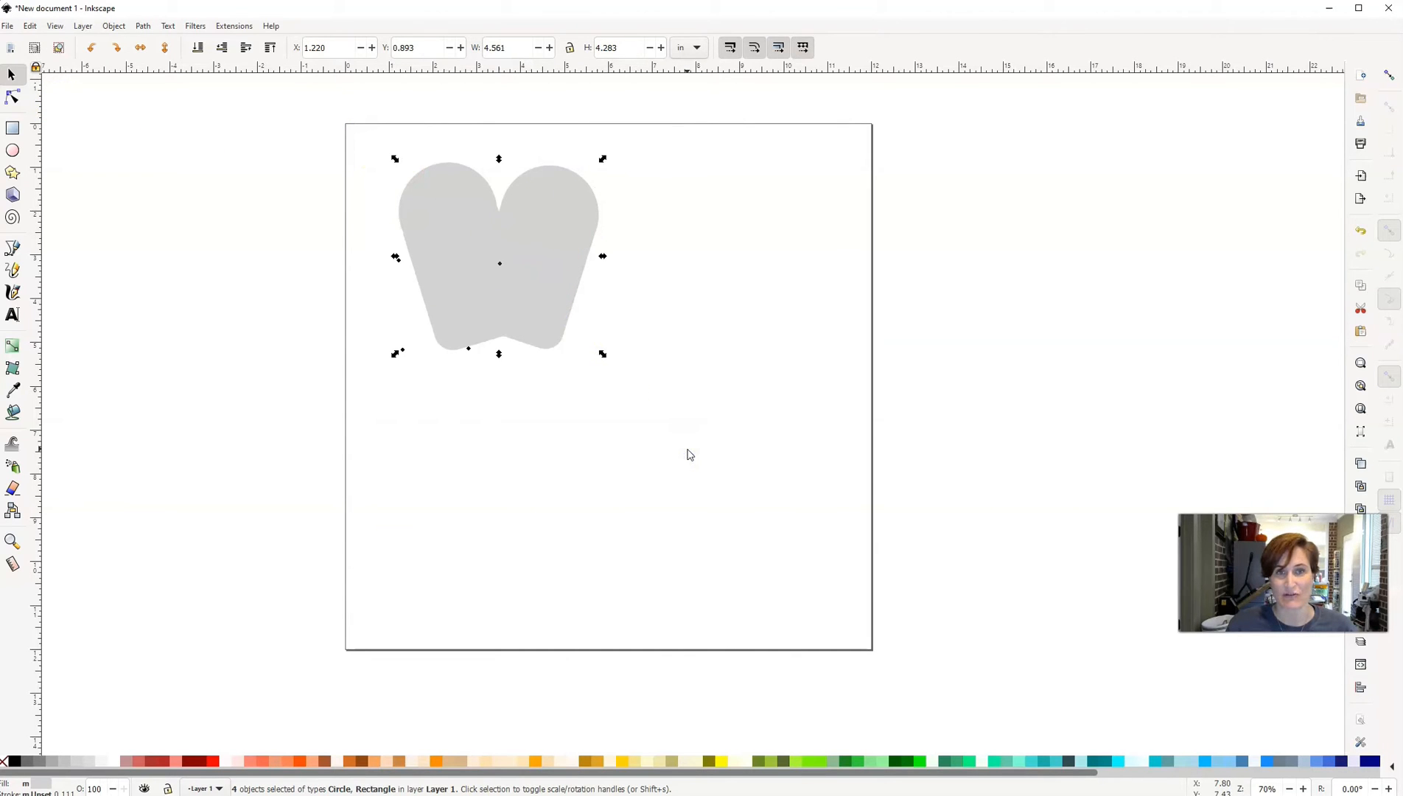
Combine the circles and rectangles into a single path with Path > Union
left_click(142, 25)
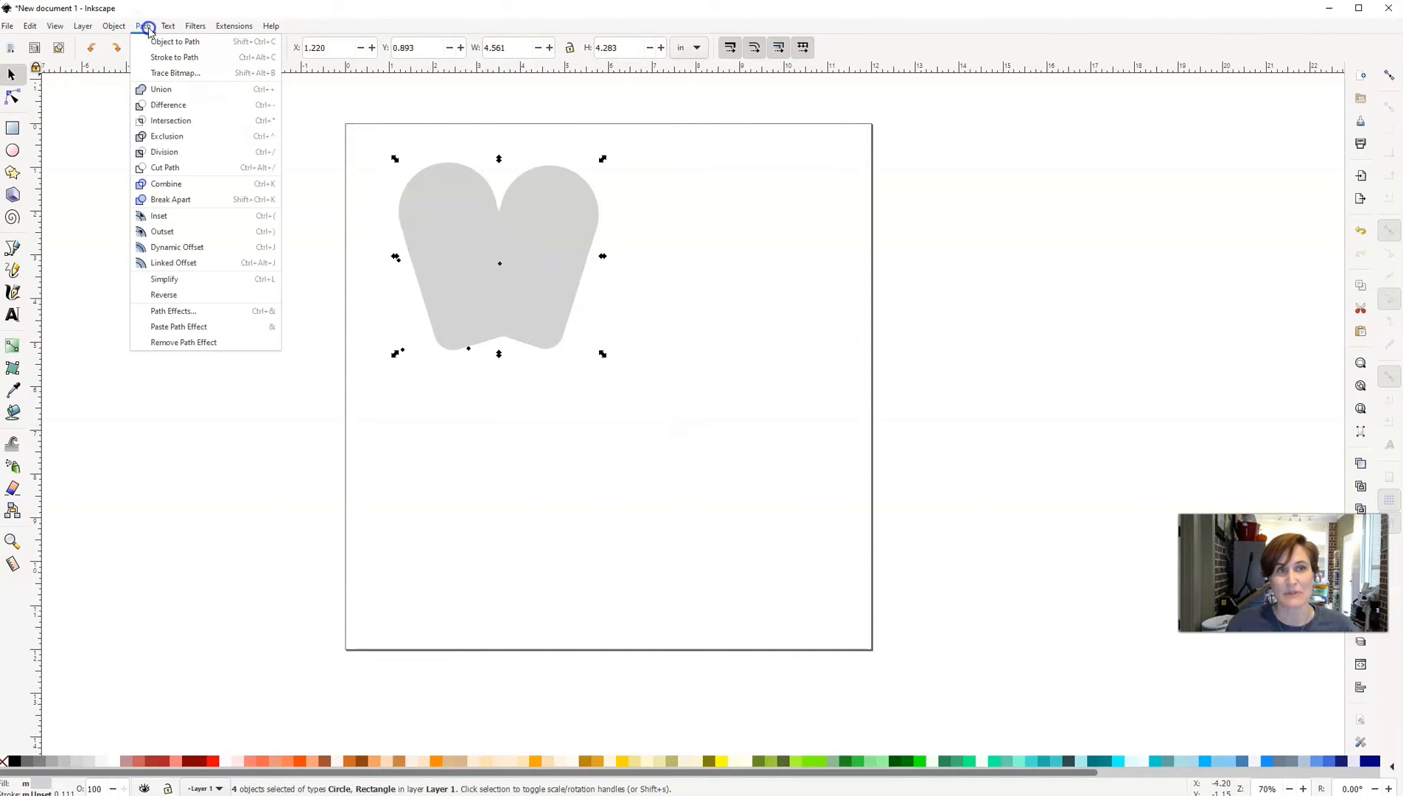
left_click(162, 88)
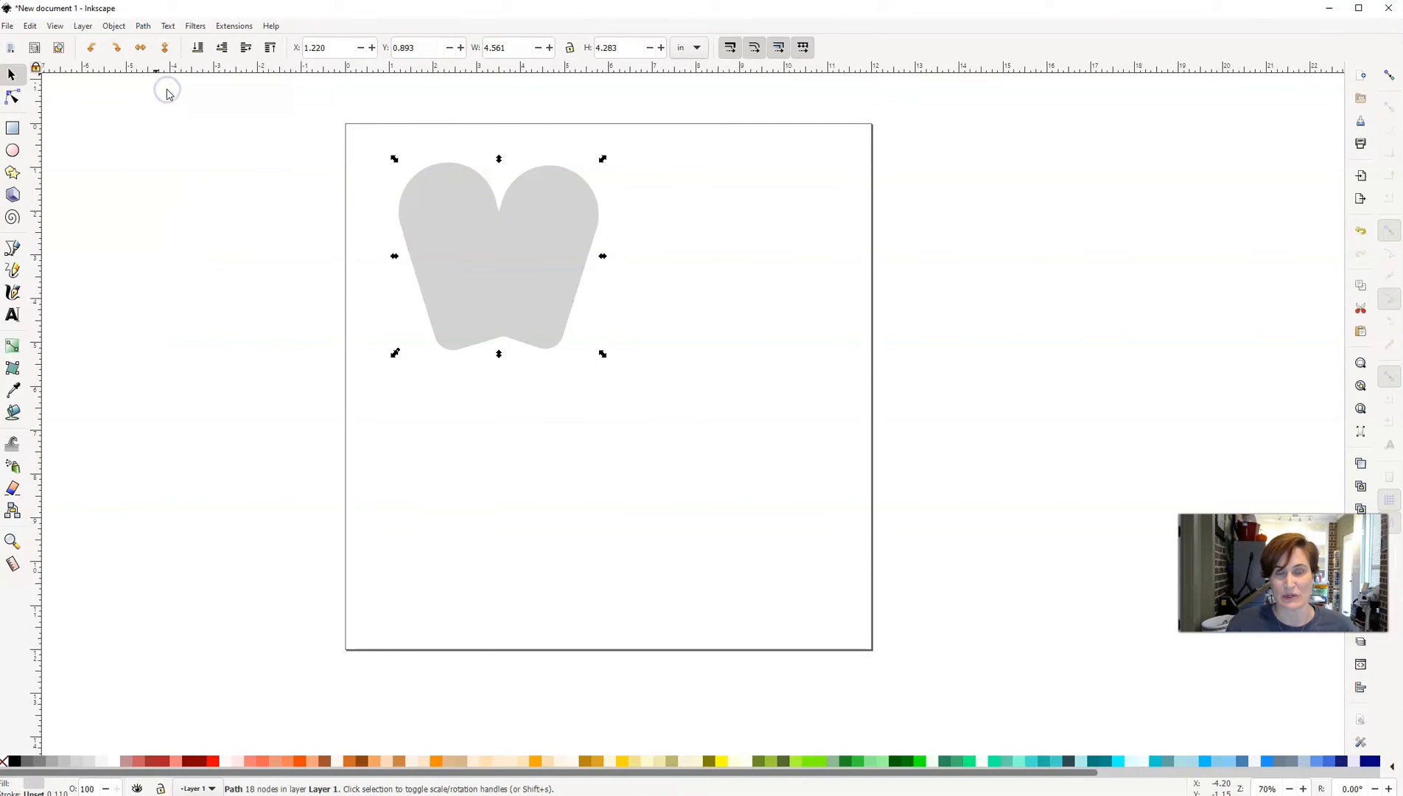
mouse_move(480, 301)
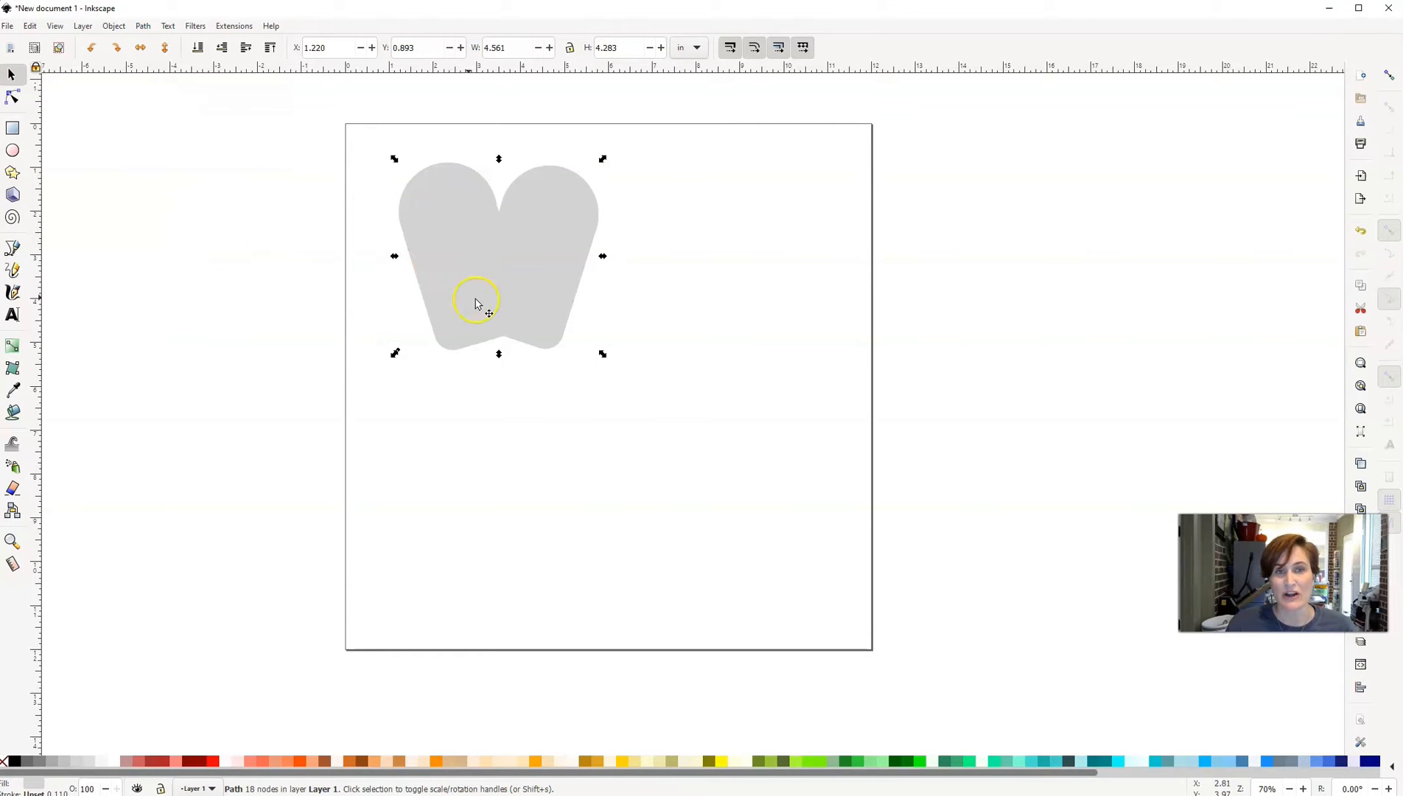
mouse_move(503, 219)
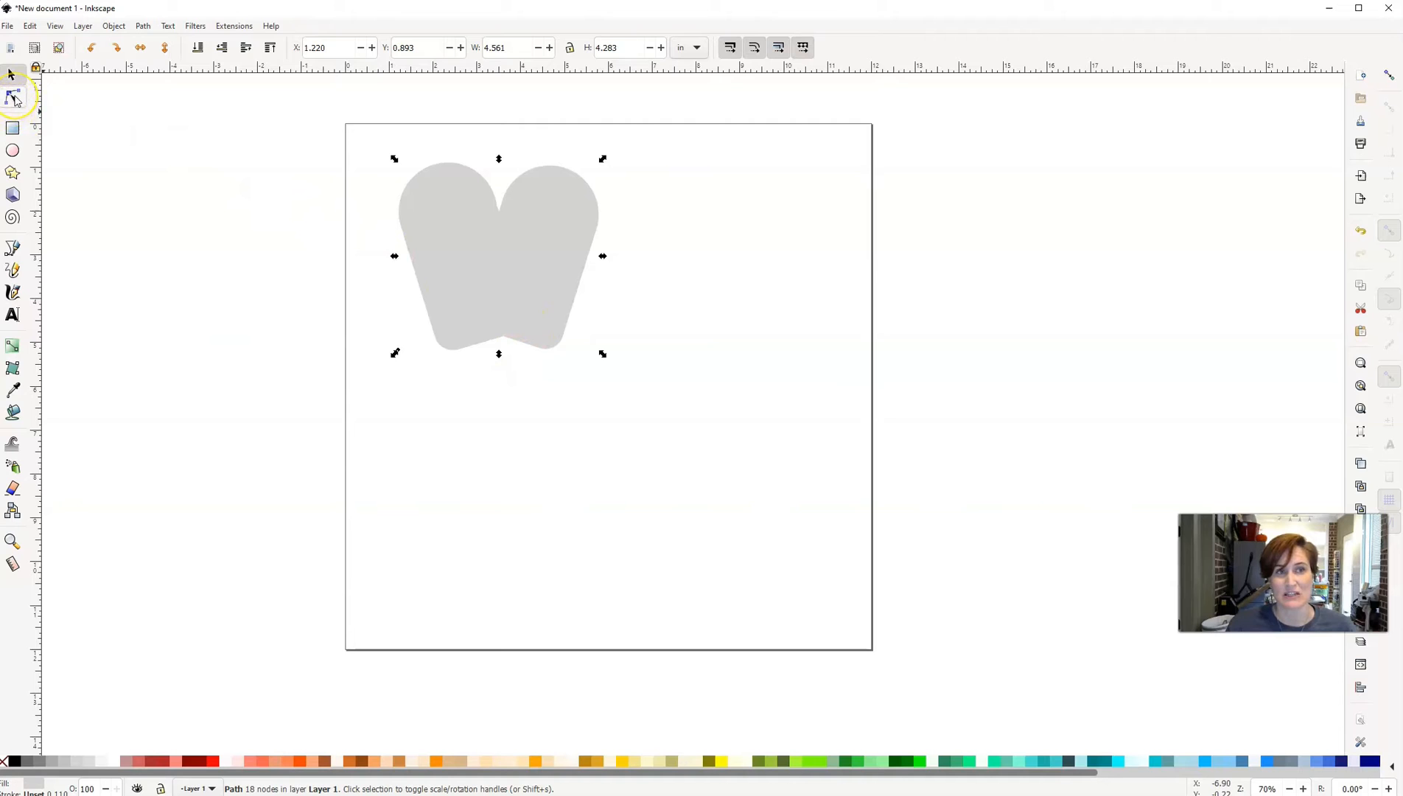
Drag the bottom centre node down into a point and curve the lower sides toward it
left_click(12, 97)
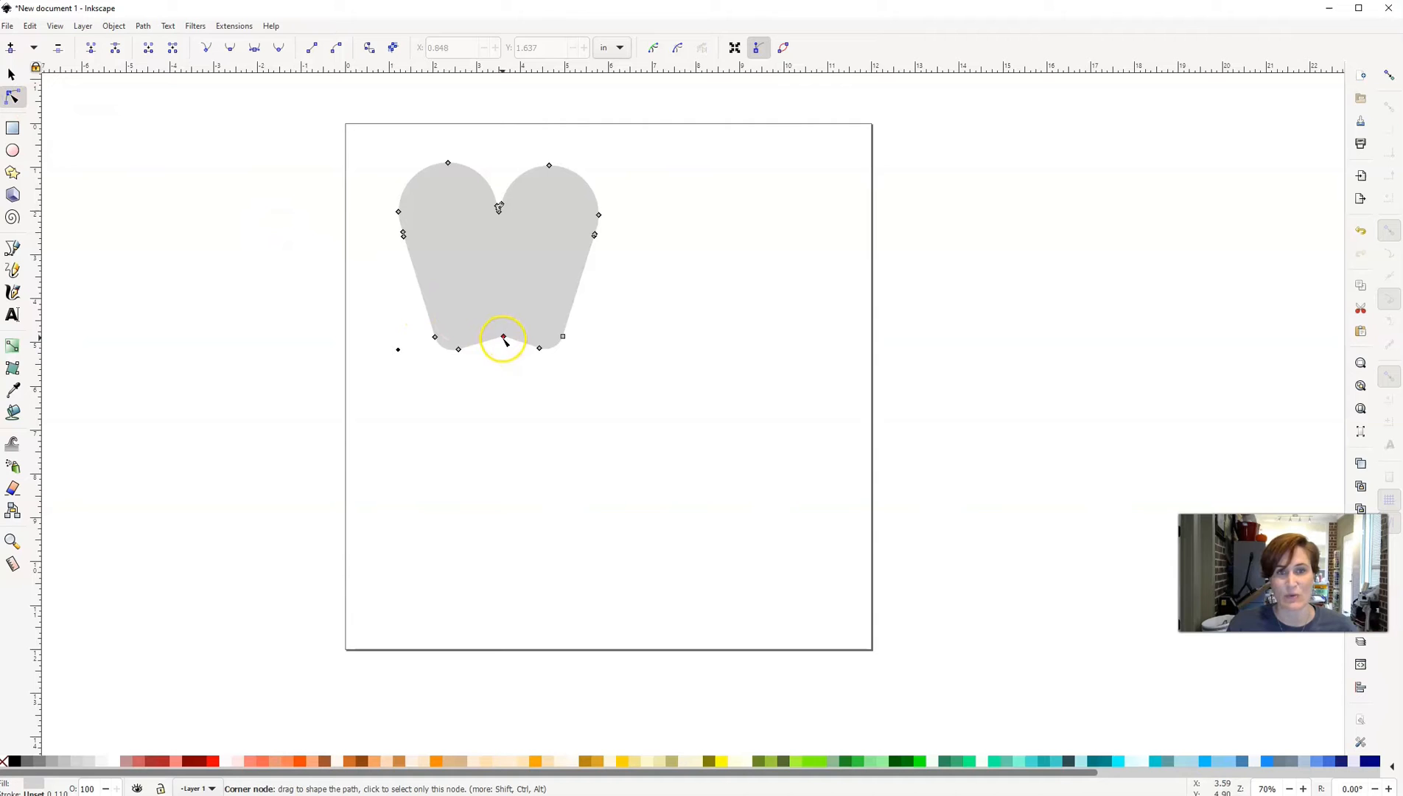
left_click_drag(502, 338, 502, 347)
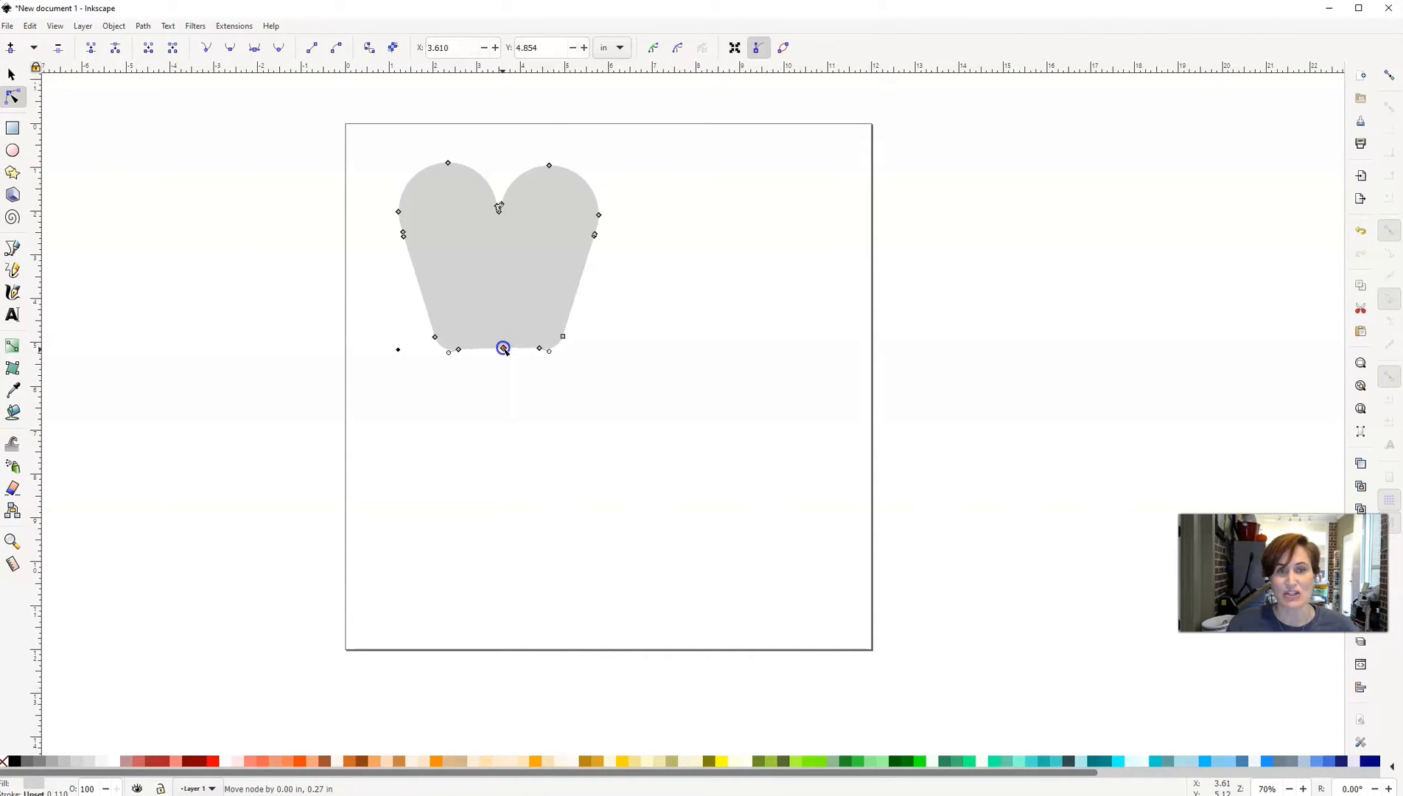
left_click_drag(503, 349, 499, 414)
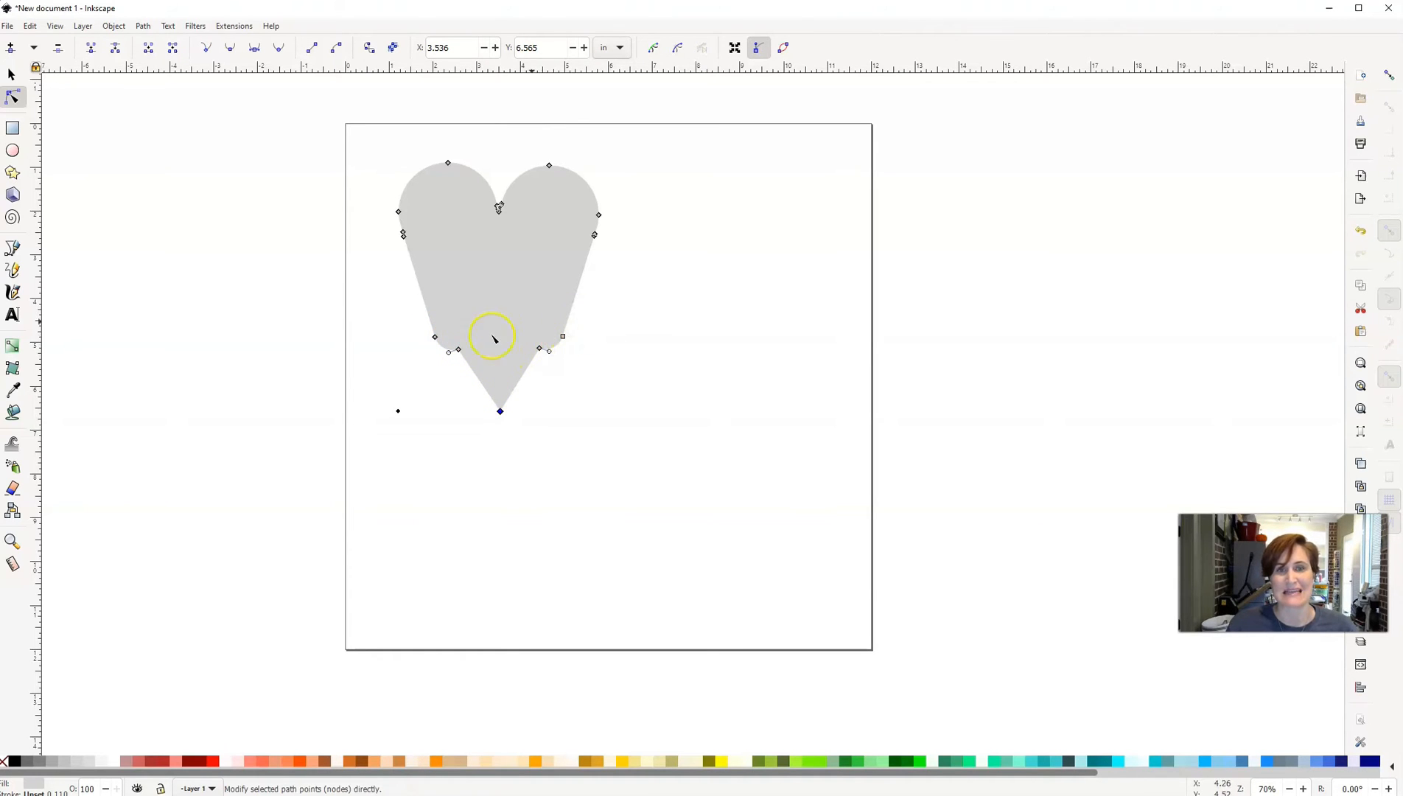
left_click_drag(490, 339, 618, 375)
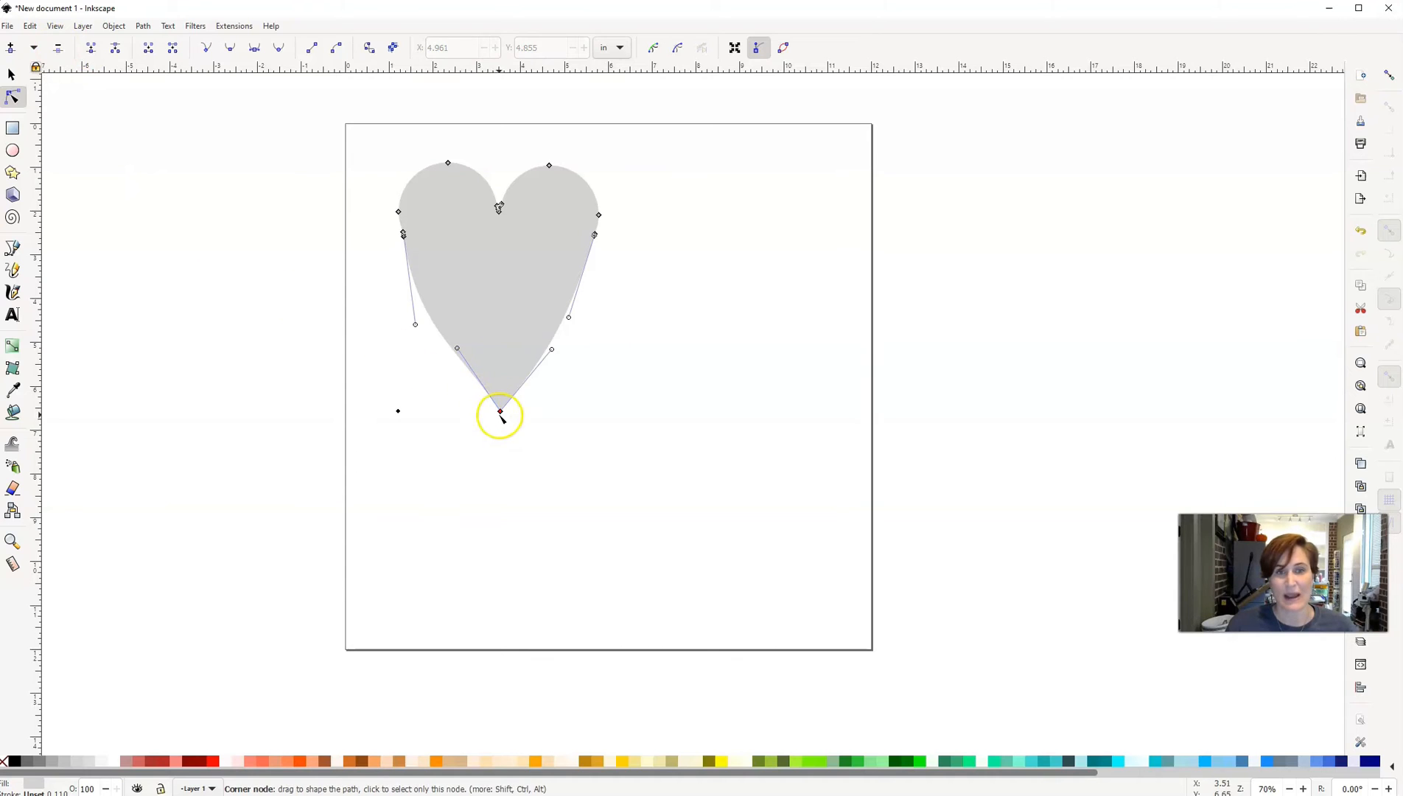
left_click_drag(499, 413, 500, 395)
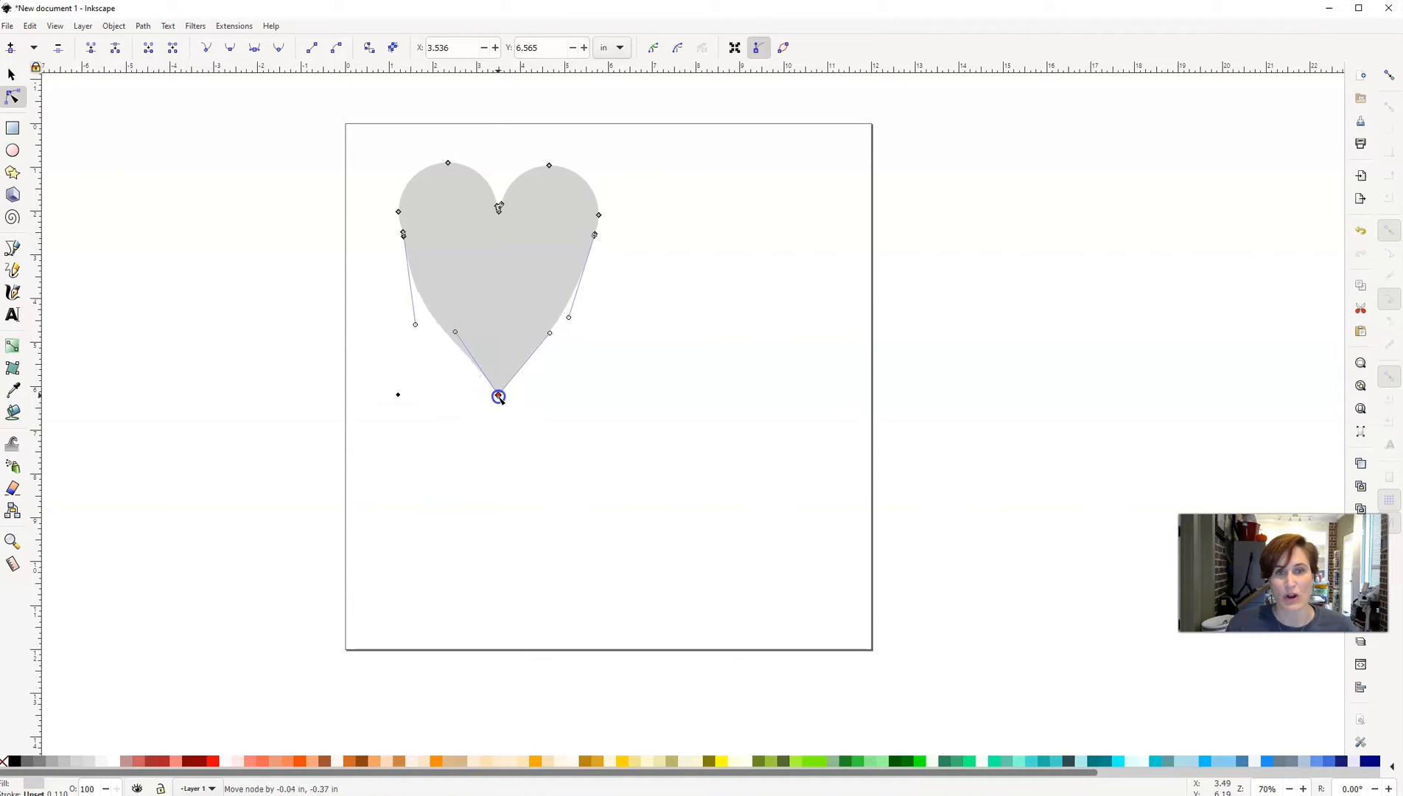
left_click_drag(498, 396, 496, 376)
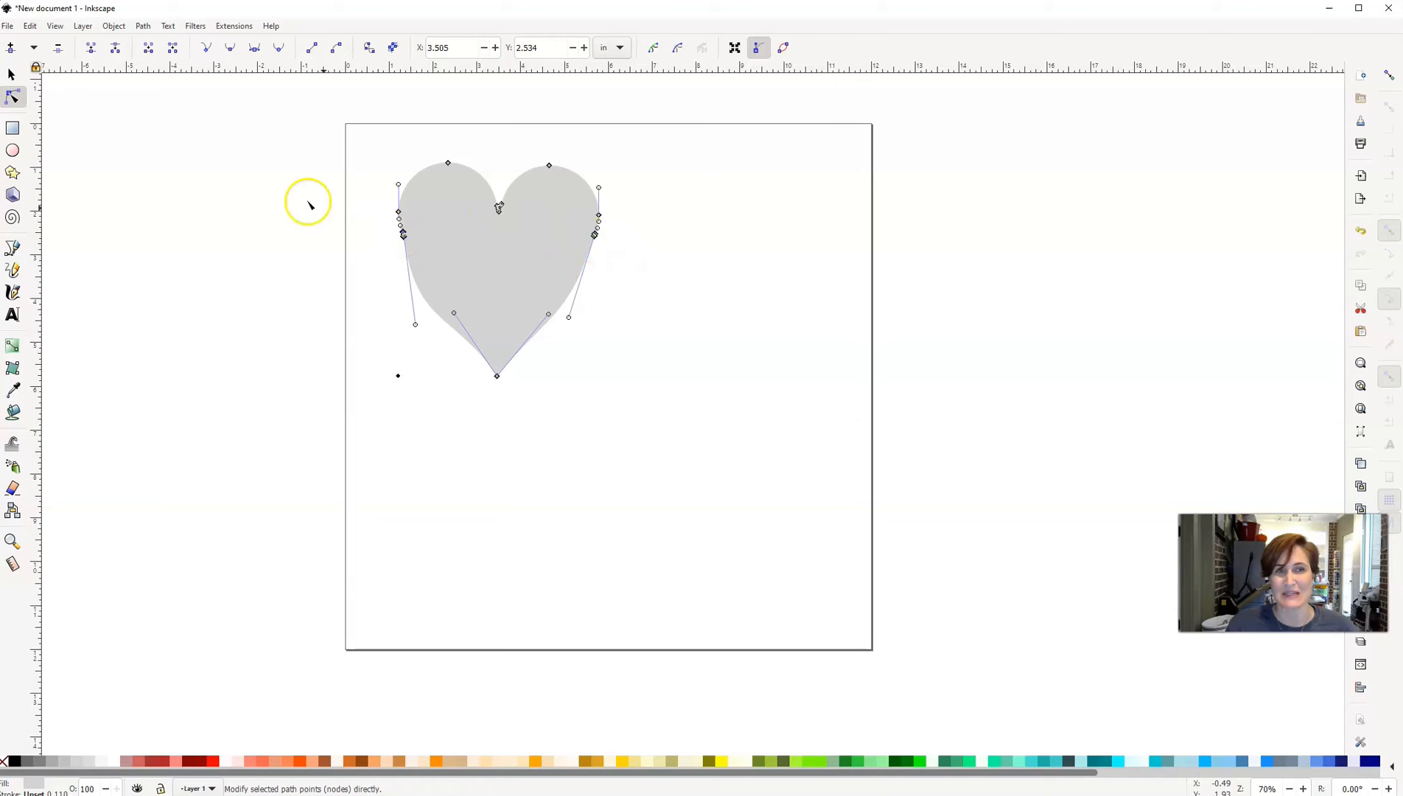
mouse_move(373, 172)
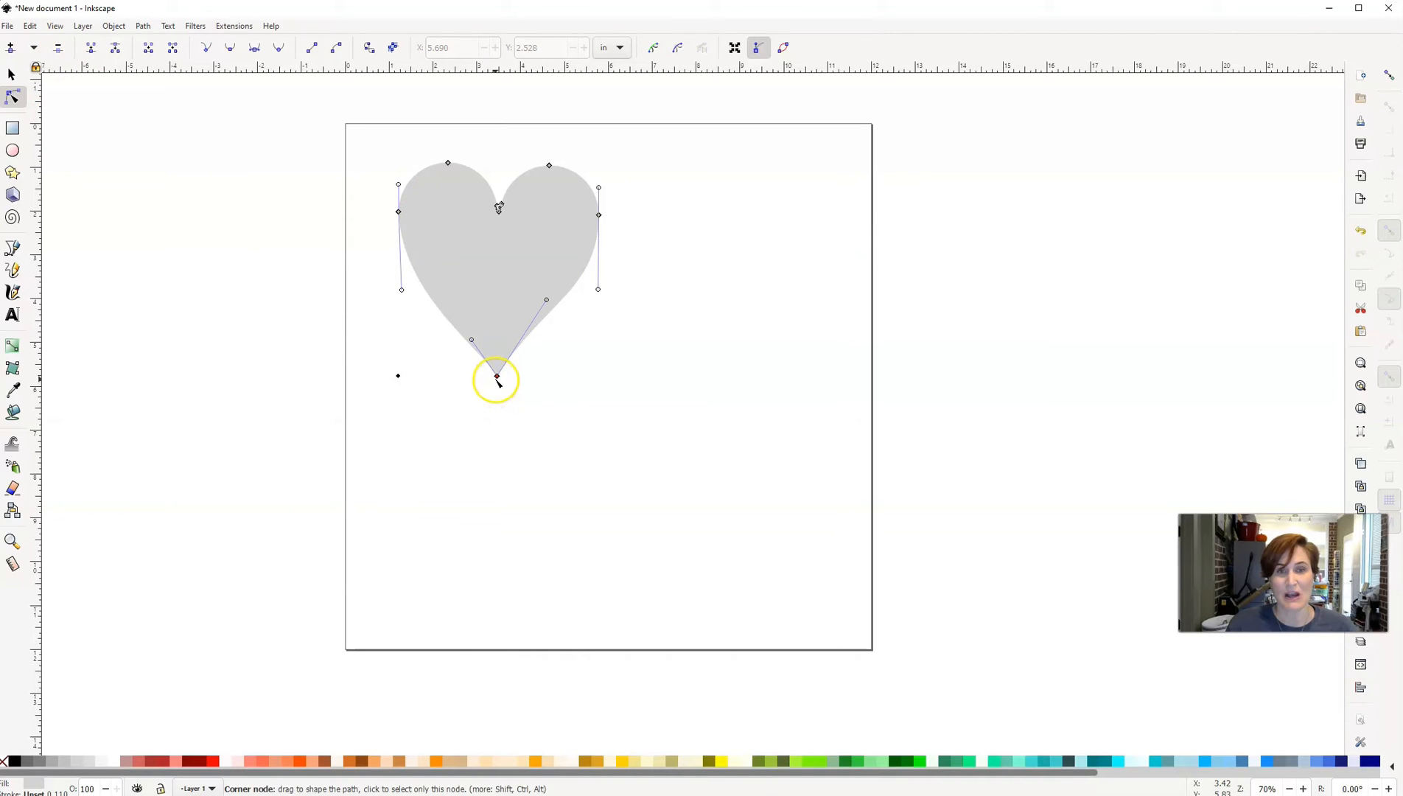
Raise the heart's point a little and round the lower right curve with its handles
left_click_drag(497, 375, 496, 358)
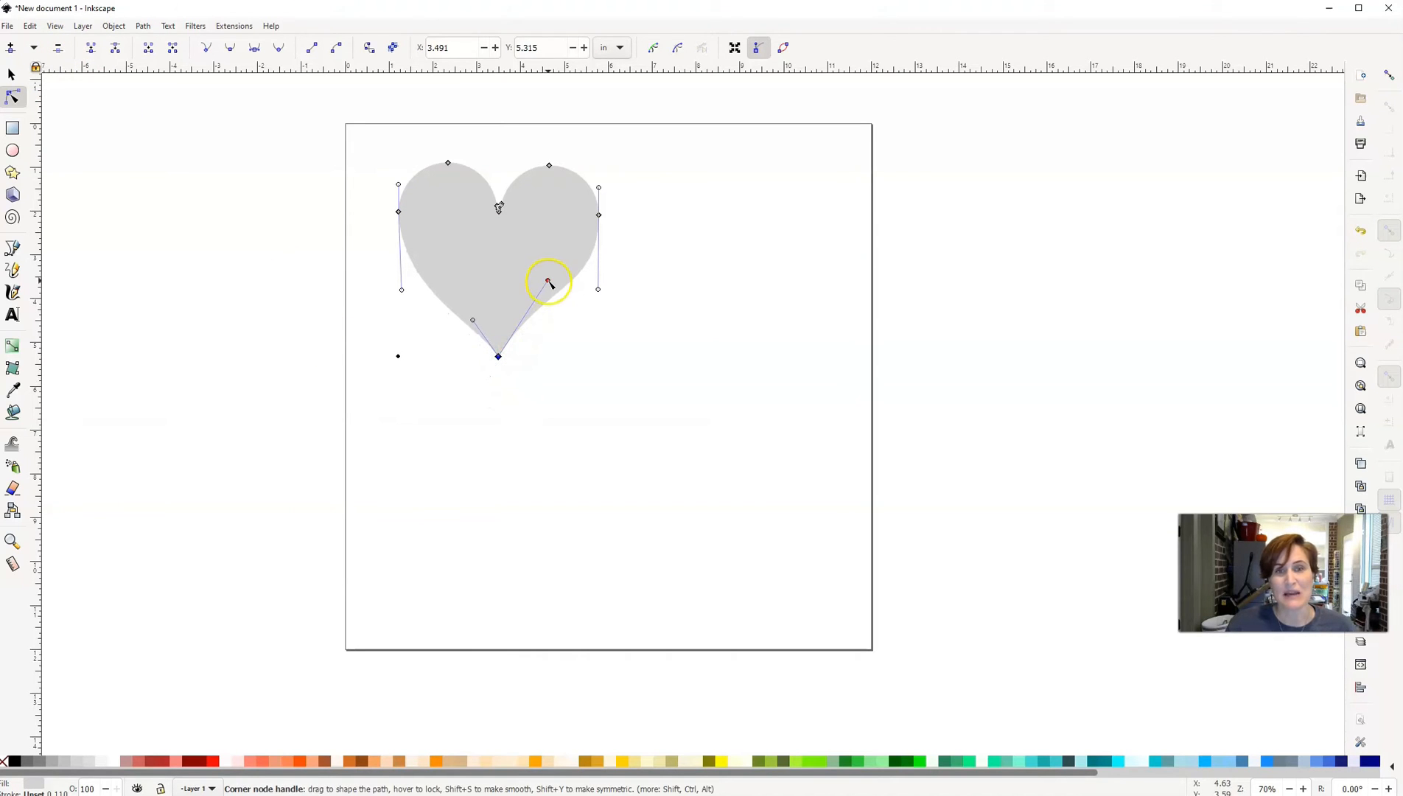
left_click_drag(549, 282, 549, 297)
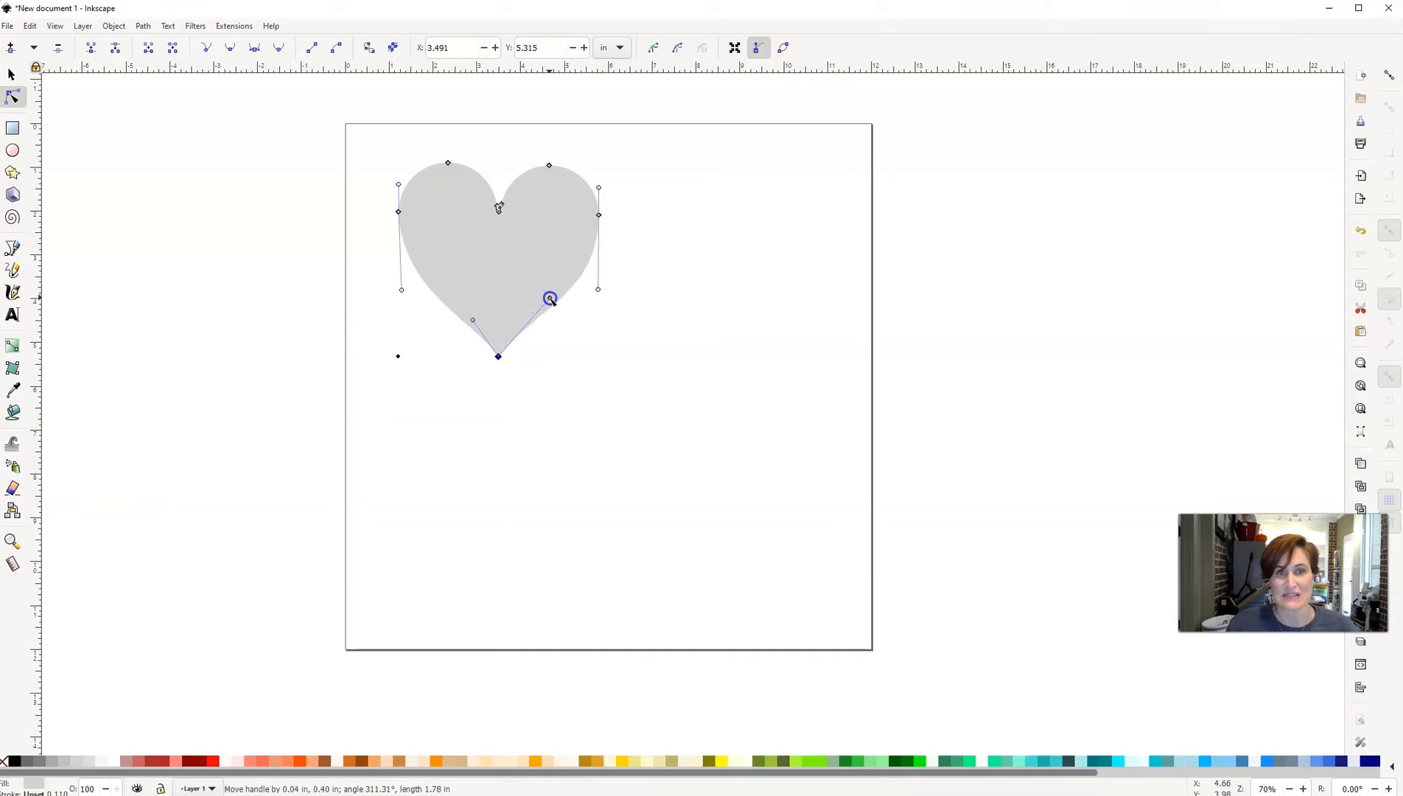
left_click_drag(550, 298, 586, 291)
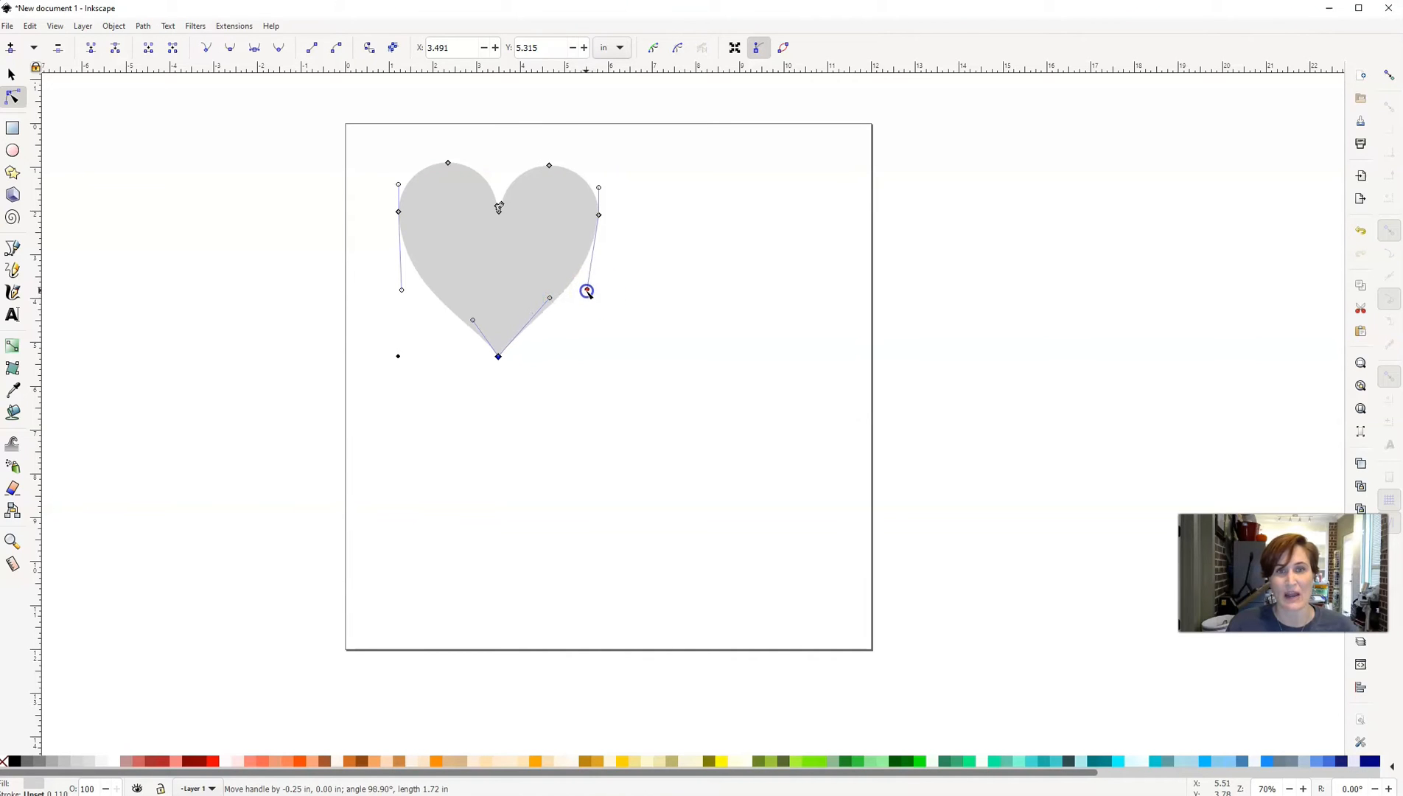
left_click_drag(586, 292, 470, 321)
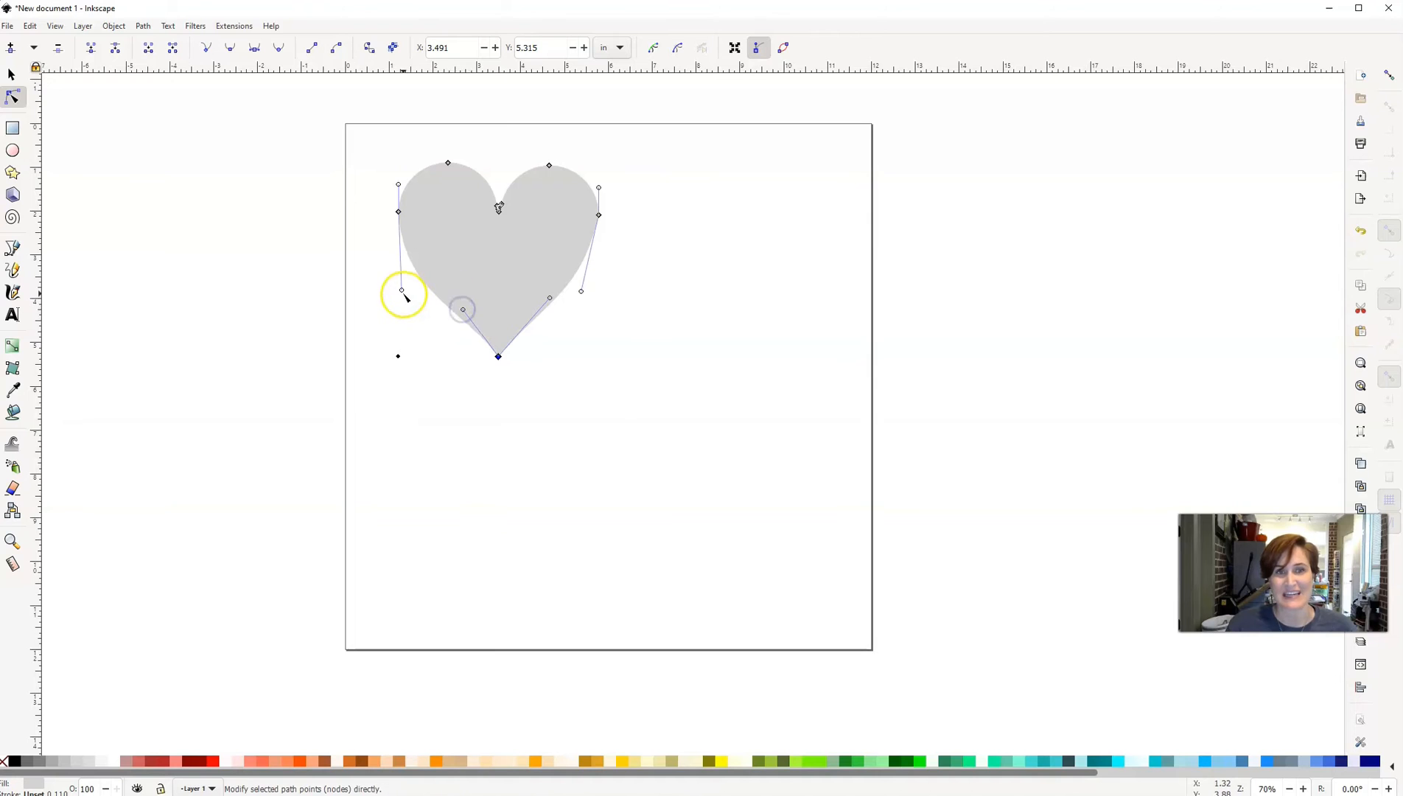
Round out the heart's lower left side and reselect the whole heart
left_click_drag(401, 291, 431, 305)
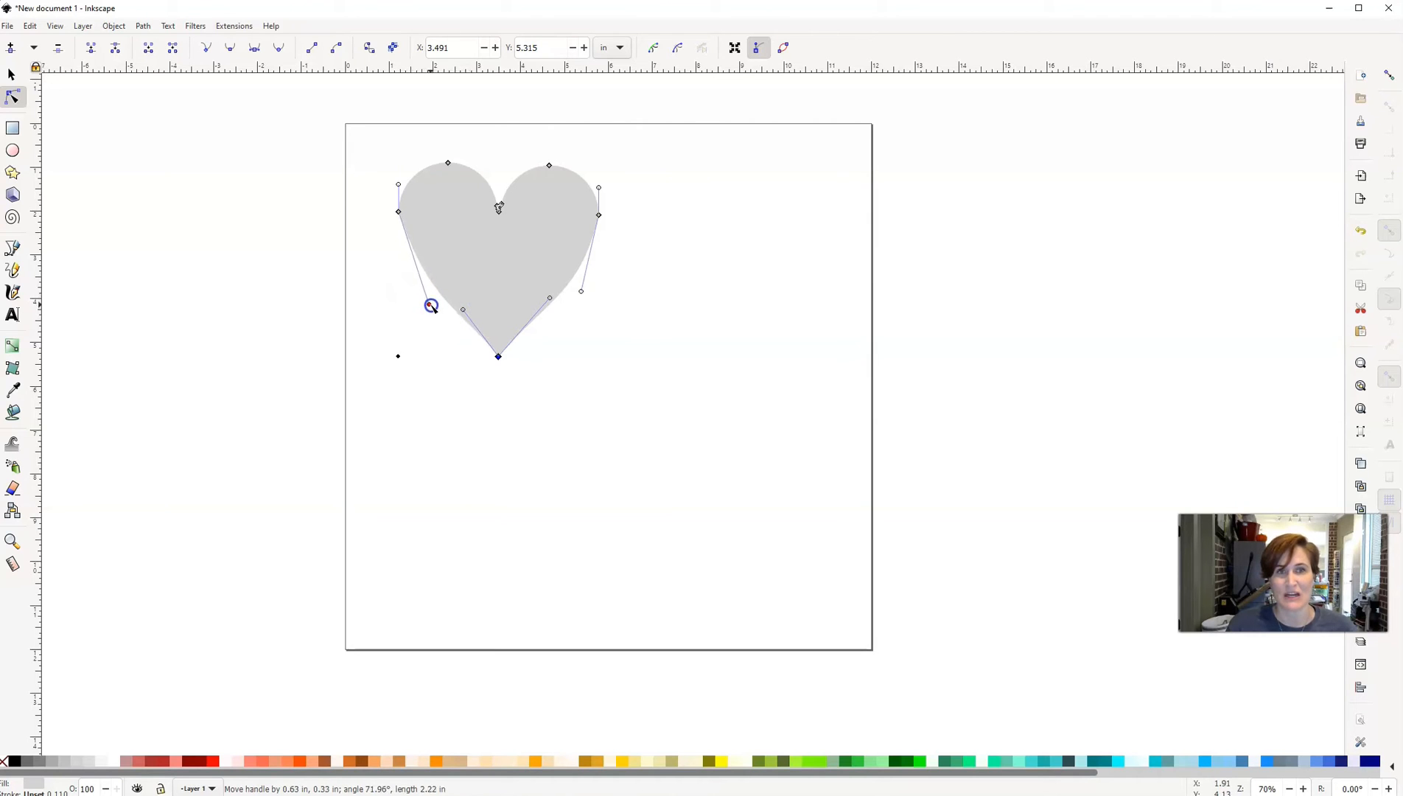
left_click_drag(431, 305, 392, 258)
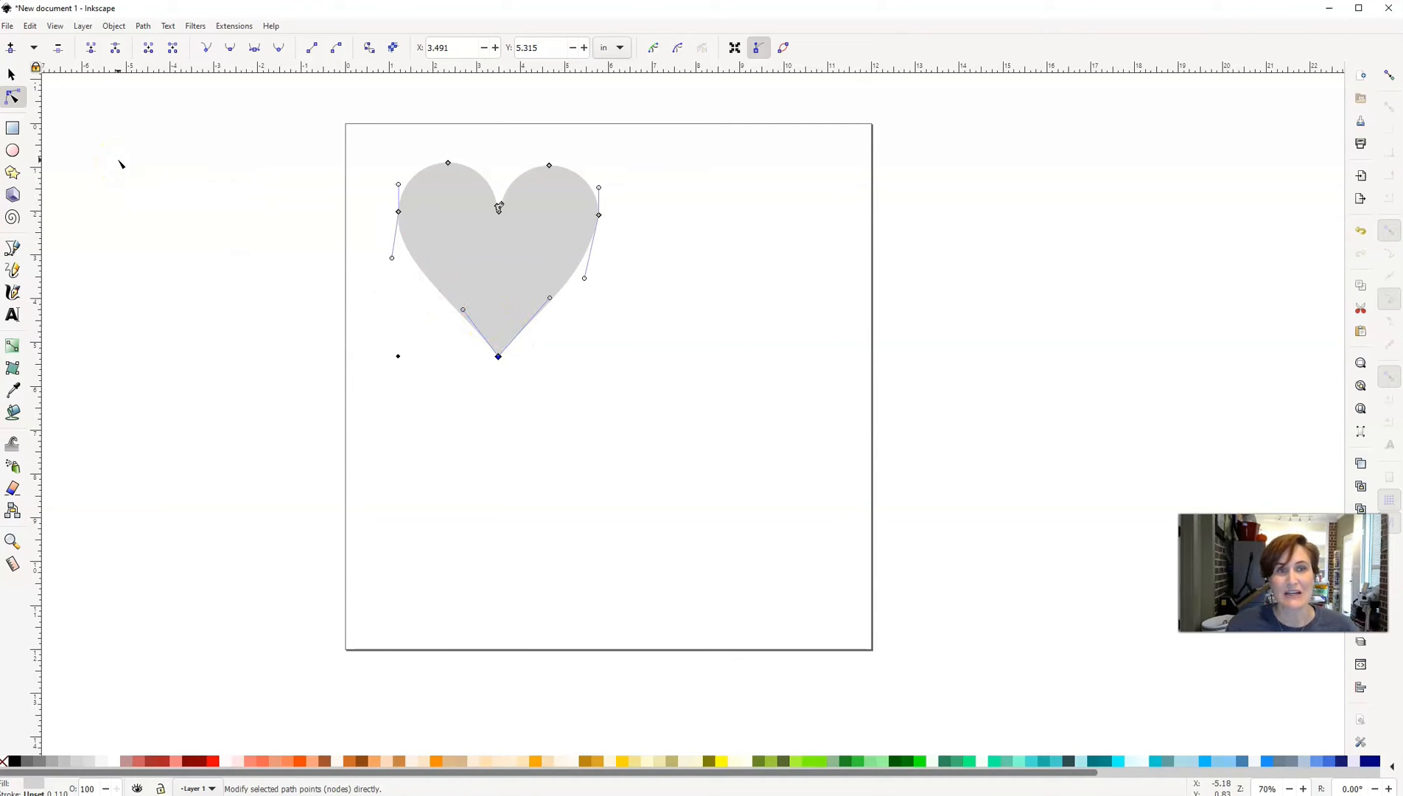
left_click(12, 74)
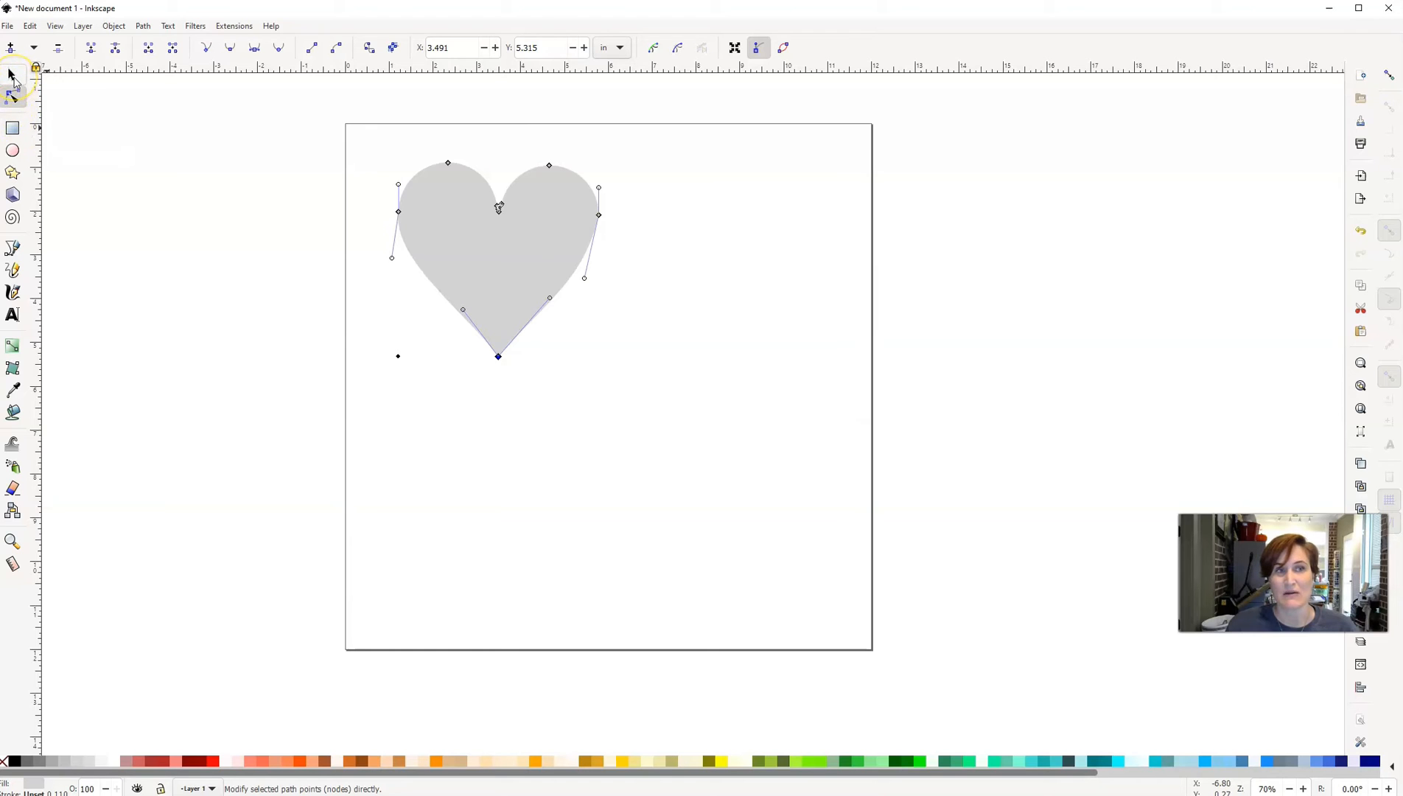
left_click(12, 74)
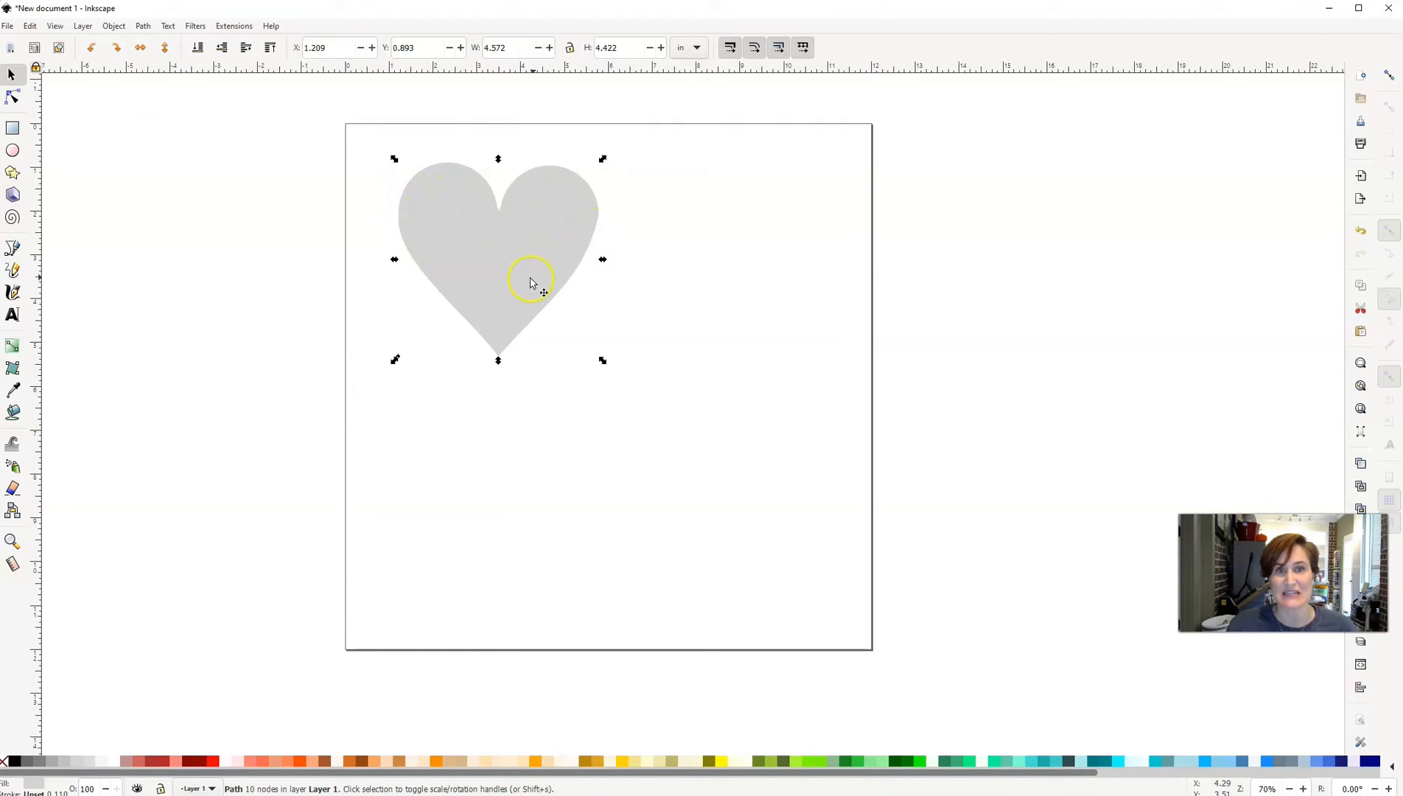
mouse_move(601, 224)
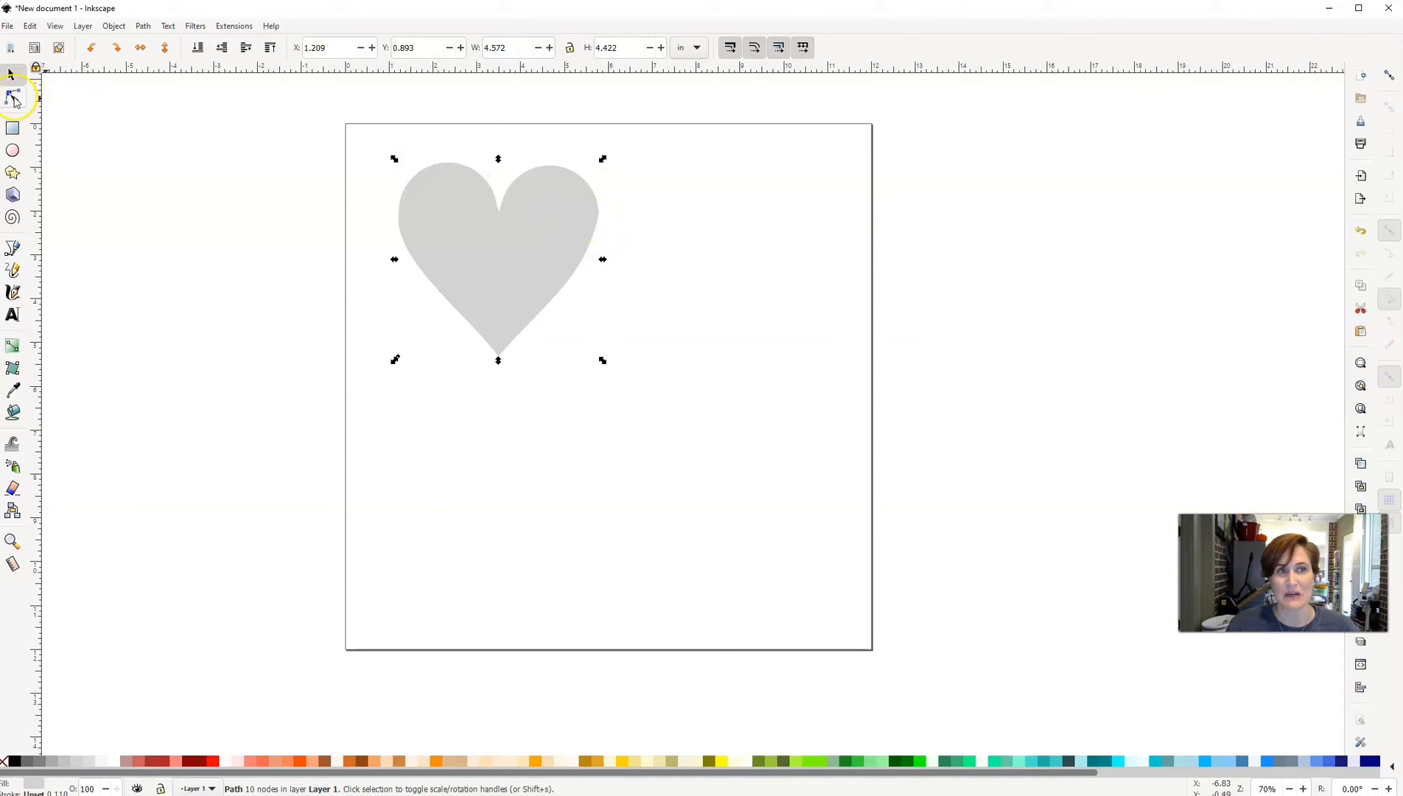
Adjust the right-side node's handle so that side bulges slightly wider, then reselect the heart
left_click(13, 95)
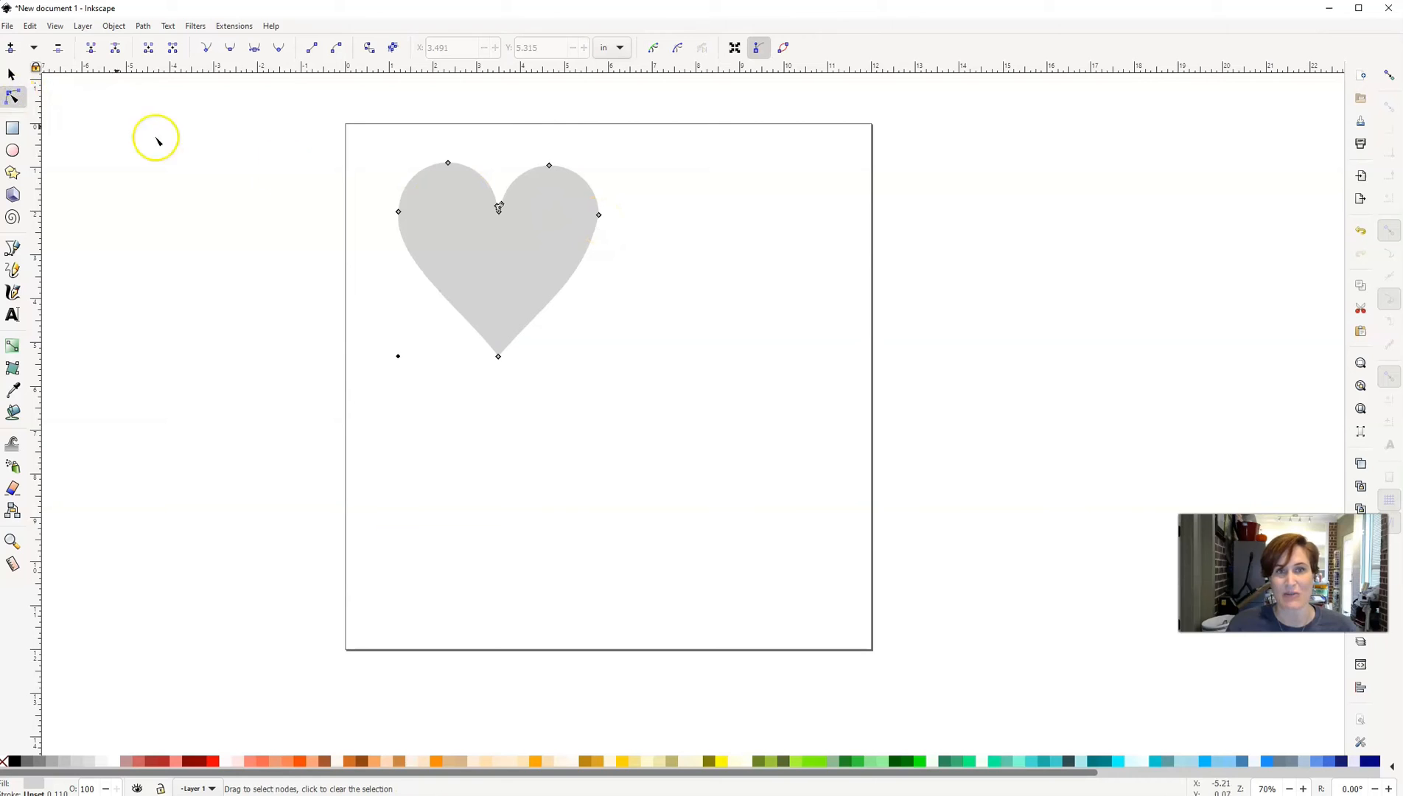
left_click(598, 216)
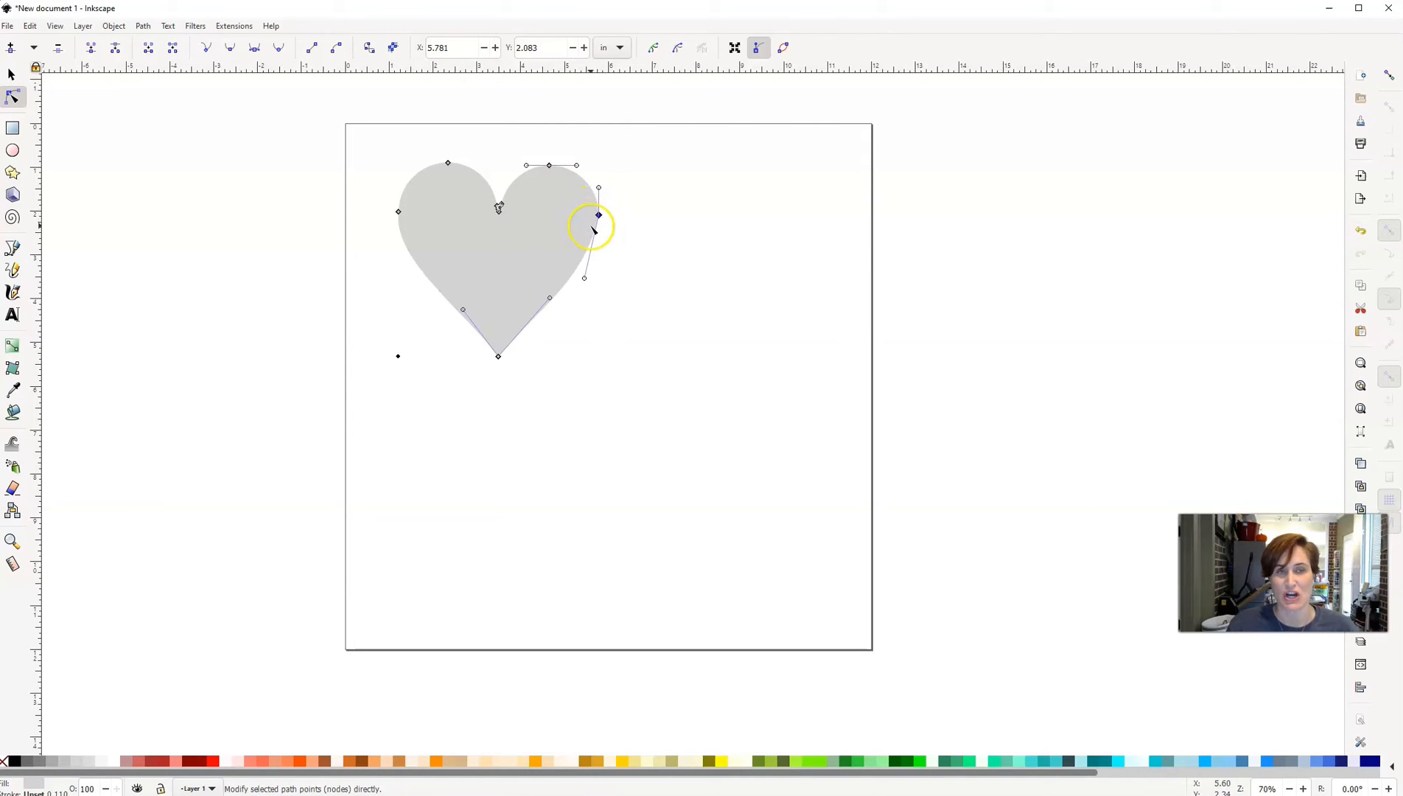
mouse_move(254, 94)
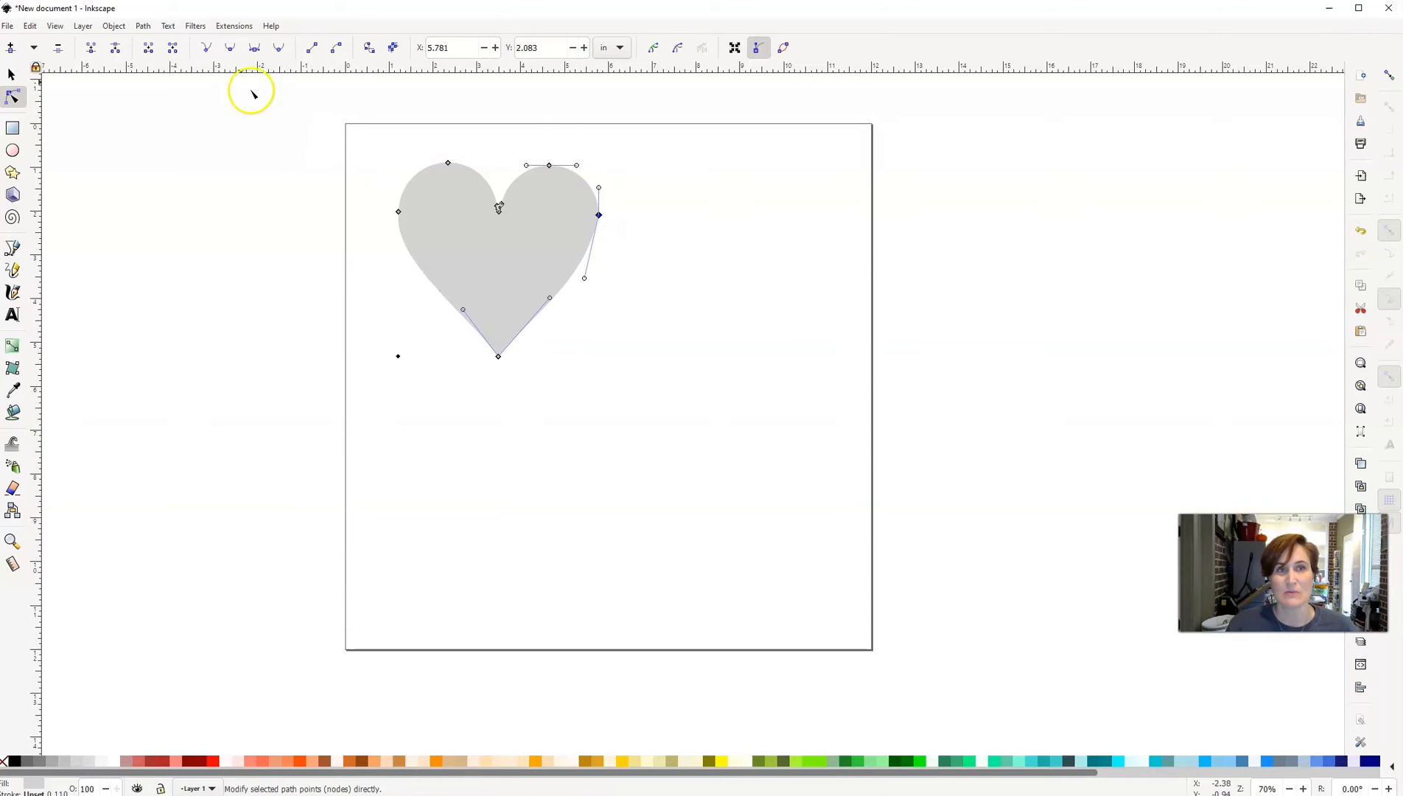
mouse_move(230, 47)
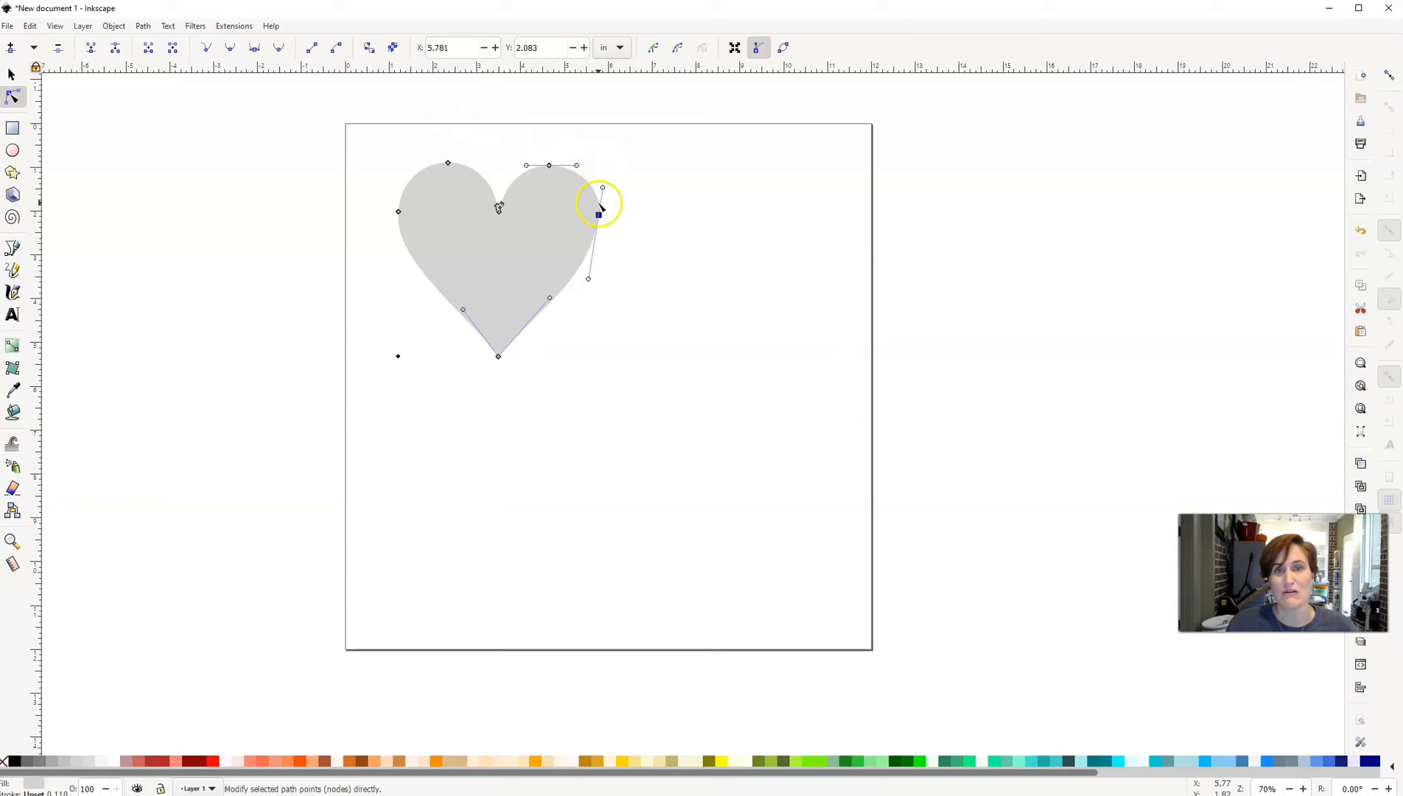
left_click_drag(598, 215, 598, 216)
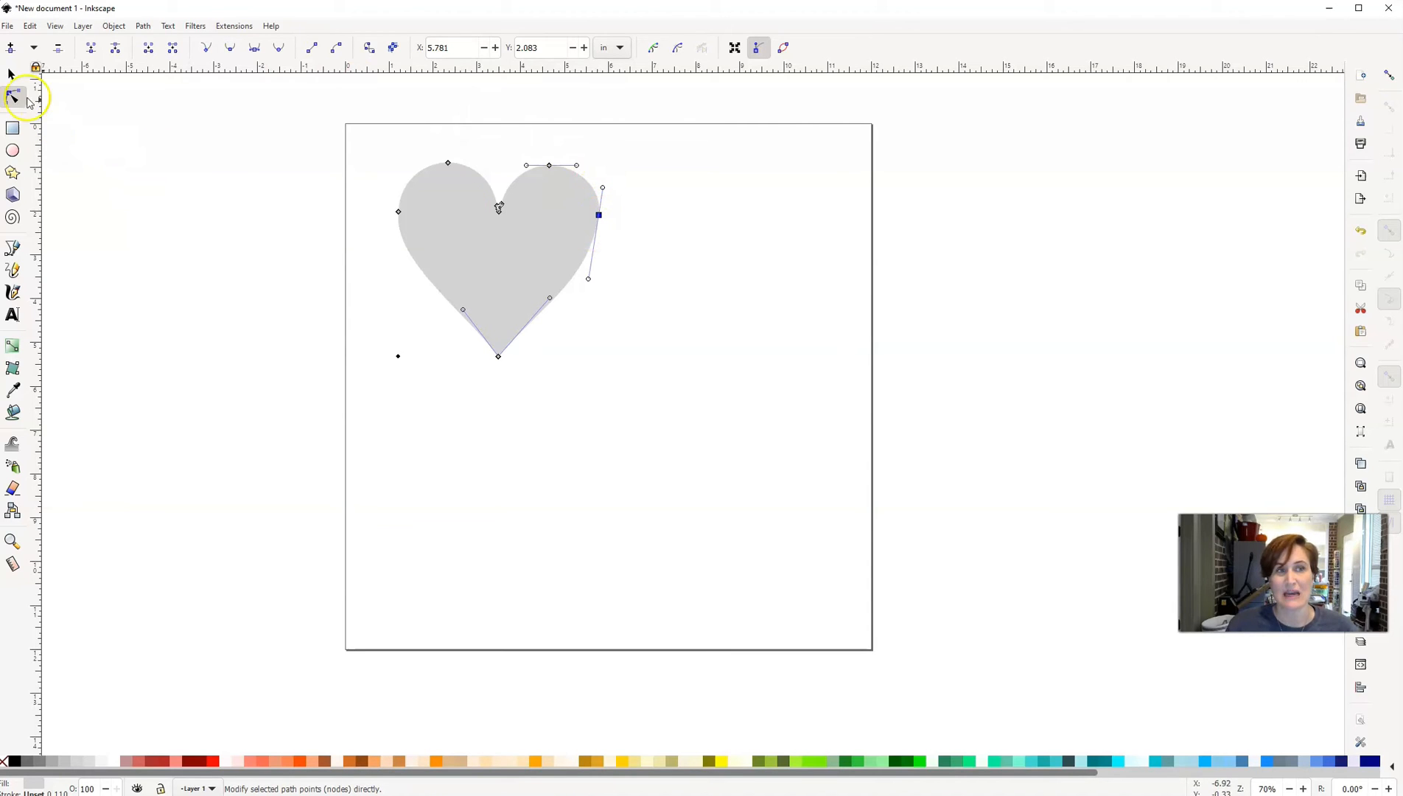
left_click(13, 75)
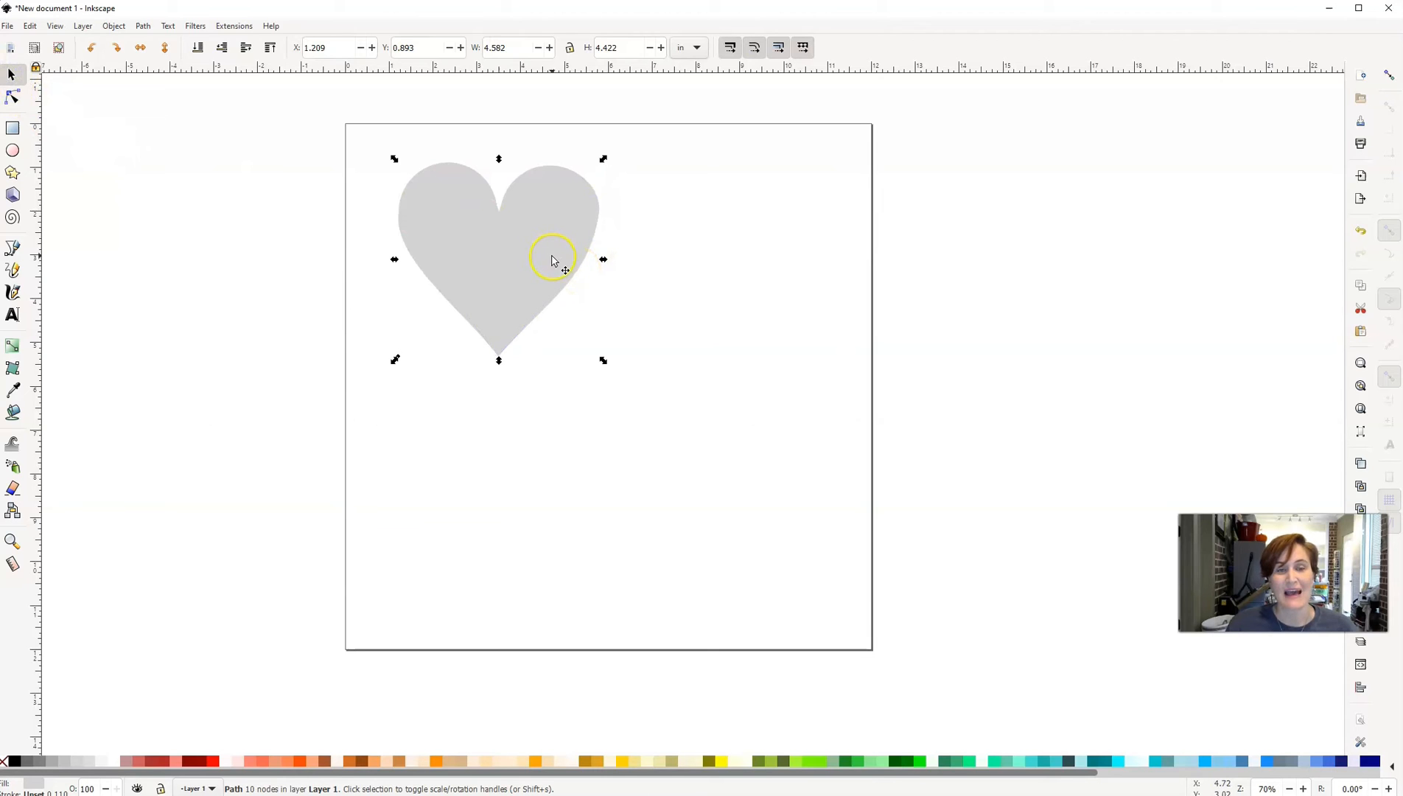
Drag the grey heart off the page to the upper left
left_click_drag(553, 259, 261, 206)
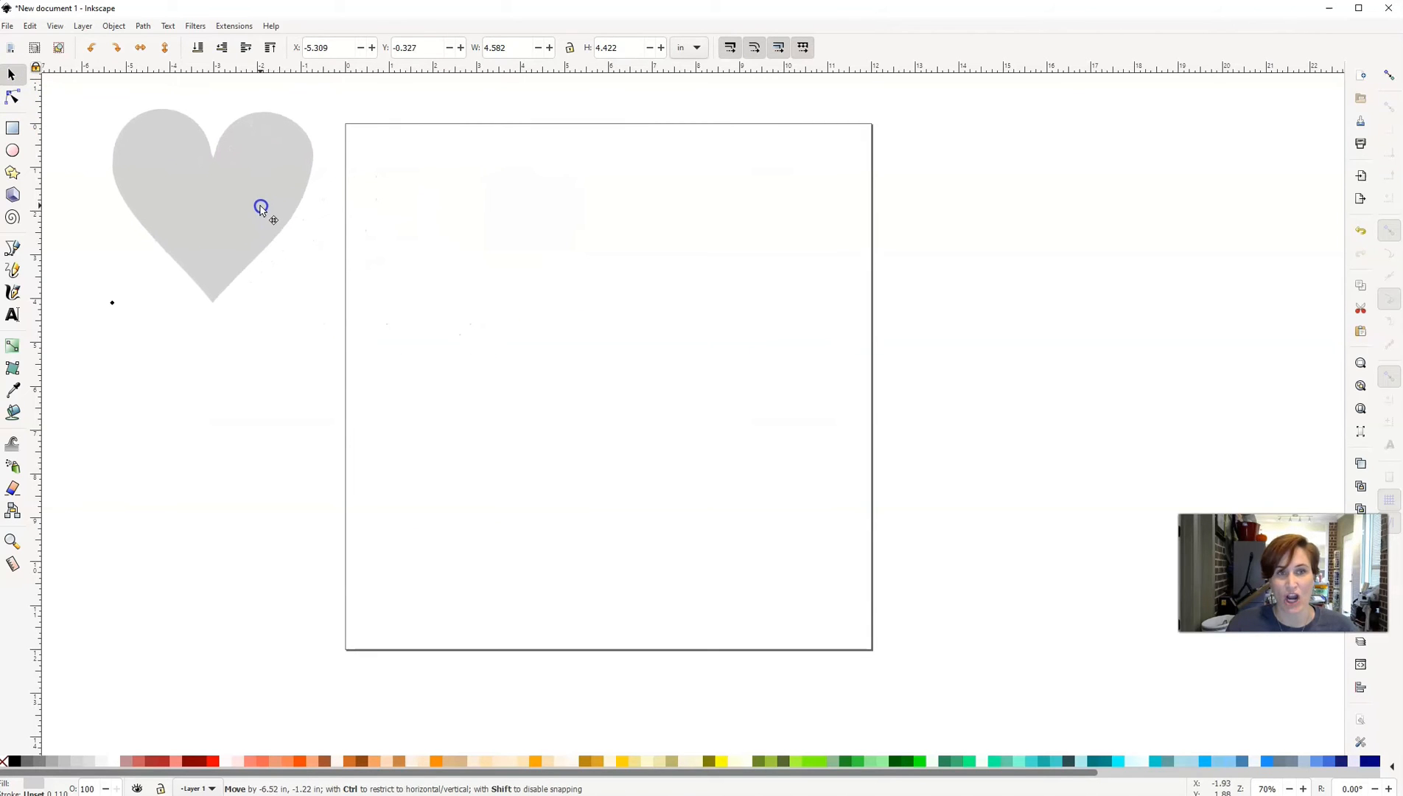
left_click(260, 207)
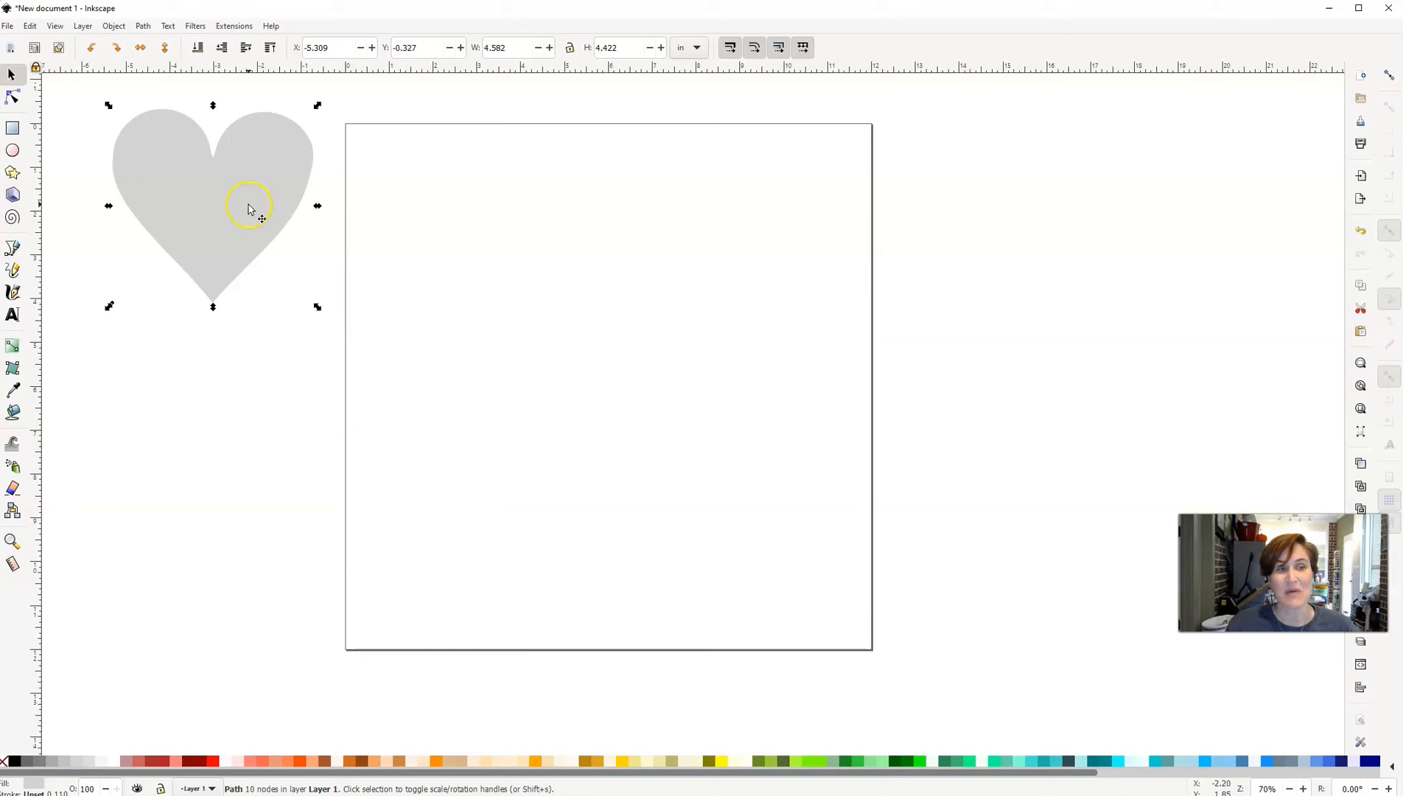
mouse_move(13, 248)
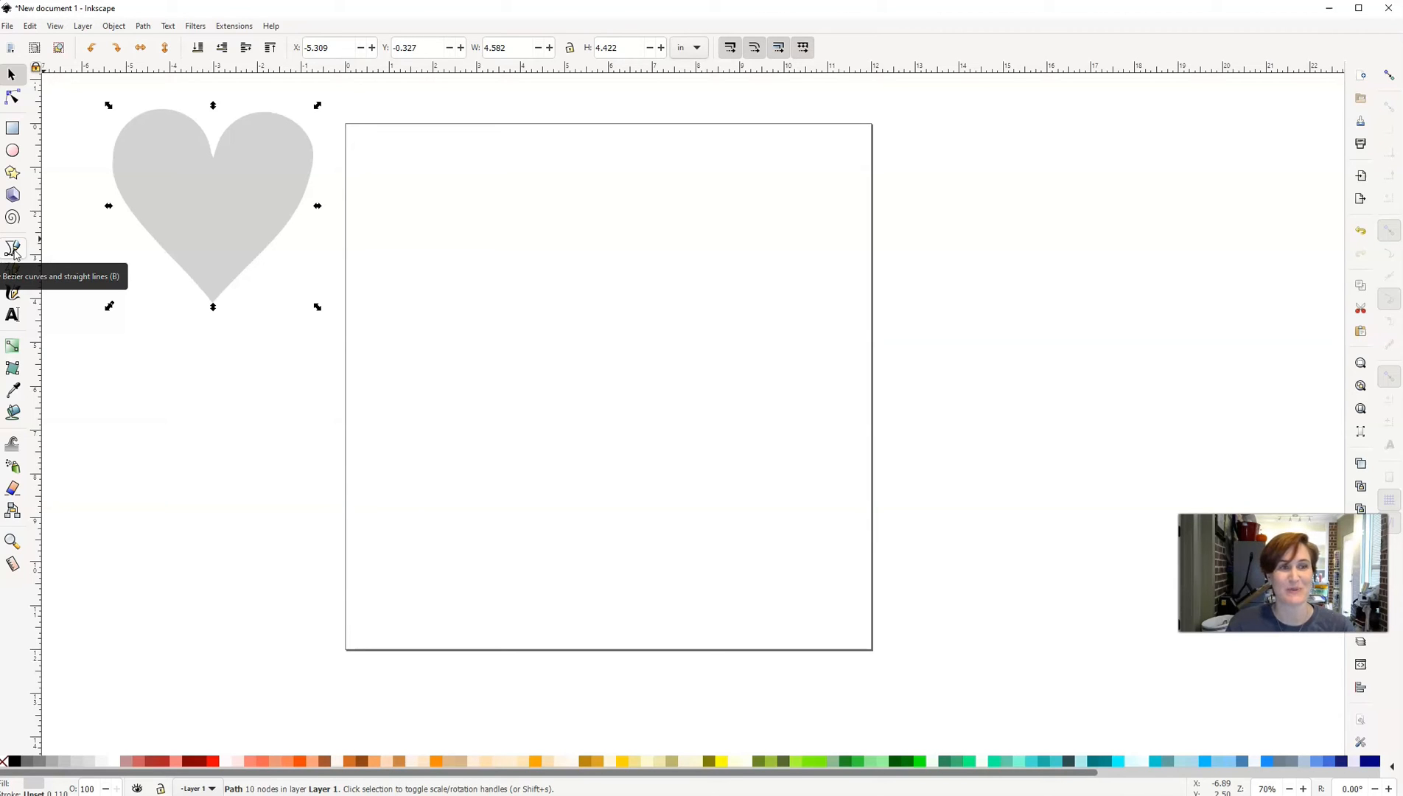
With the pen tool, start at the centre dip and curve up into the left lobe's top
left_click(12, 248)
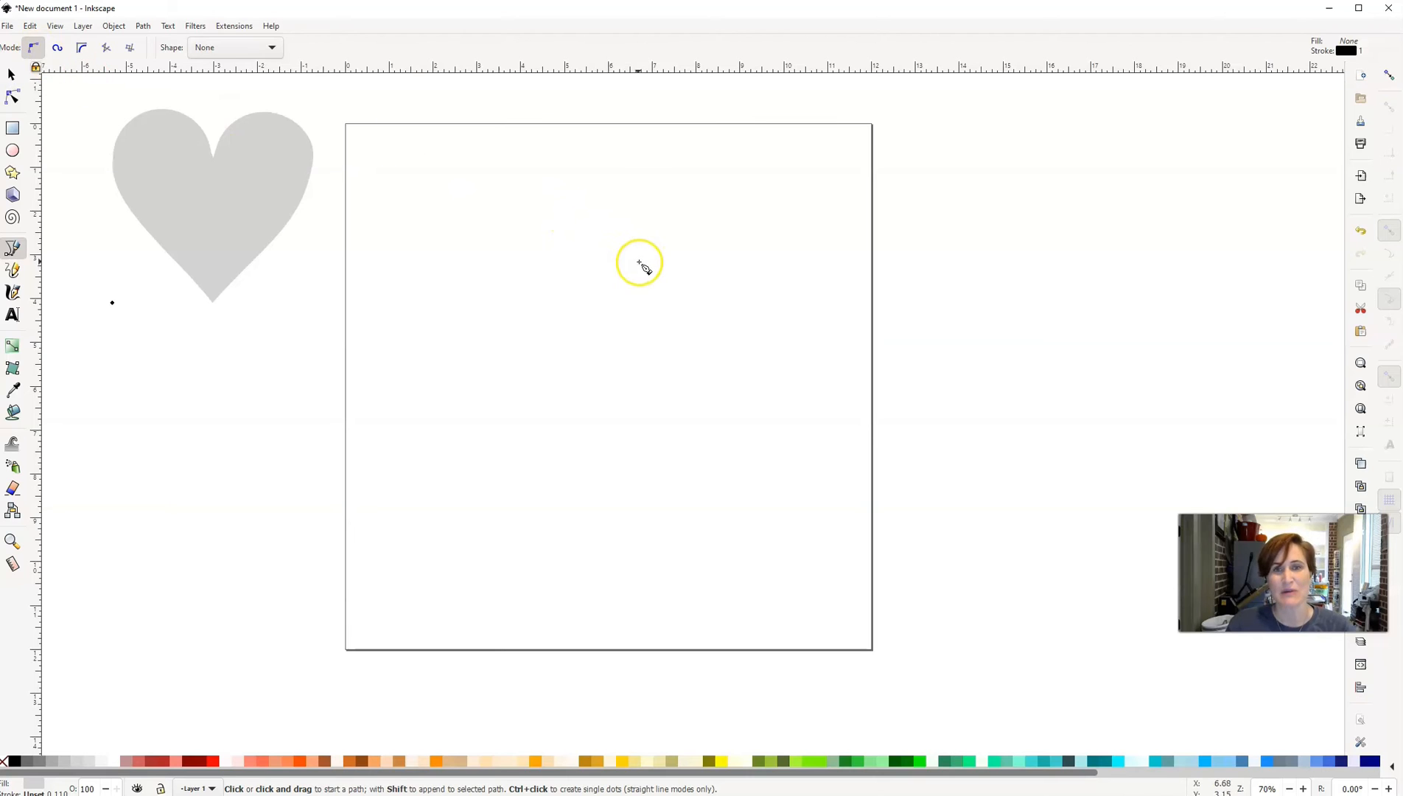
mouse_move(579, 234)
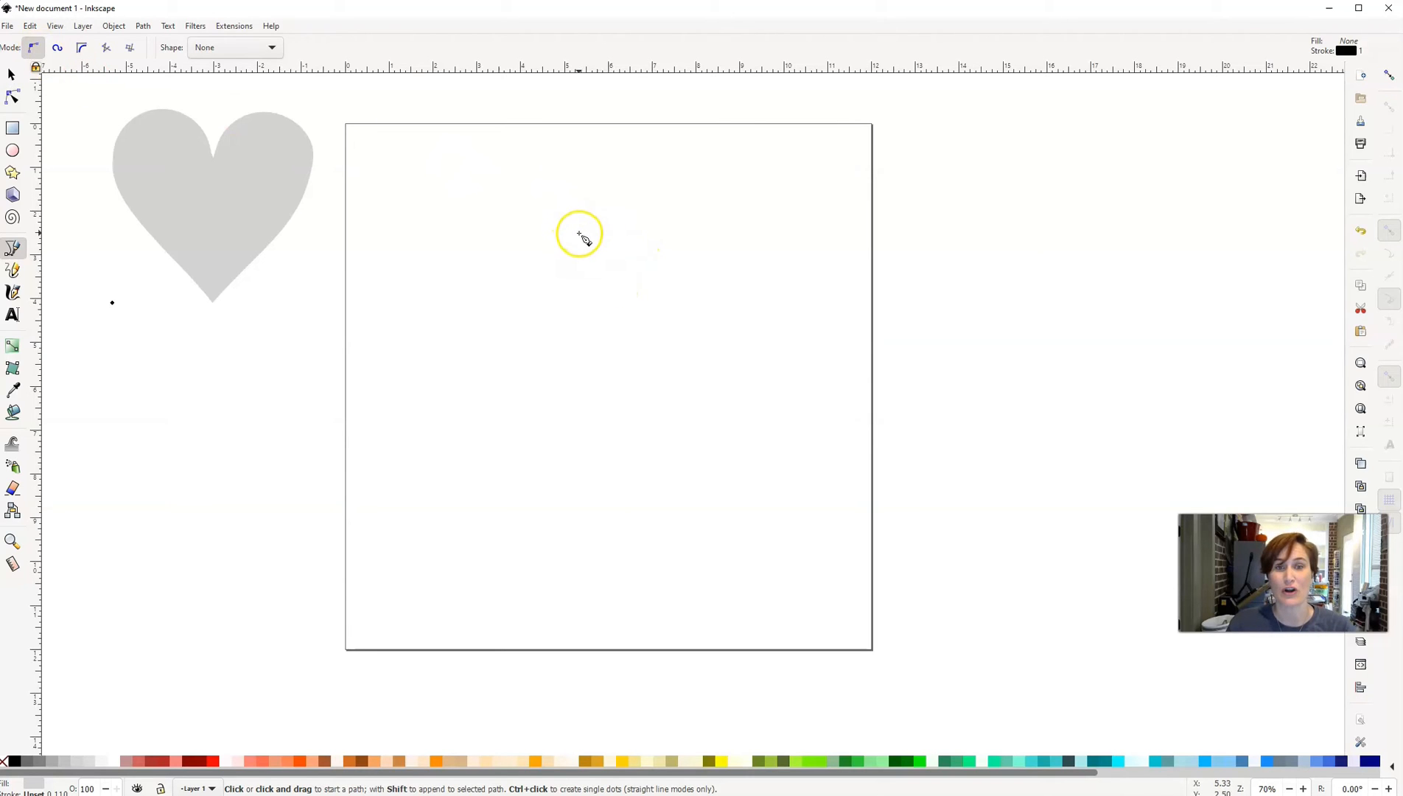
mouse_move(581, 245)
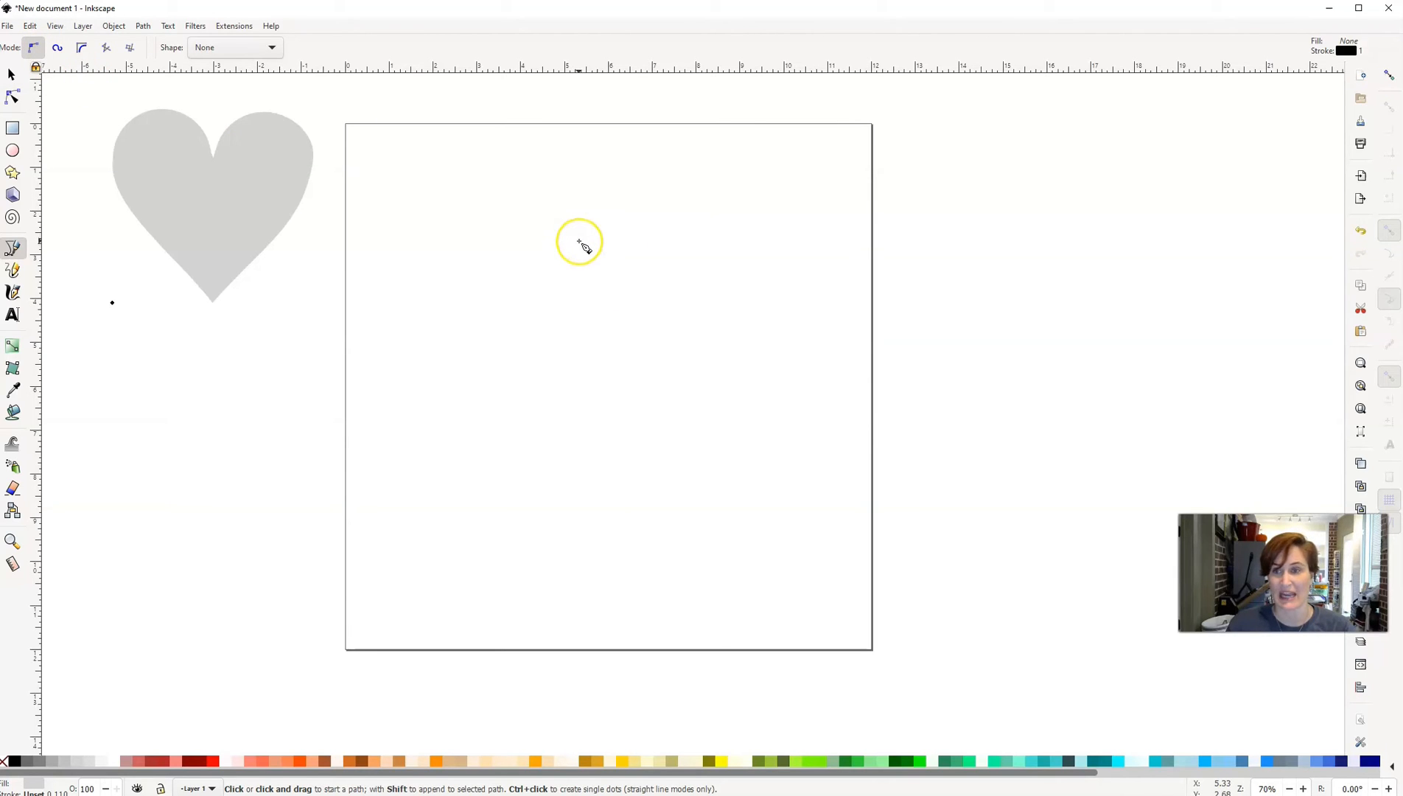
mouse_move(588, 243)
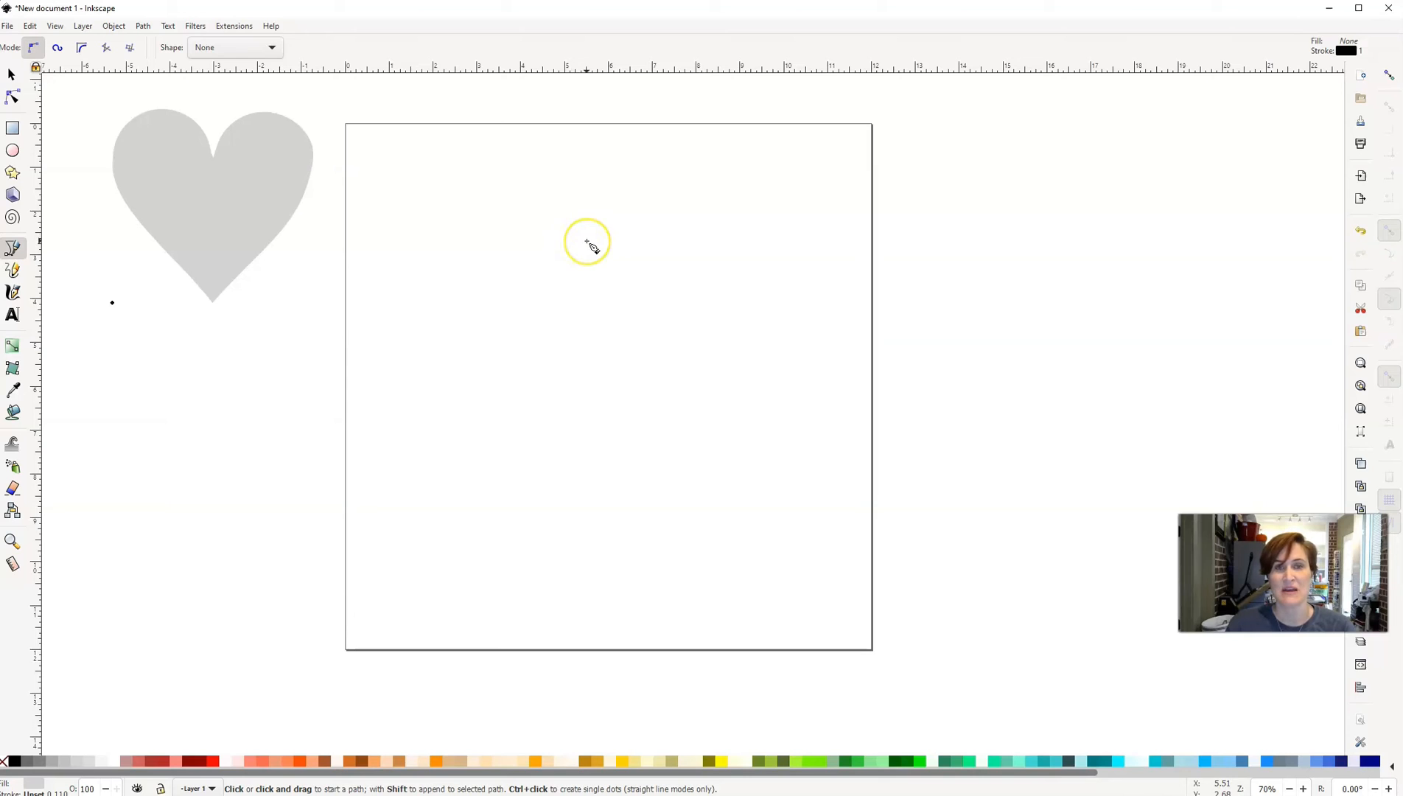
left_click(587, 245)
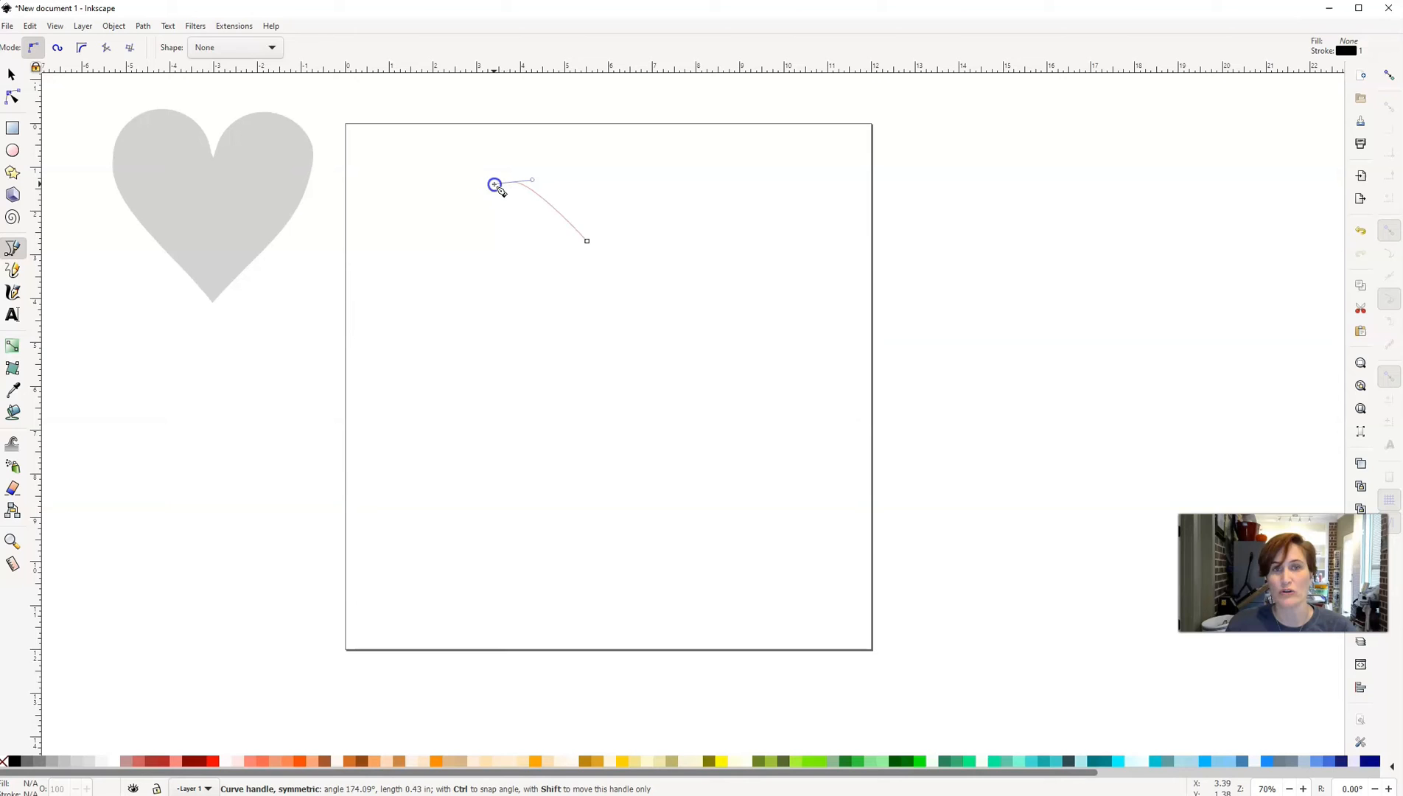
left_click_drag(495, 184, 448, 185)
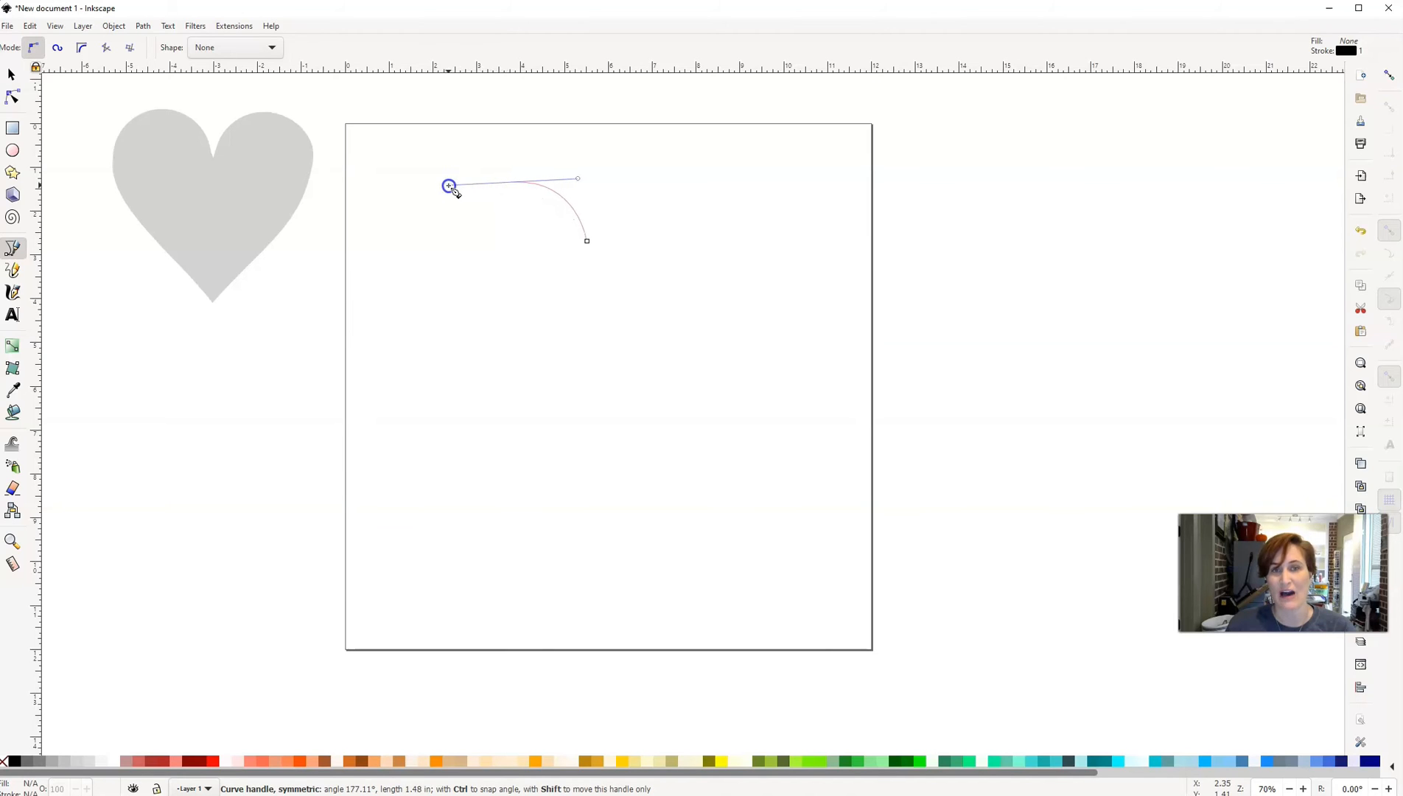
left_click_drag(449, 185, 439, 185)
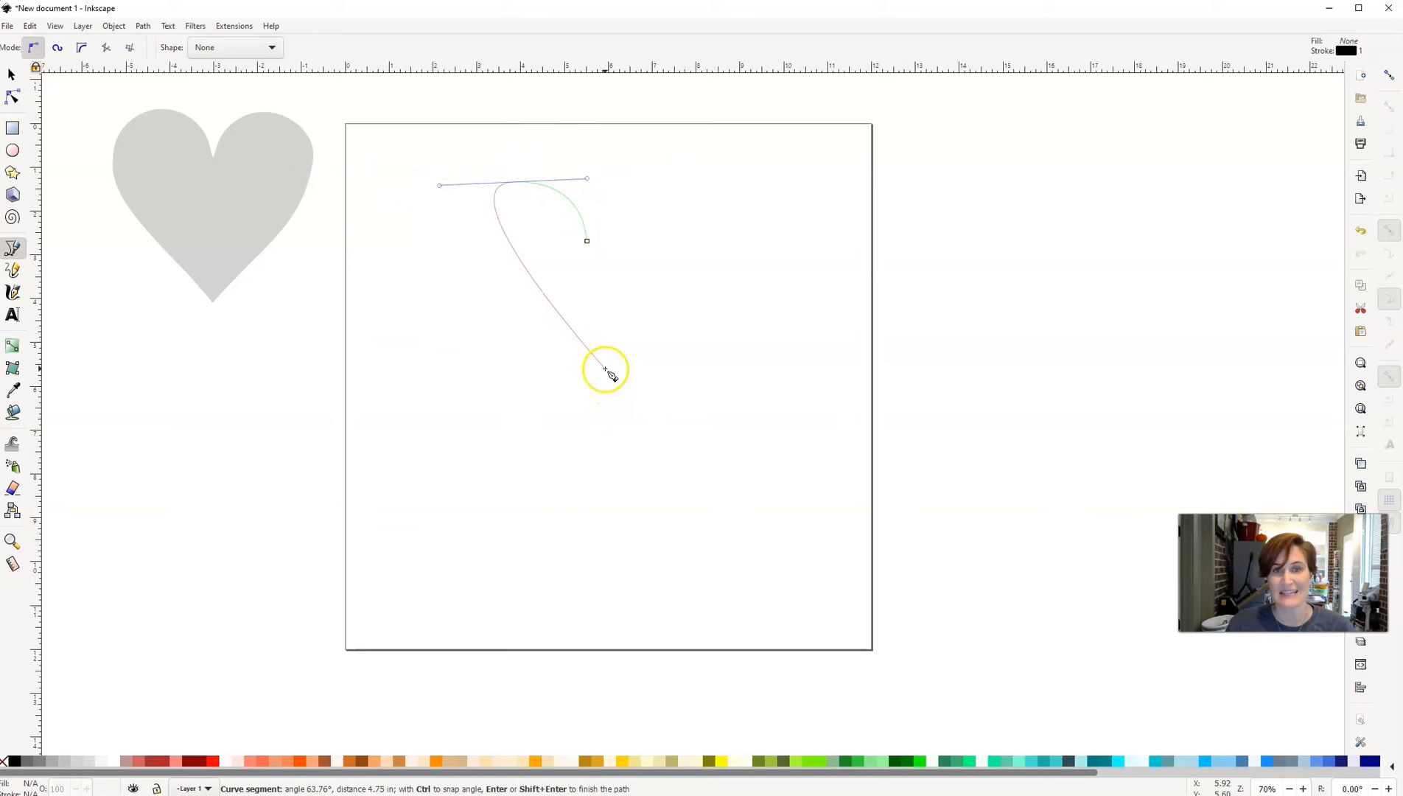
Add the bottom point and the curved right lobe, then close the outline at the dip
left_click(605, 370)
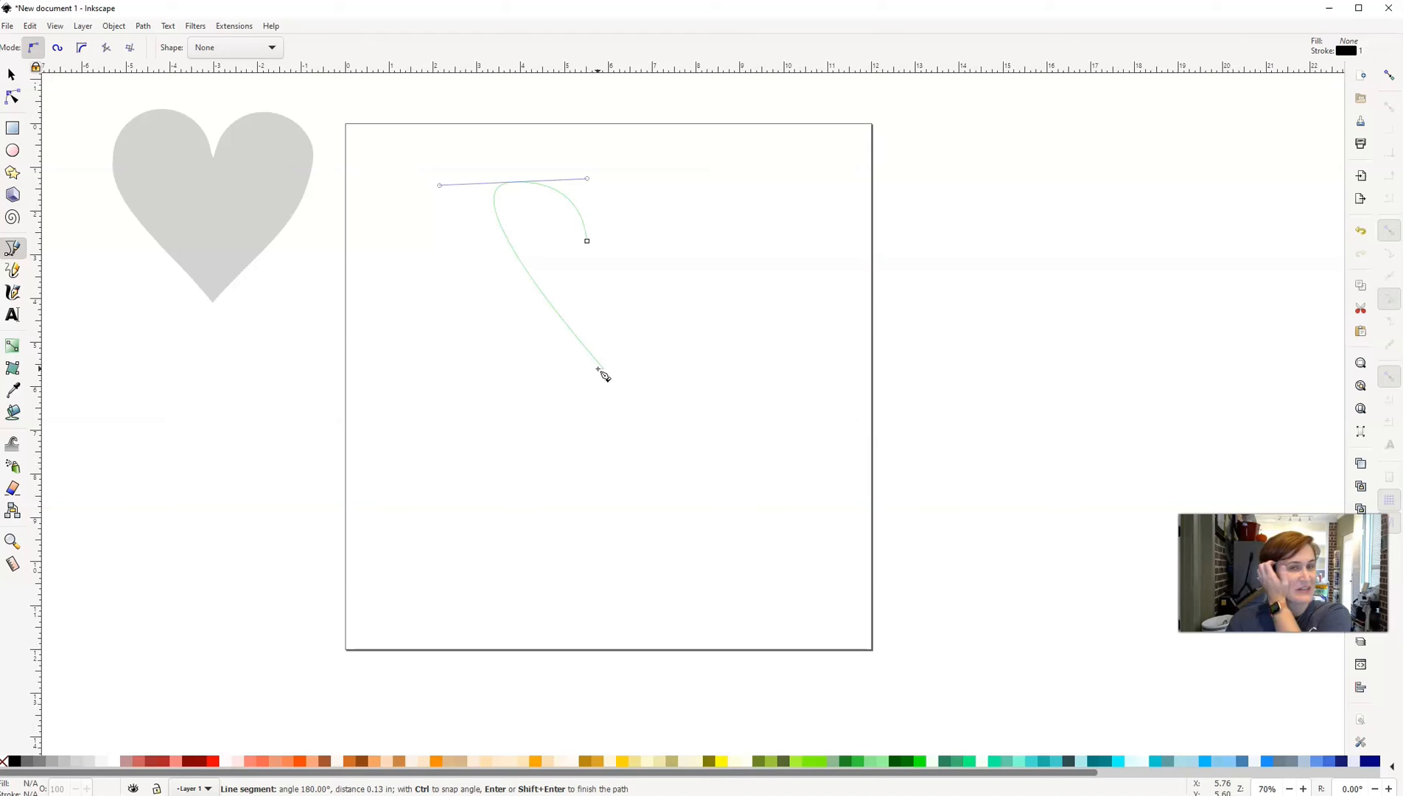
mouse_move(596, 354)
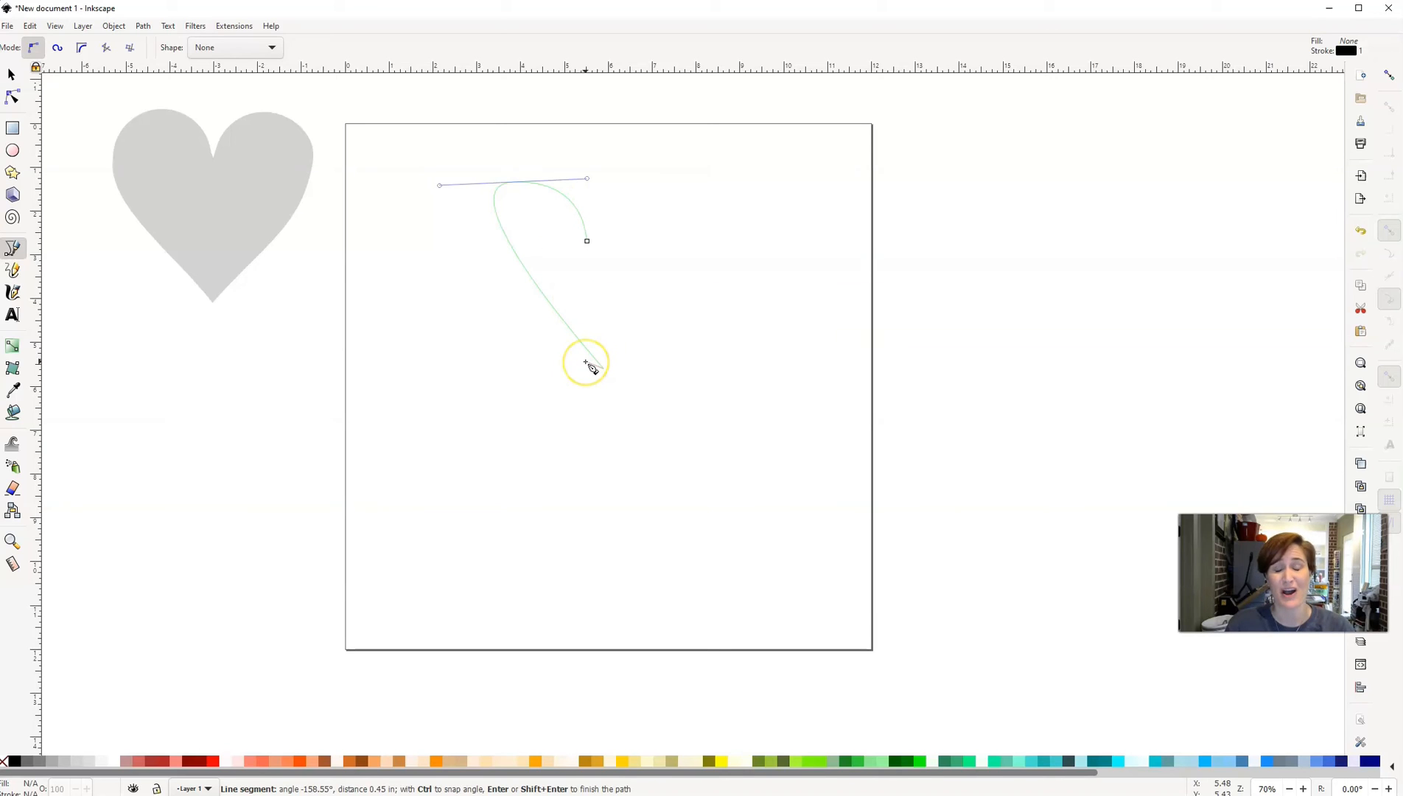
left_click(662, 253)
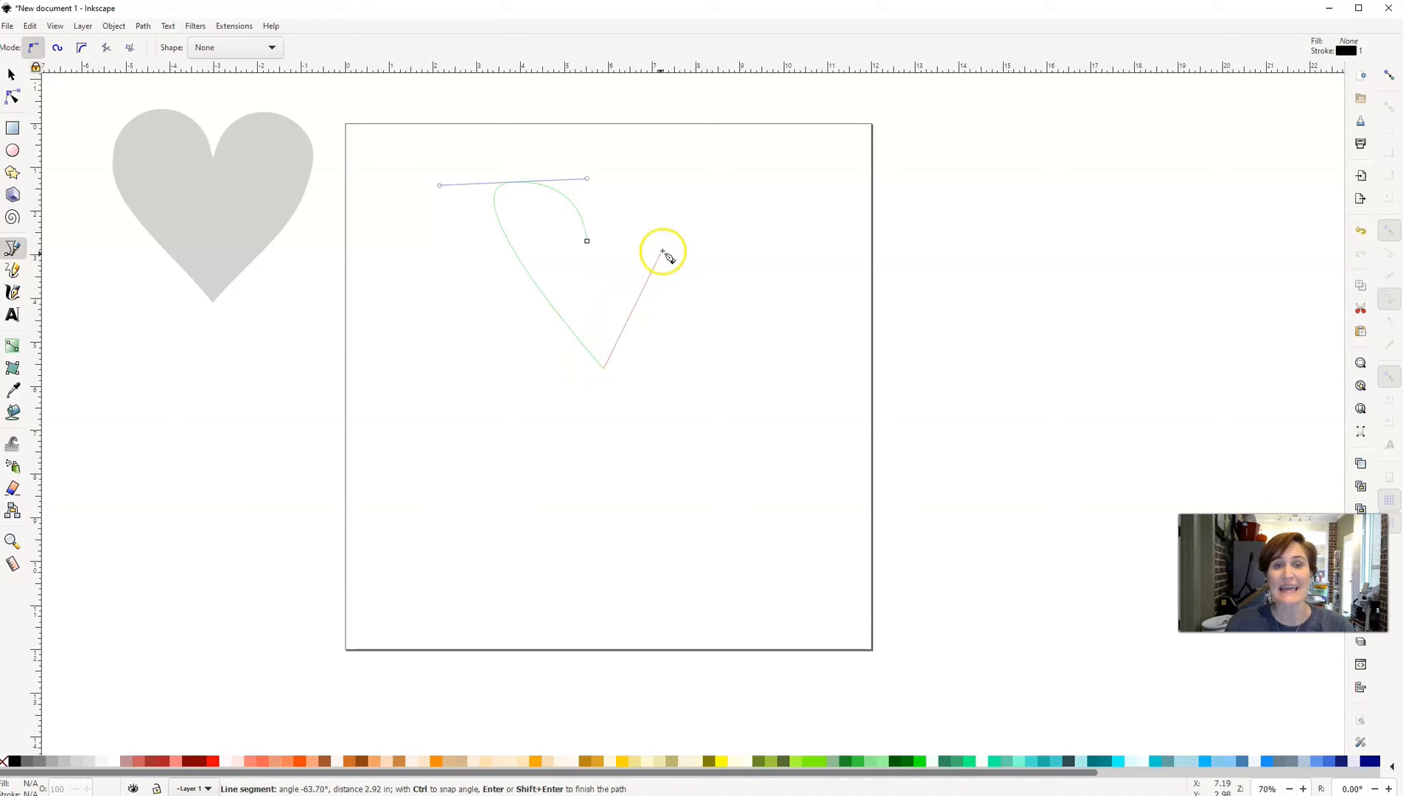
mouse_move(668, 204)
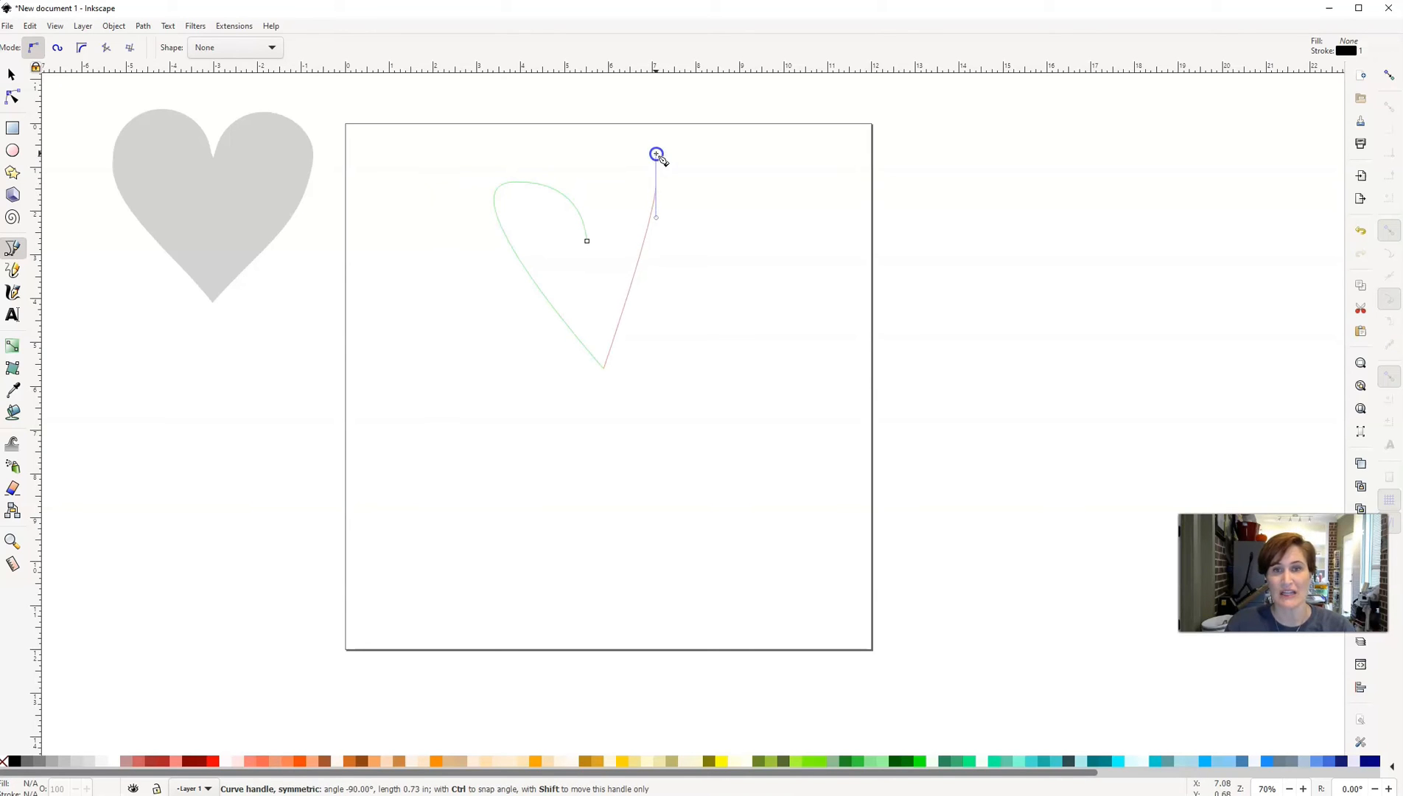
left_click_drag(656, 154, 642, 135)
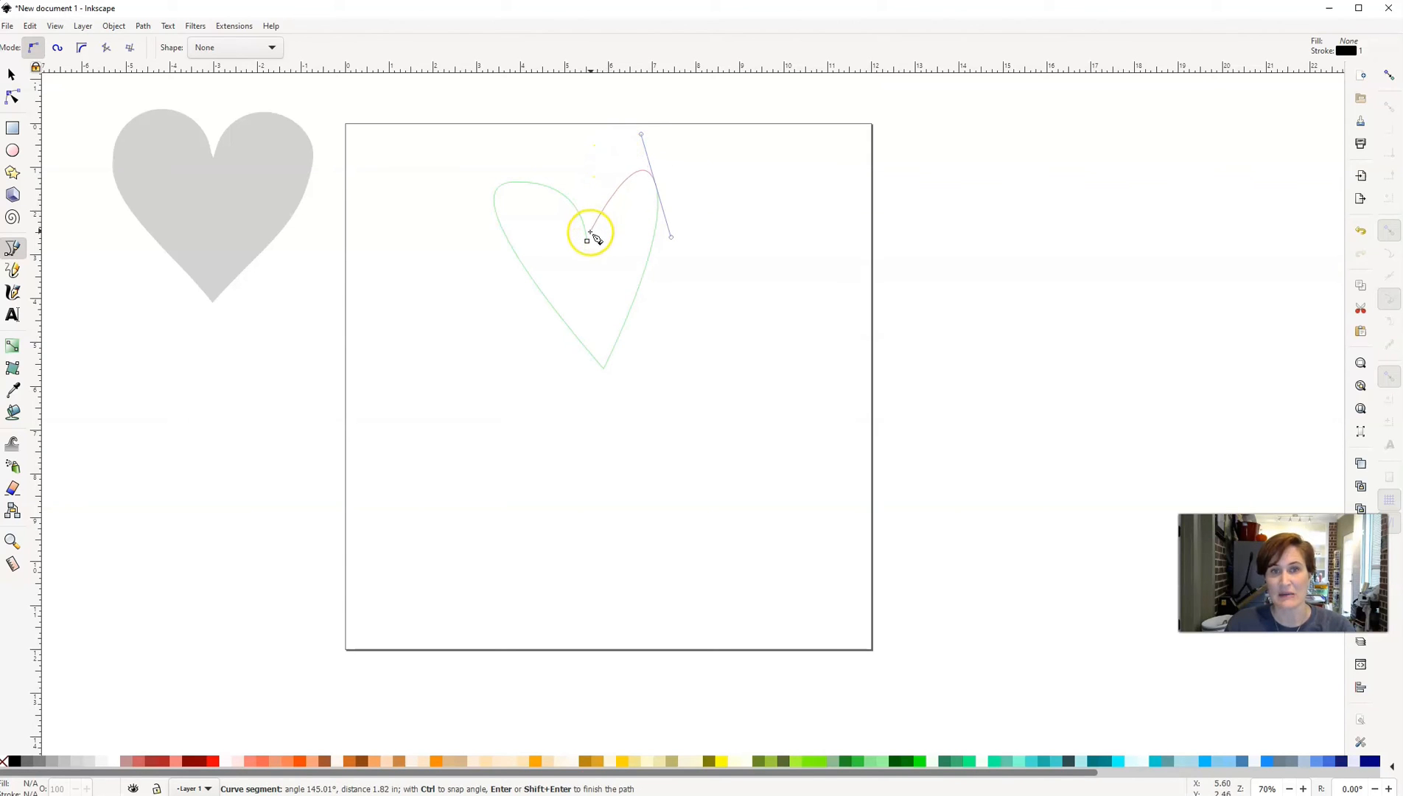
left_click(589, 242)
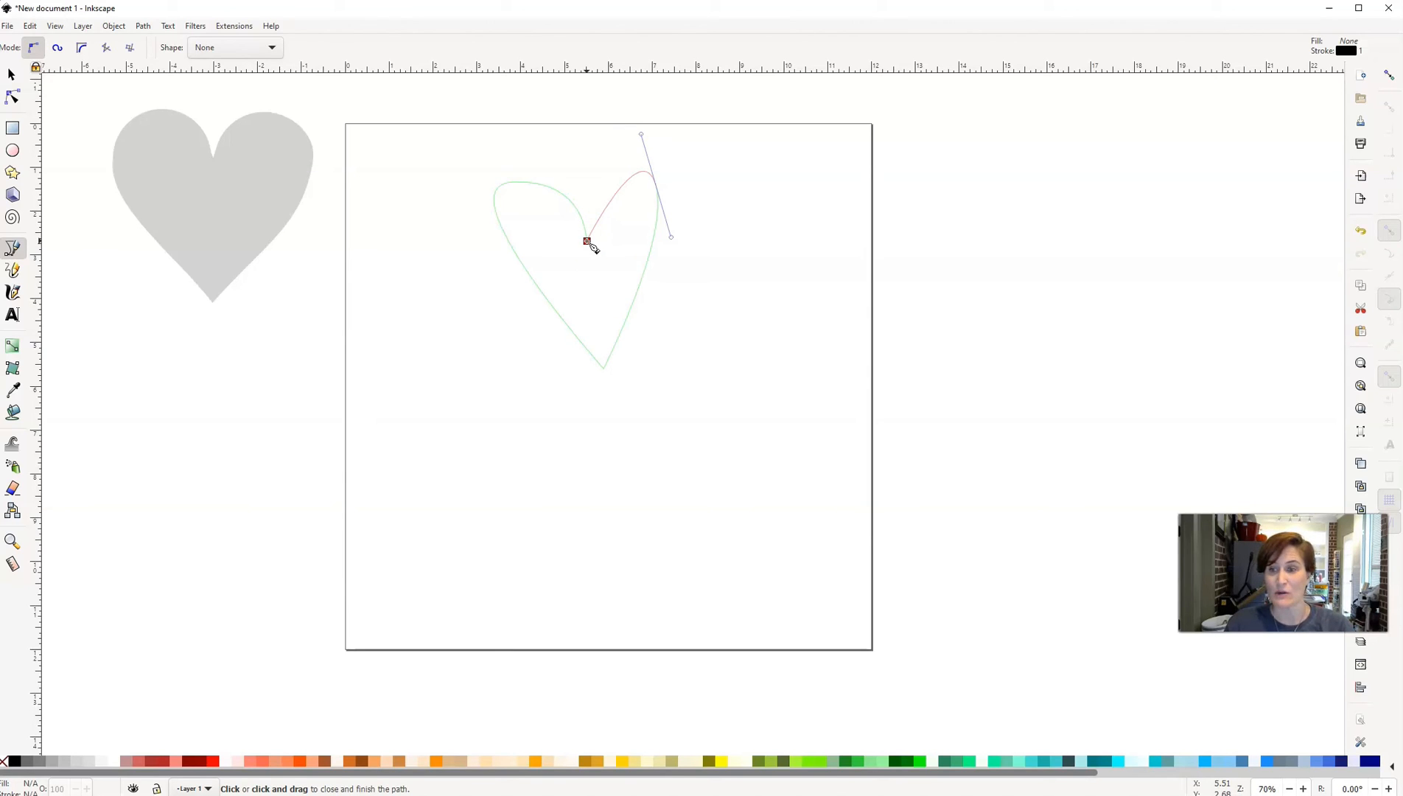
left_click(587, 241)
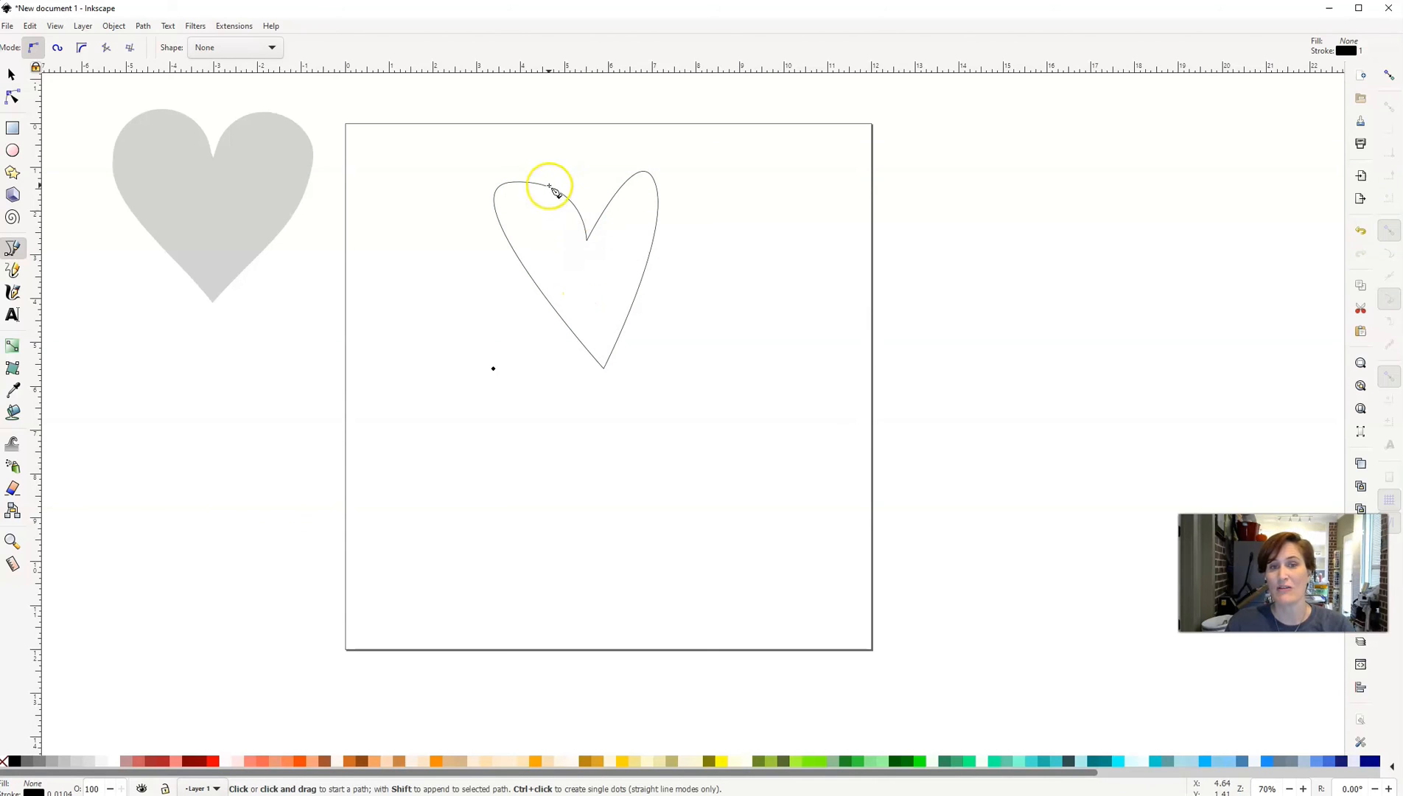
mouse_move(590, 251)
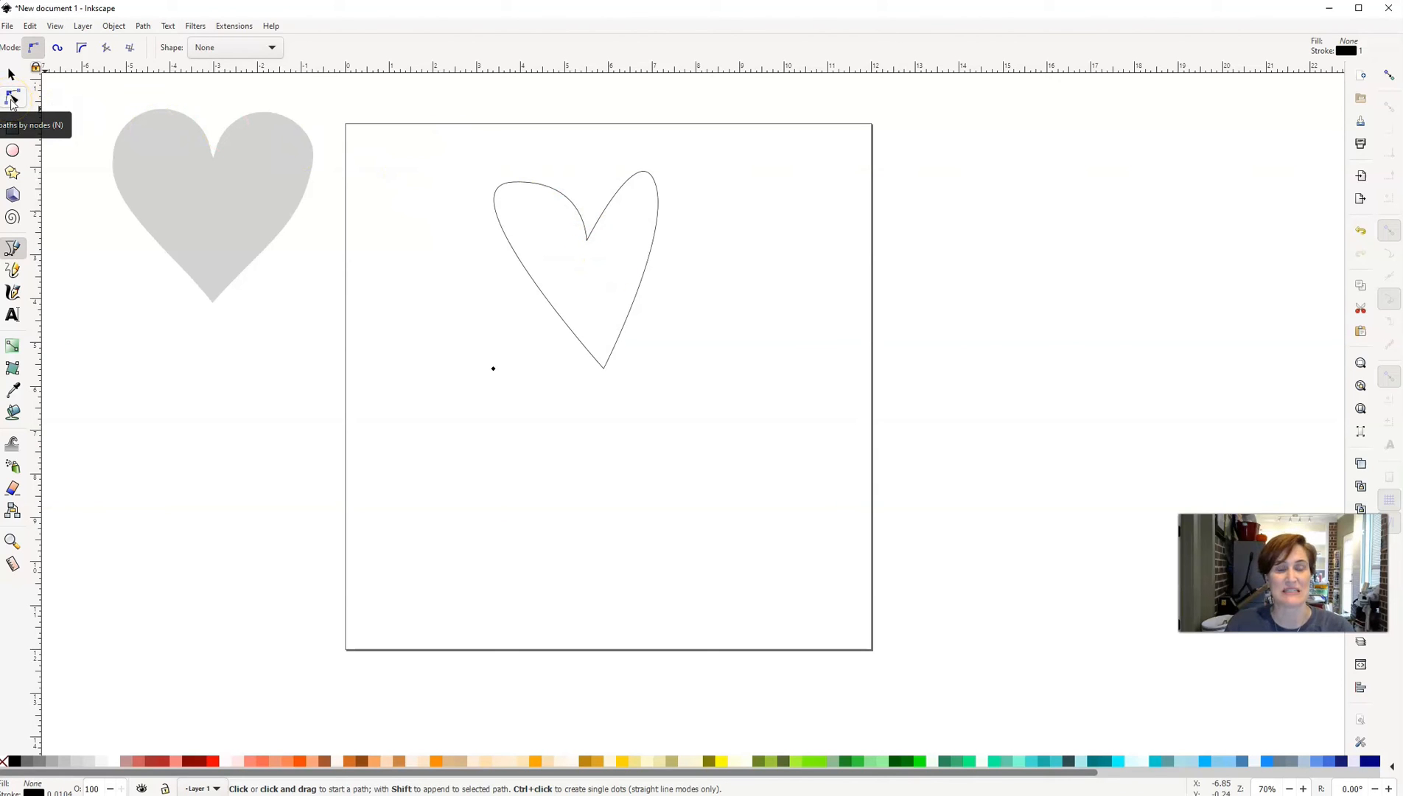
Edit the heart's nodes to round and widen both lobes and rebalance the centre dip
left_click(13, 97)
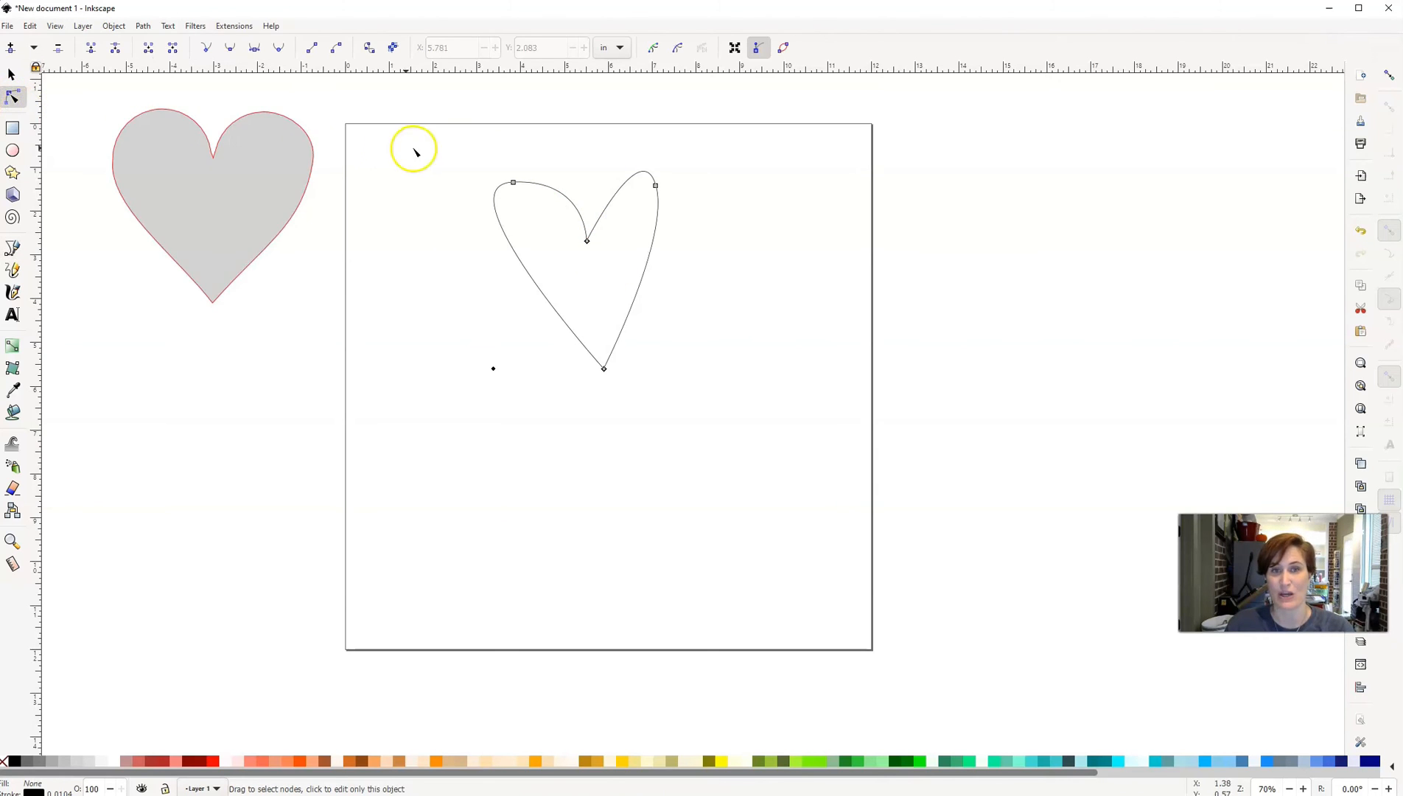
left_click(513, 183)
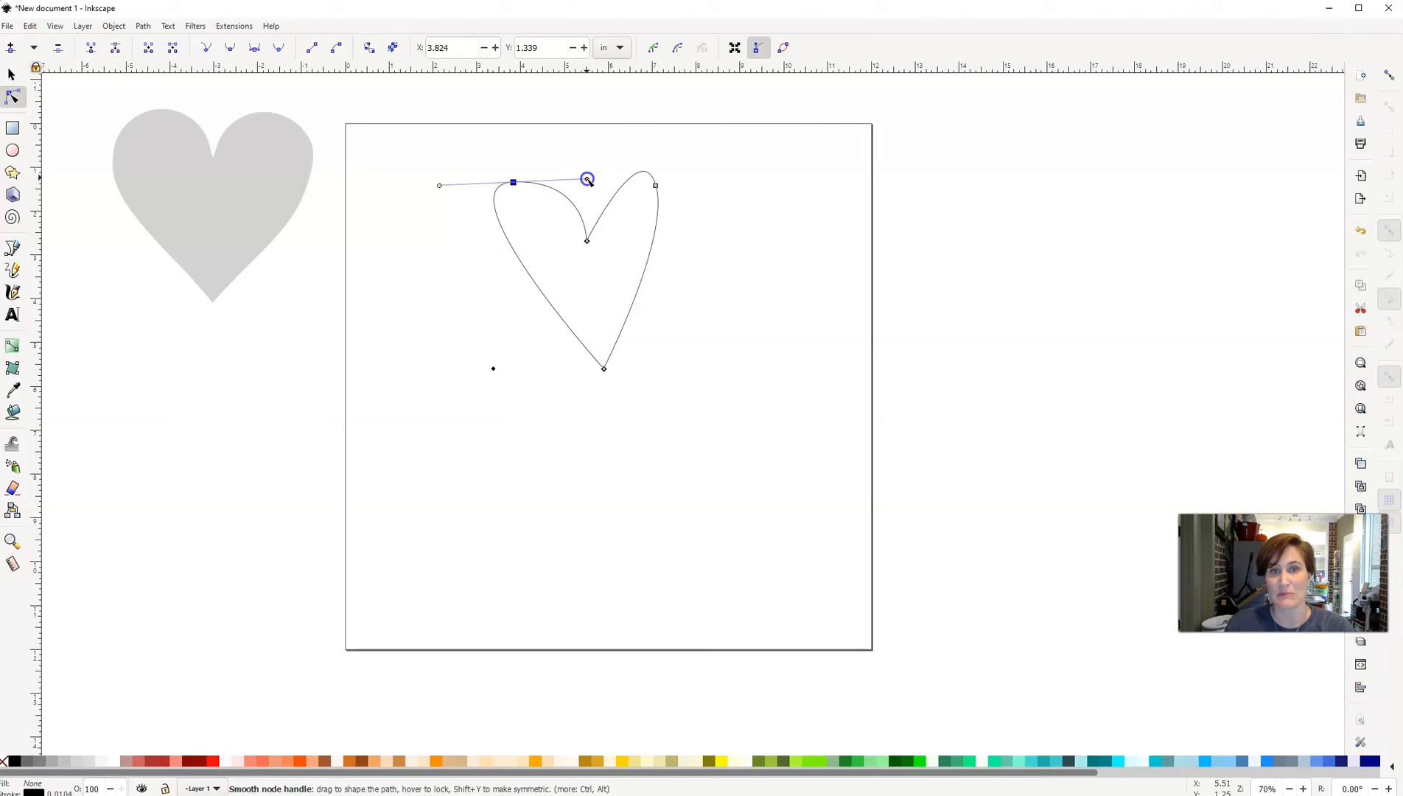
left_click_drag(587, 180, 568, 160)
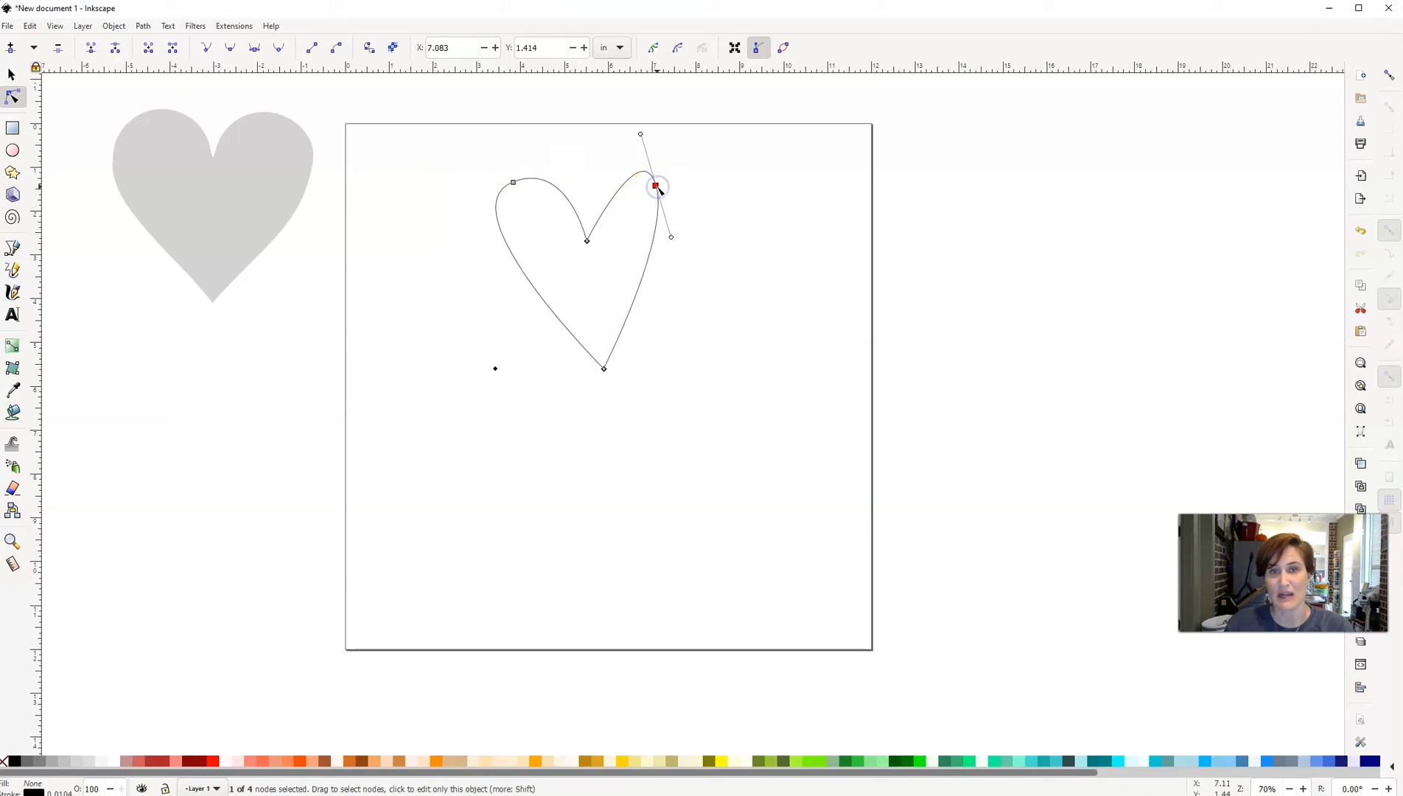
left_click_drag(657, 188, 672, 192)
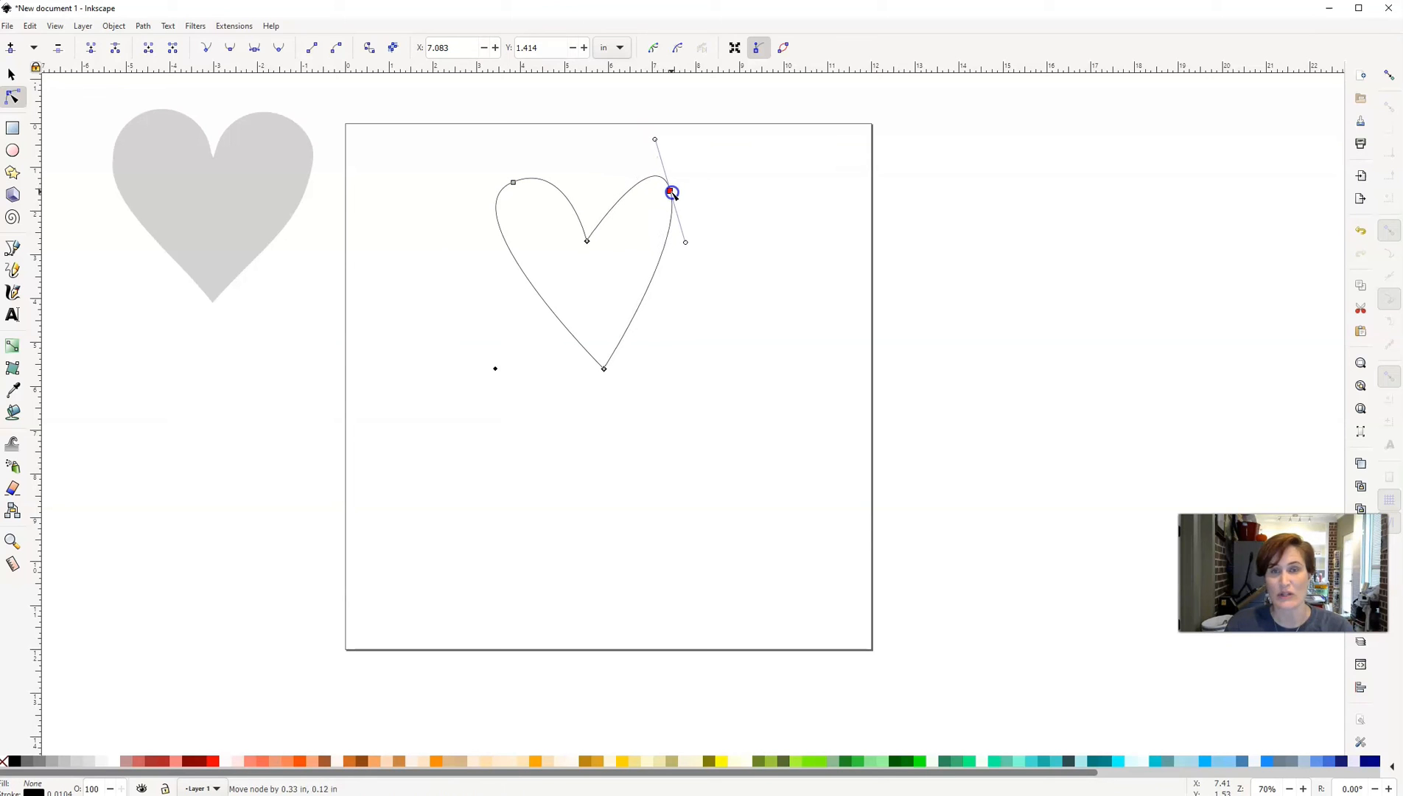
left_click_drag(654, 141, 650, 142)
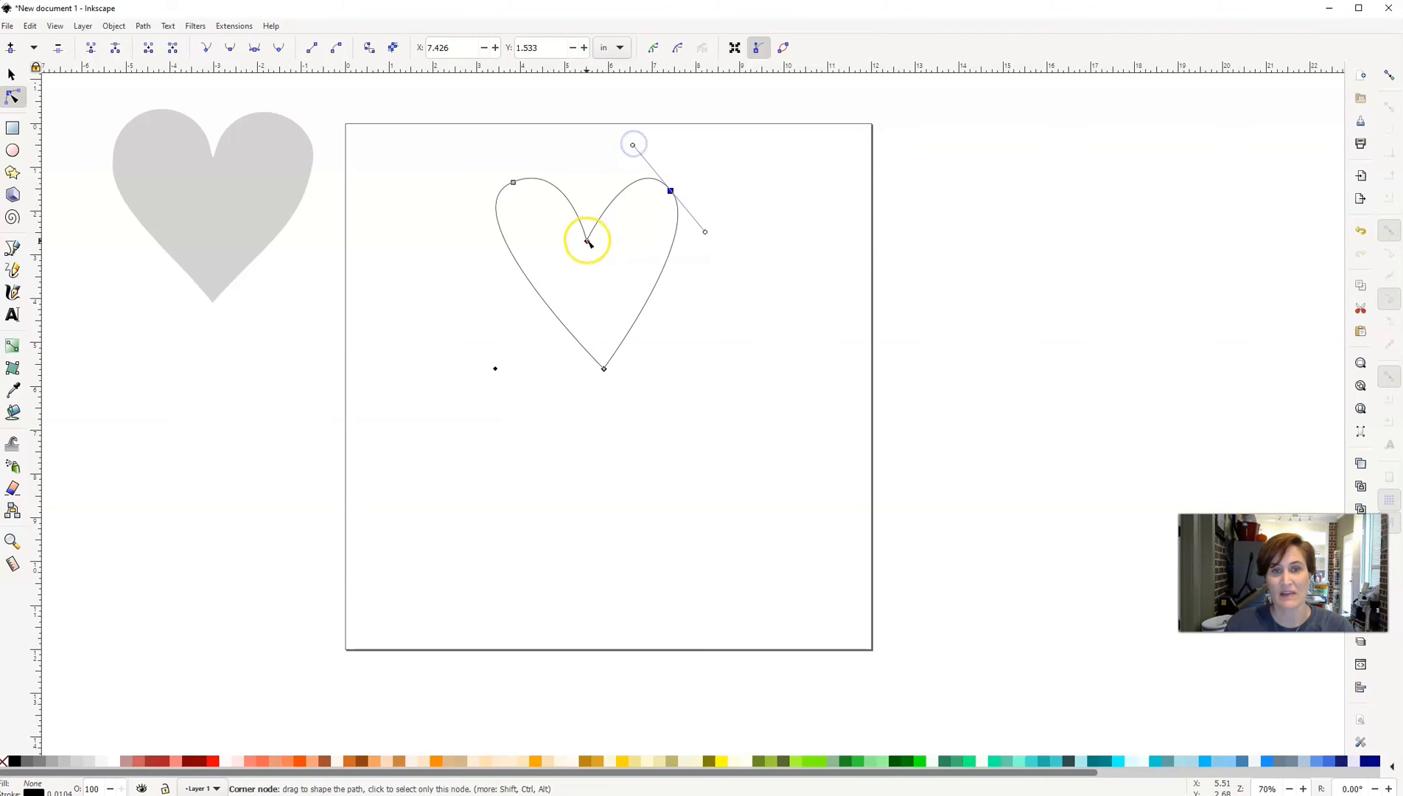
left_click_drag(588, 242, 590, 242)
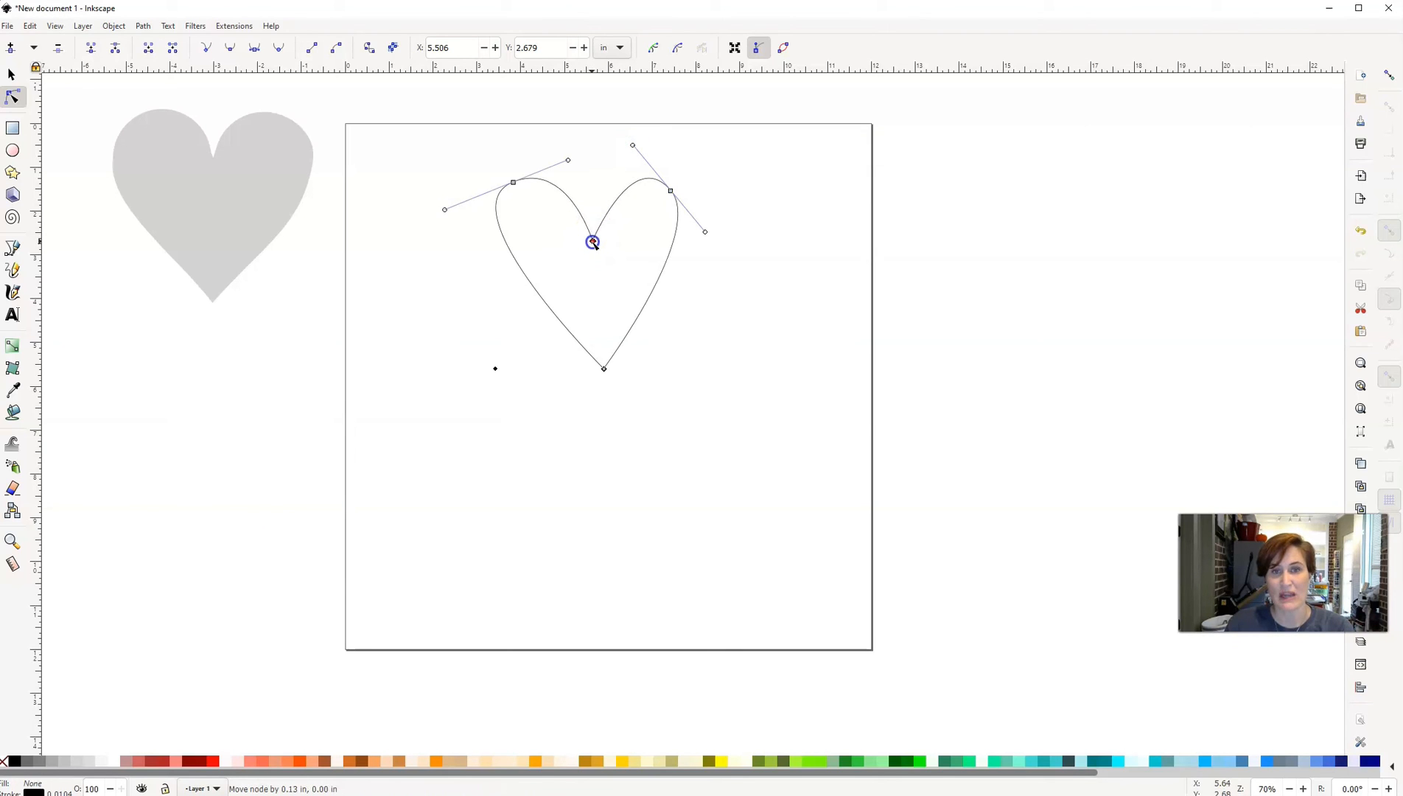
left_click_drag(590, 241, 596, 242)
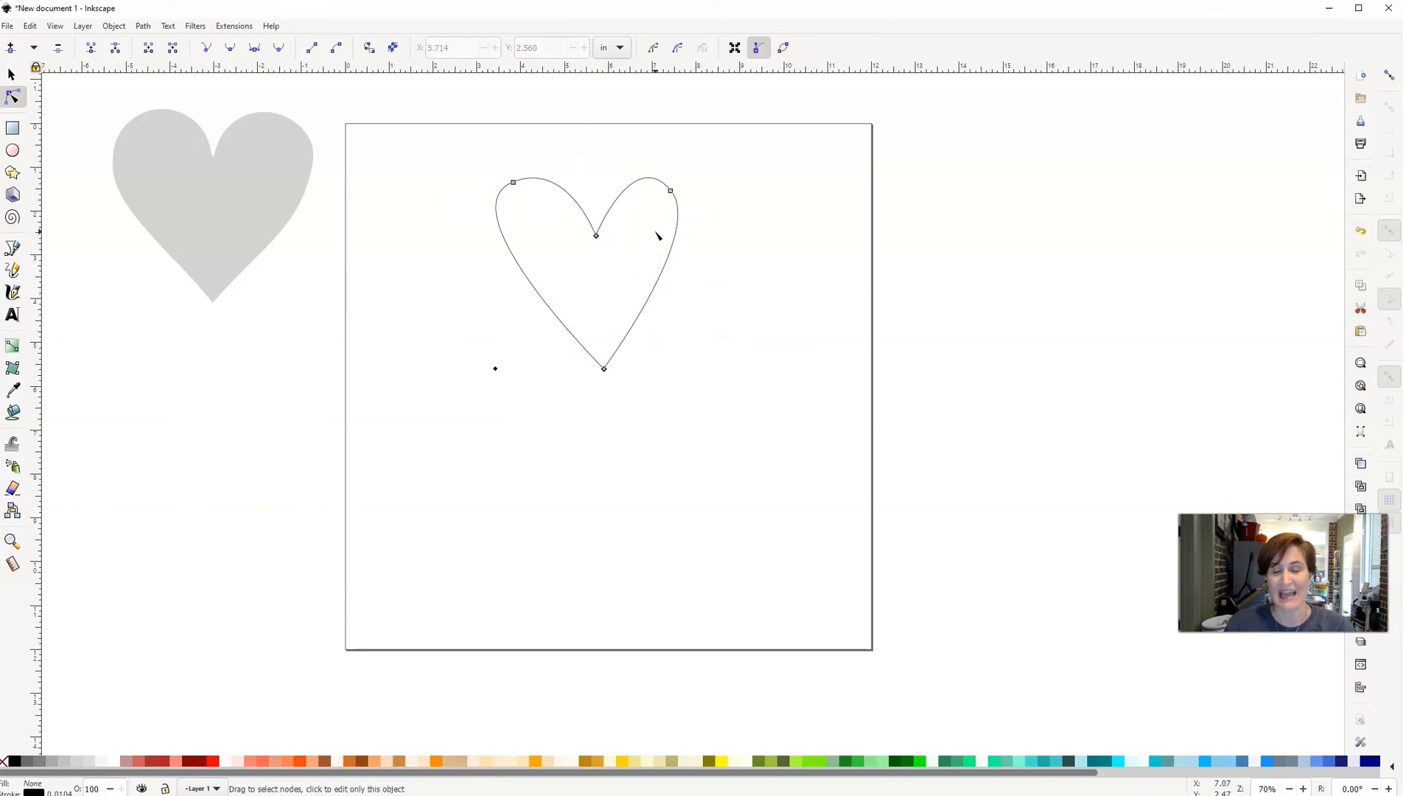
left_click(513, 183)
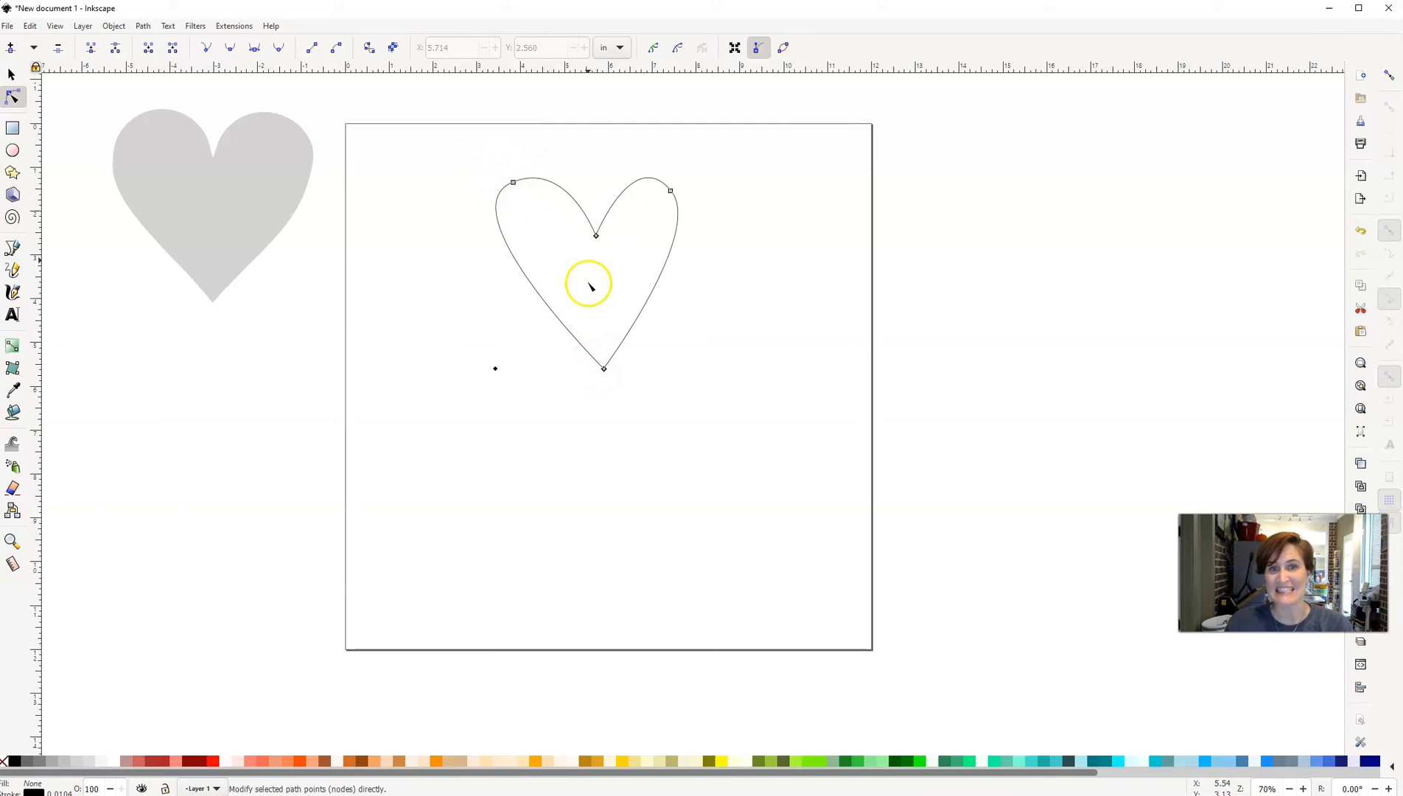
mouse_move(651, 250)
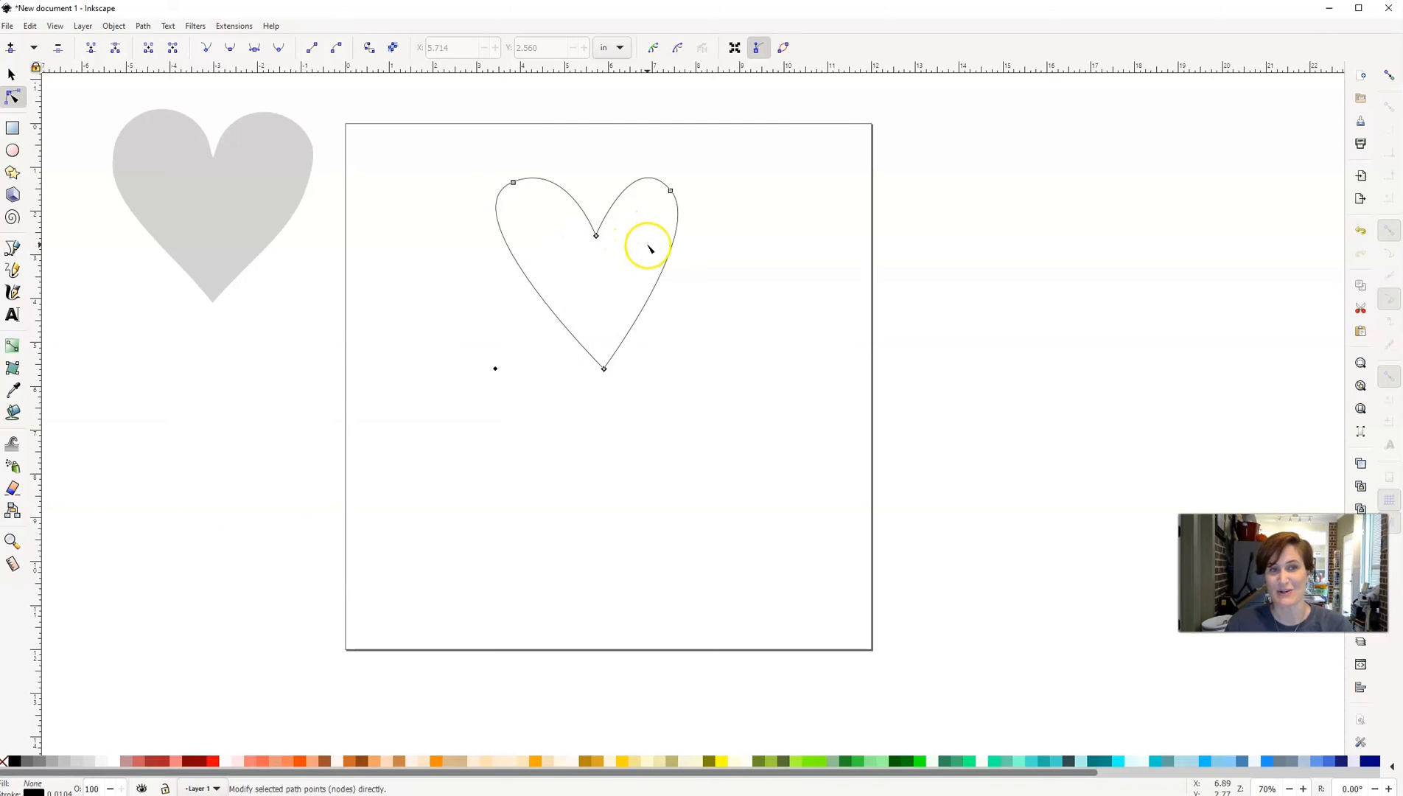
mouse_move(677, 204)
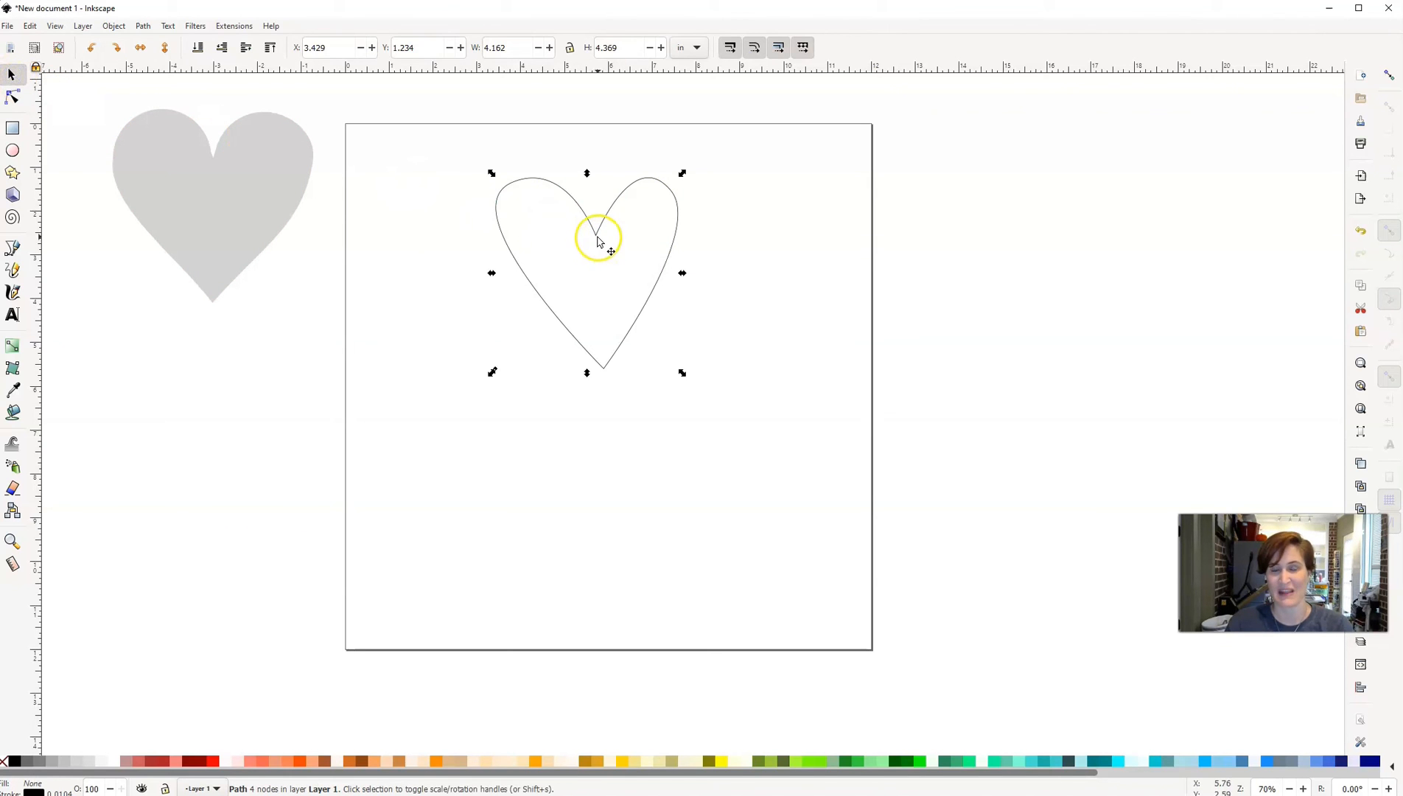
Move the outlined heart over to the right side of the page
left_click_drag(598, 240, 772, 199)
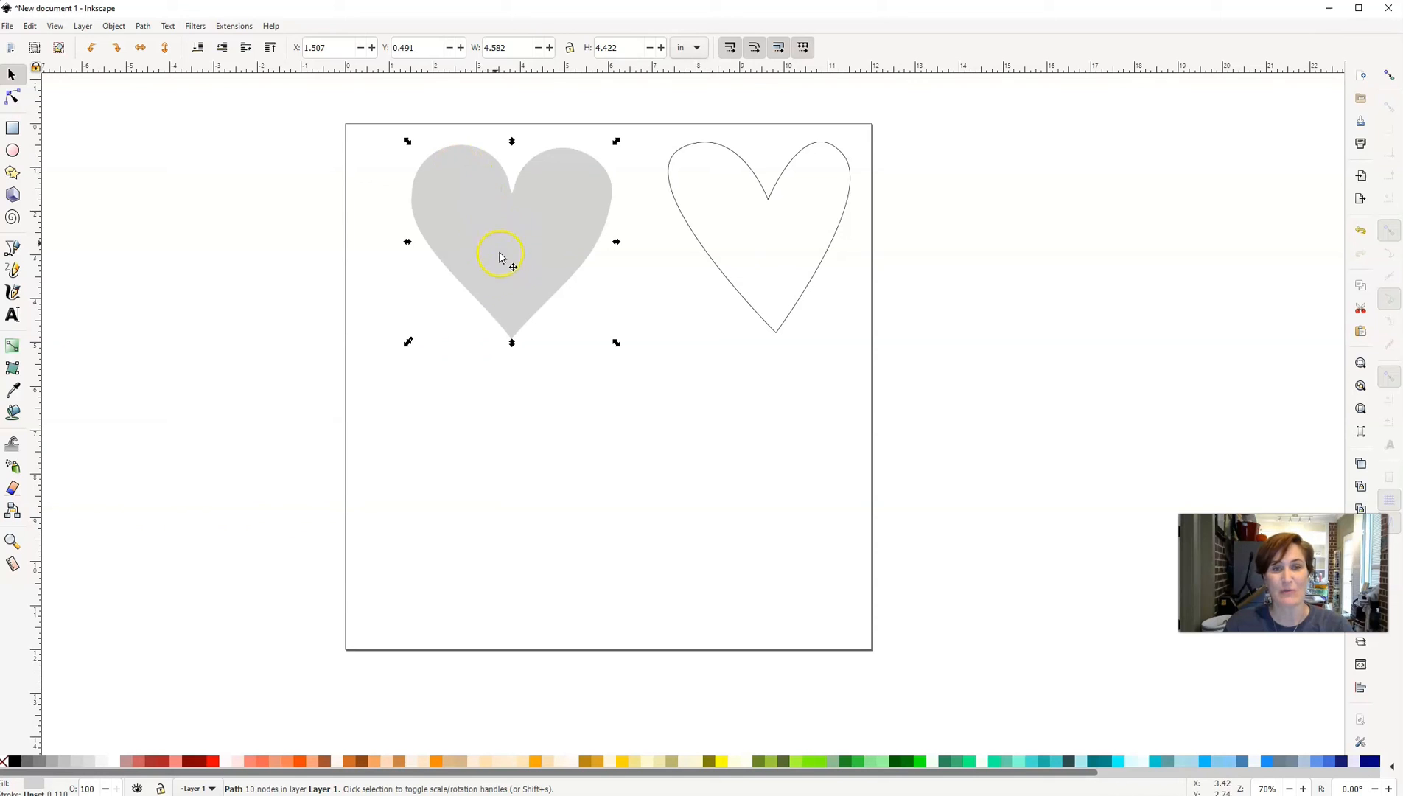
mouse_move(528, 259)
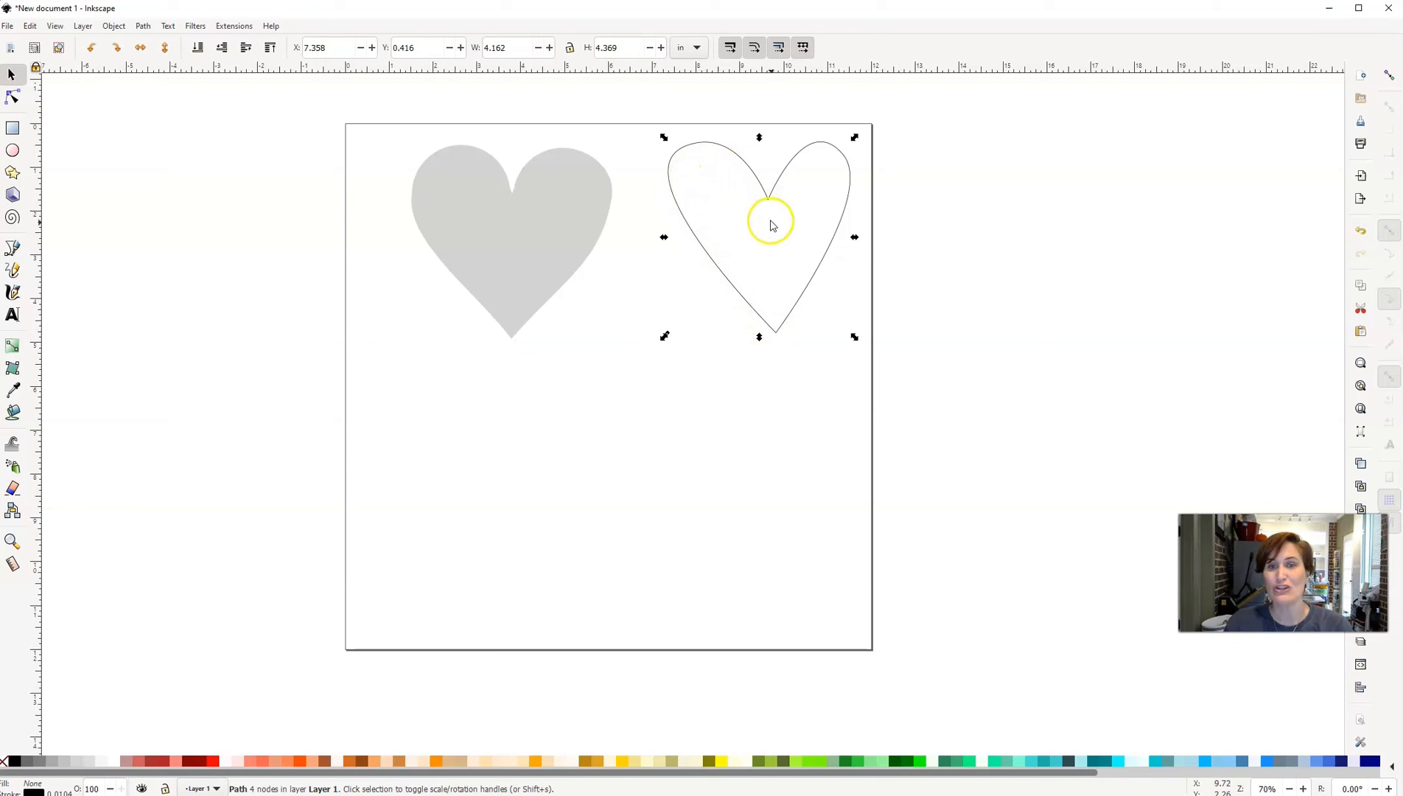
mouse_move(661, 195)
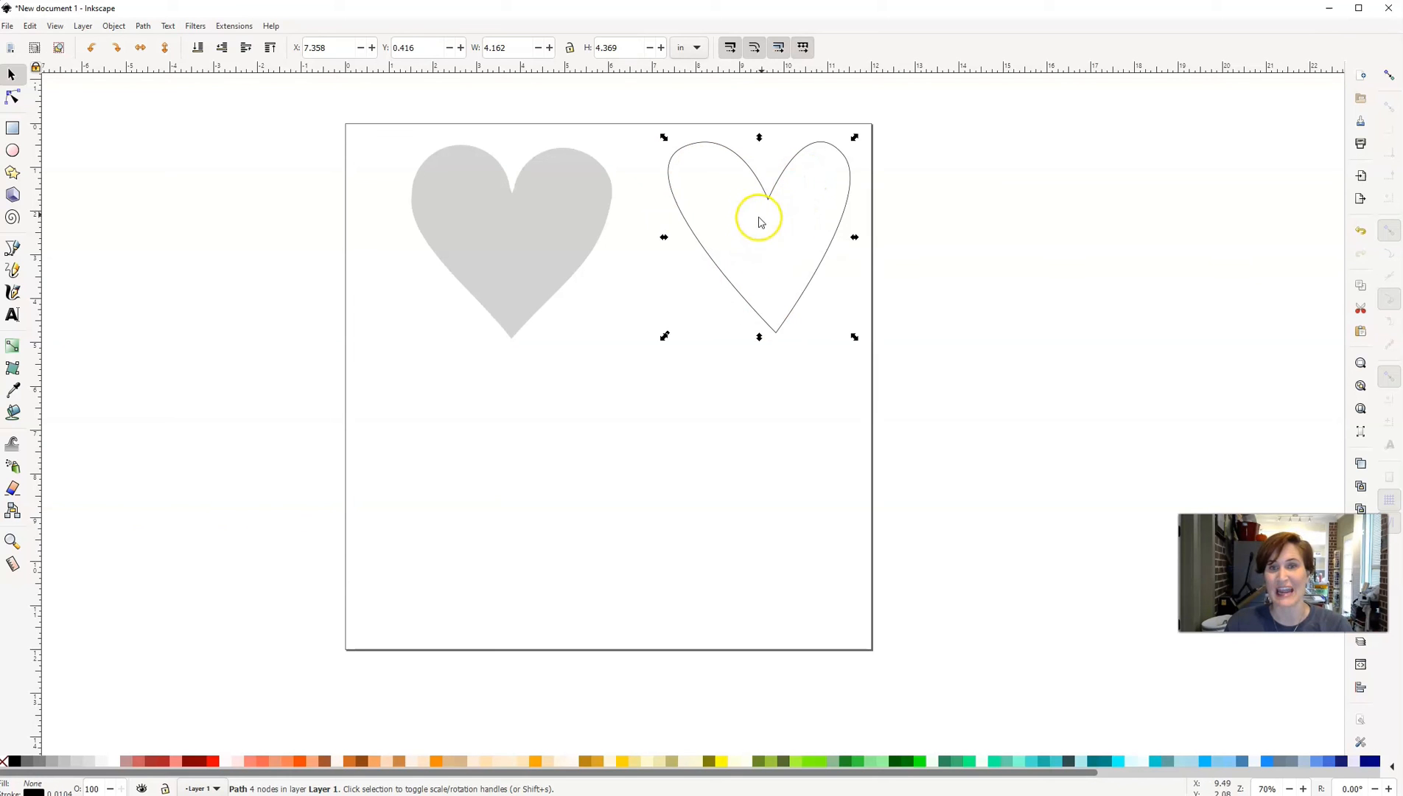
mouse_move(776, 330)
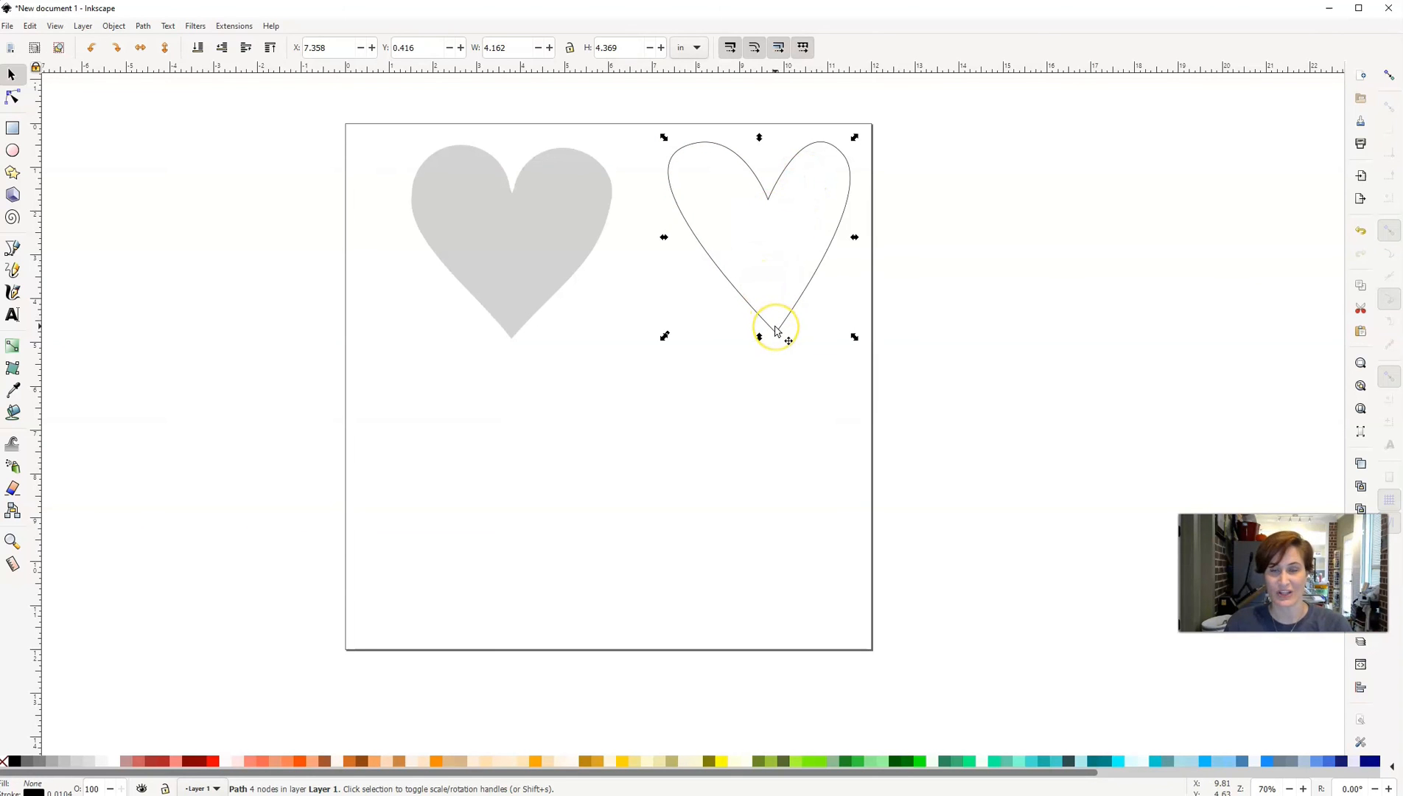